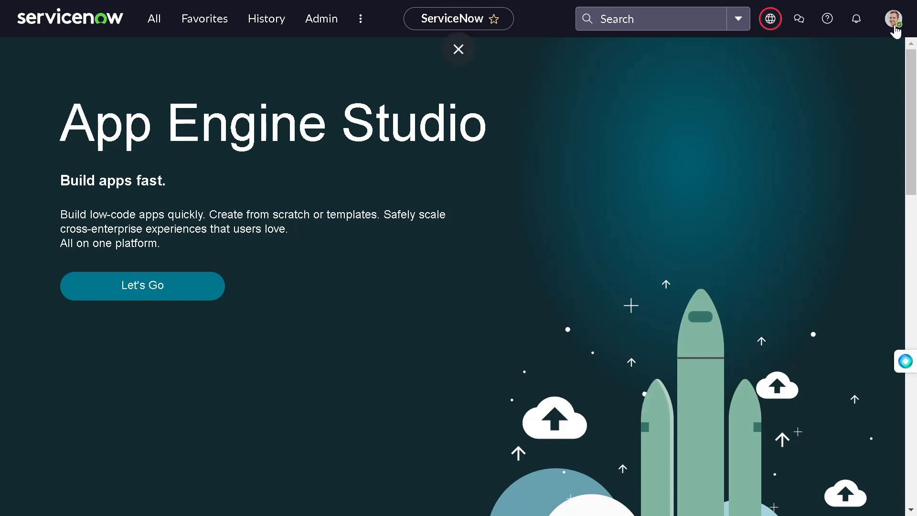
Check account options, notifications and interface theme preferences, leaving them unchanged
click(892, 18)
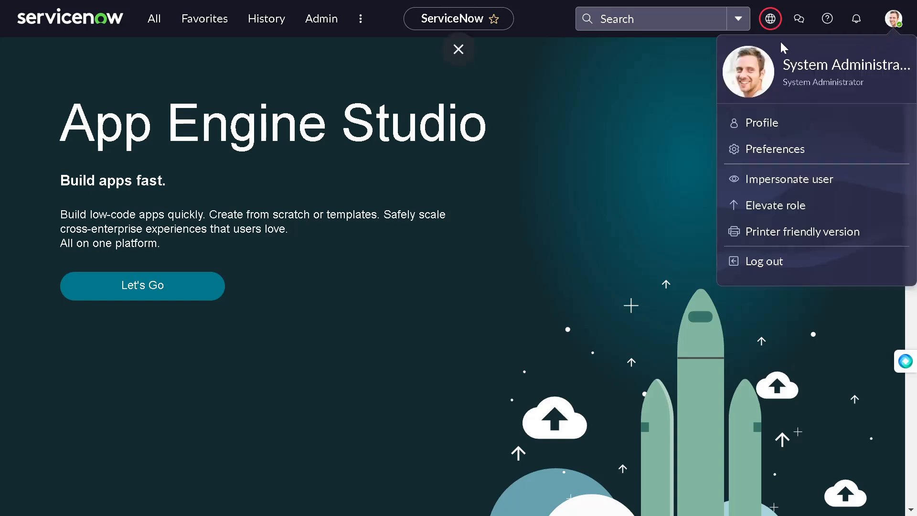
mouse_move(786, 136)
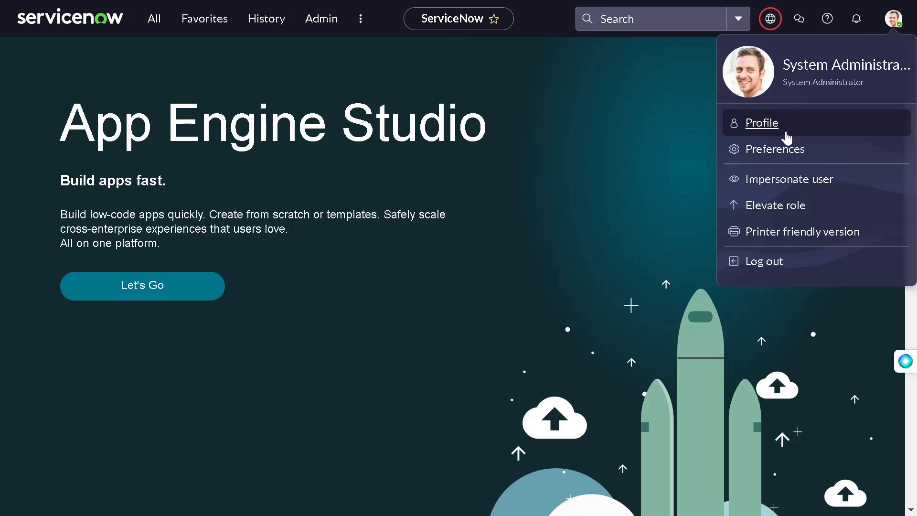
click(770, 19)
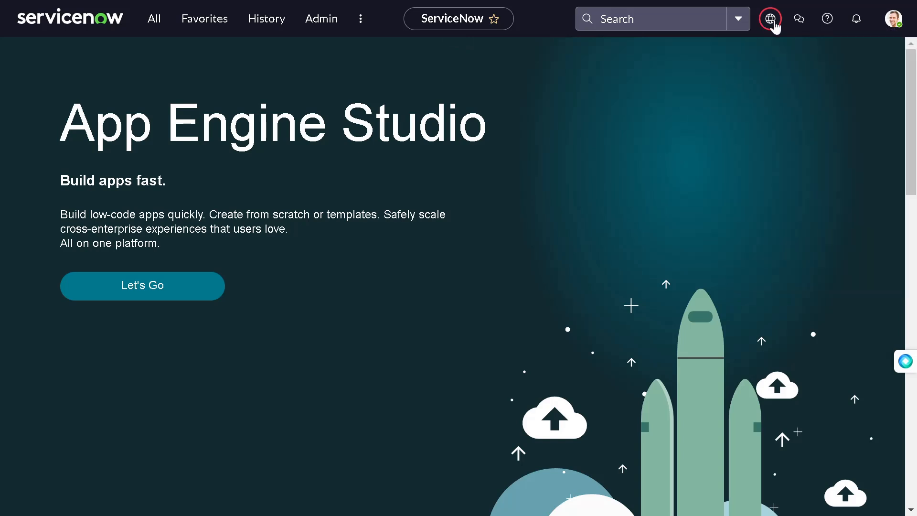
click(770, 18)
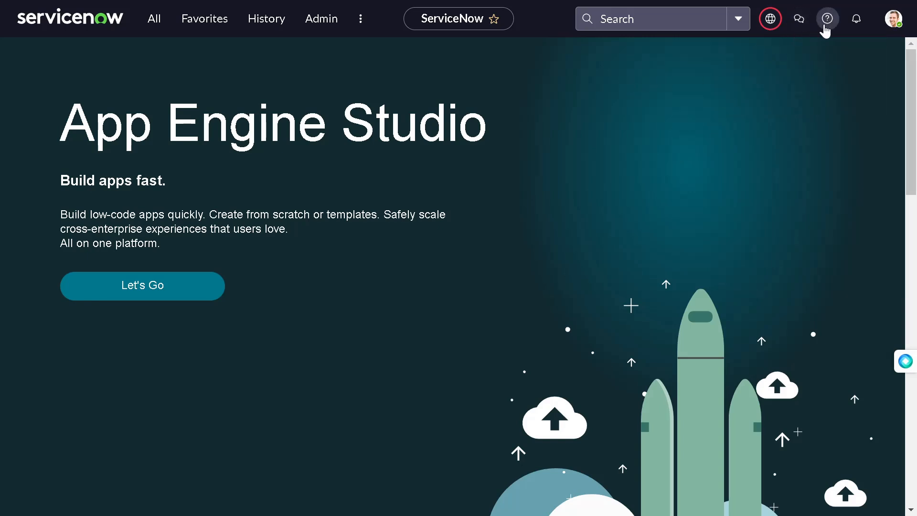
click(856, 19)
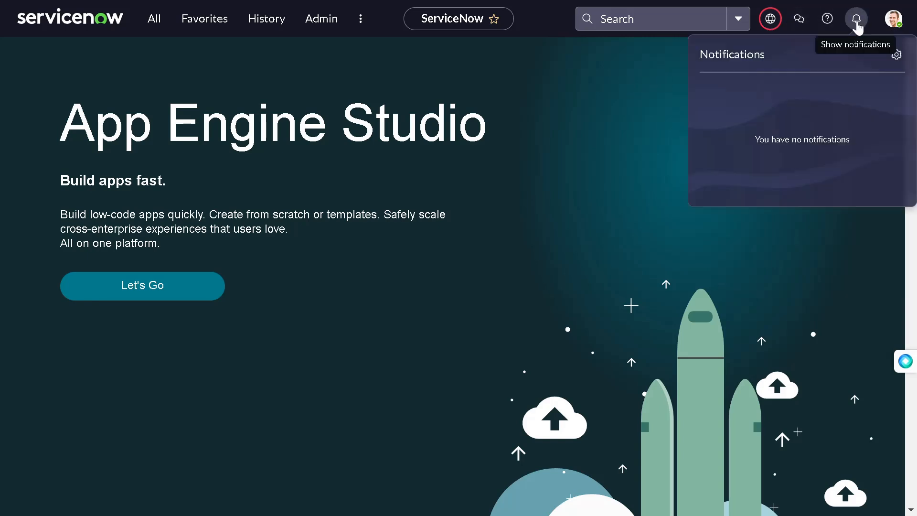
click(892, 18)
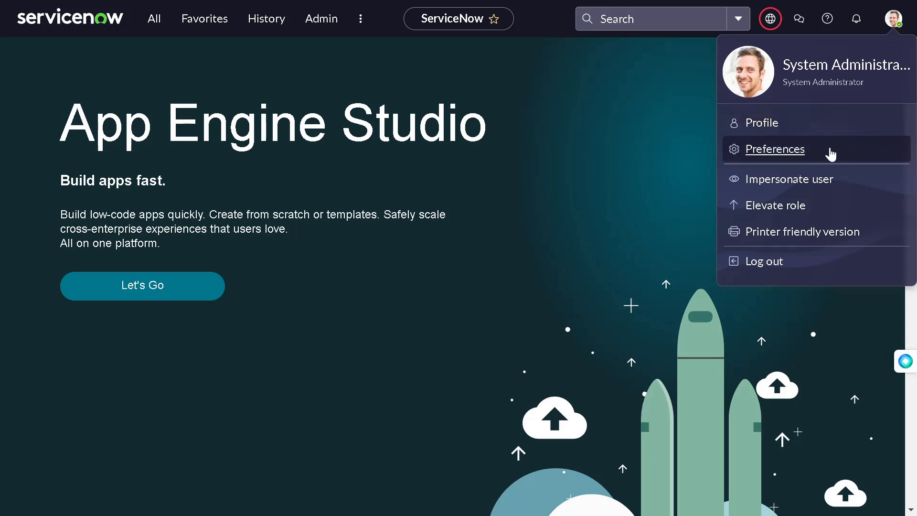
mouse_move(801, 152)
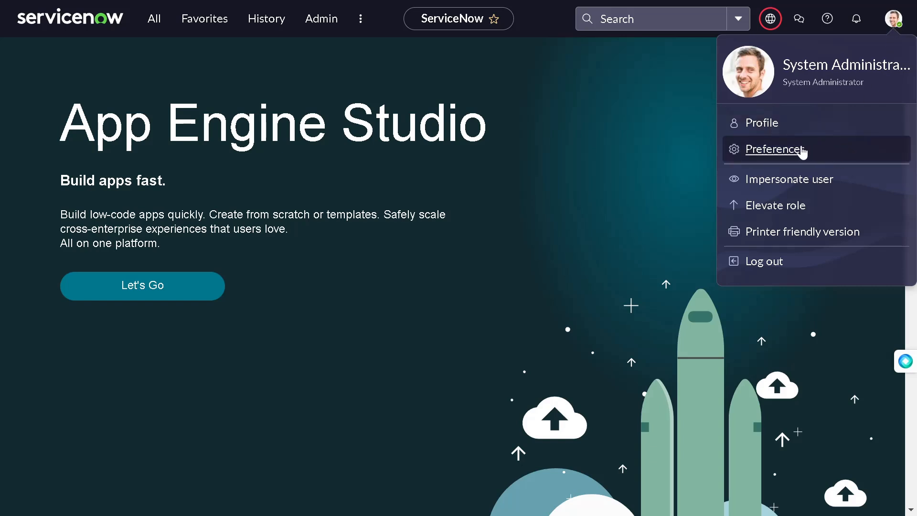
click(774, 149)
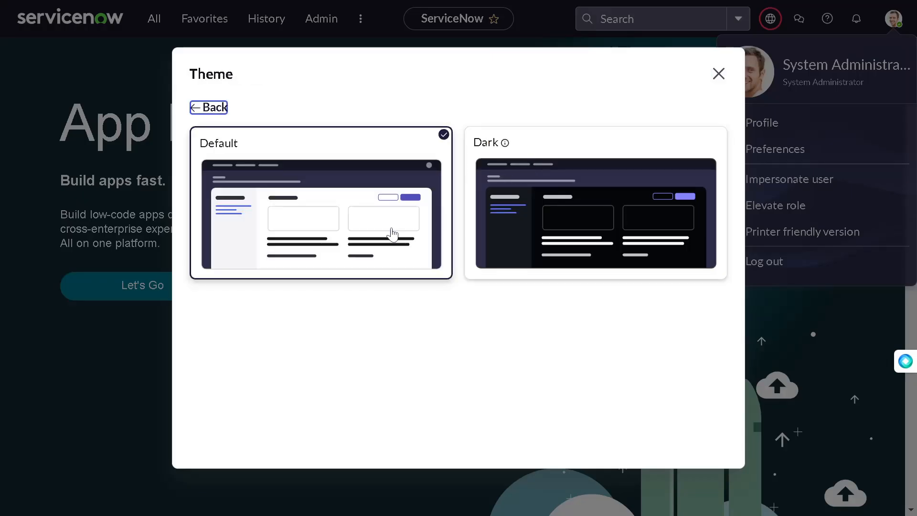
mouse_move(529, 187)
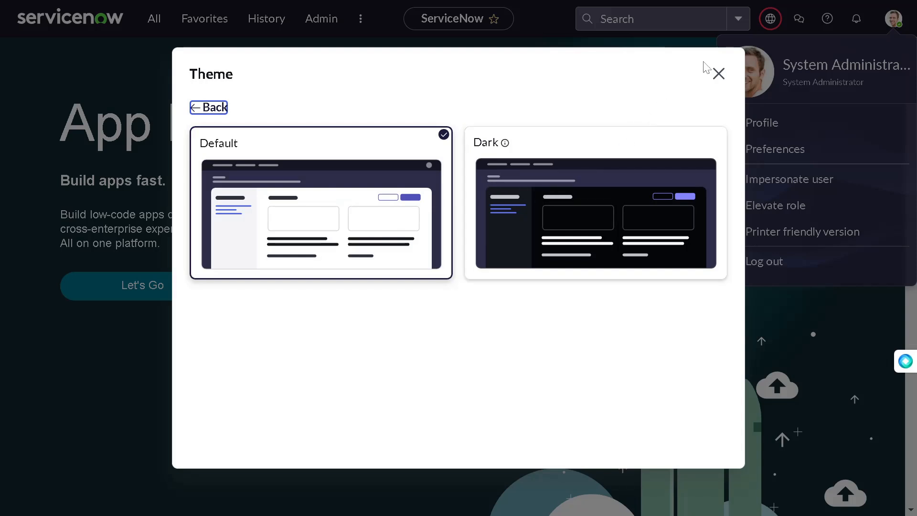
click(718, 73)
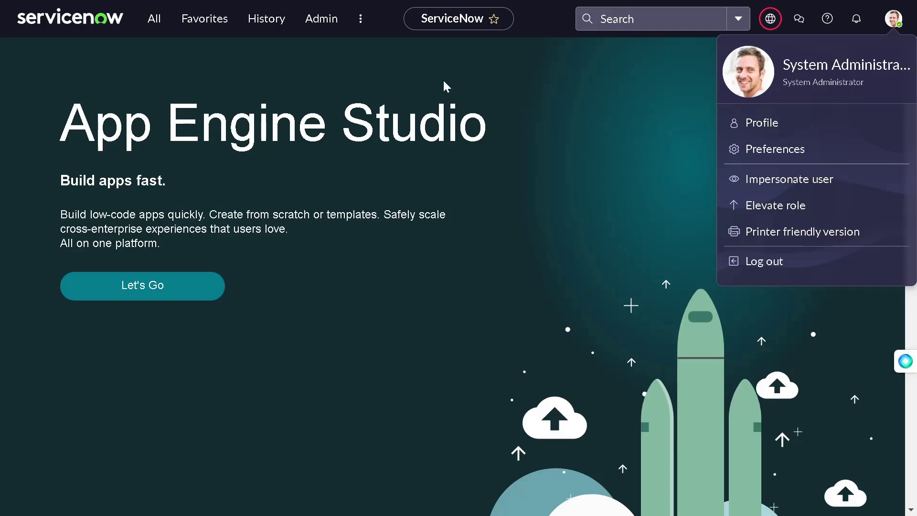
Search applications for 'theme' and scroll to the installed Portal Next Experience Theme
click(154, 19)
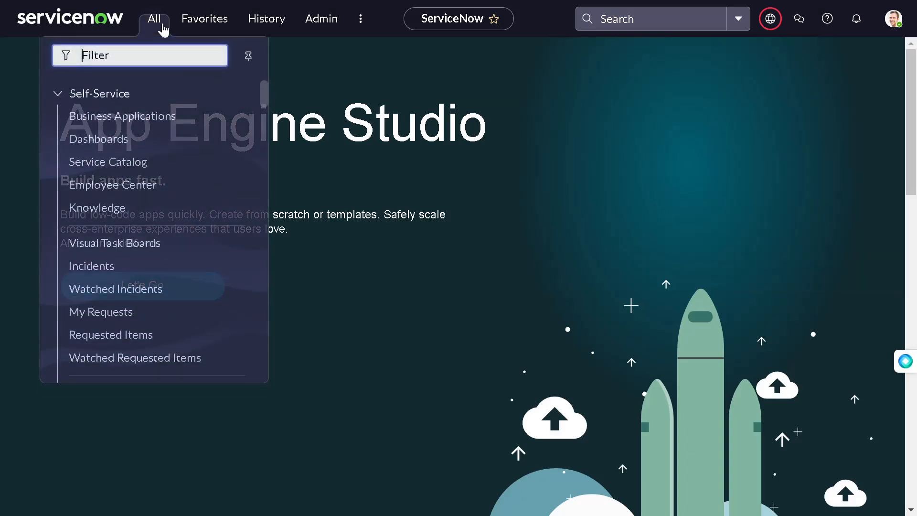
scroll(down, 3)
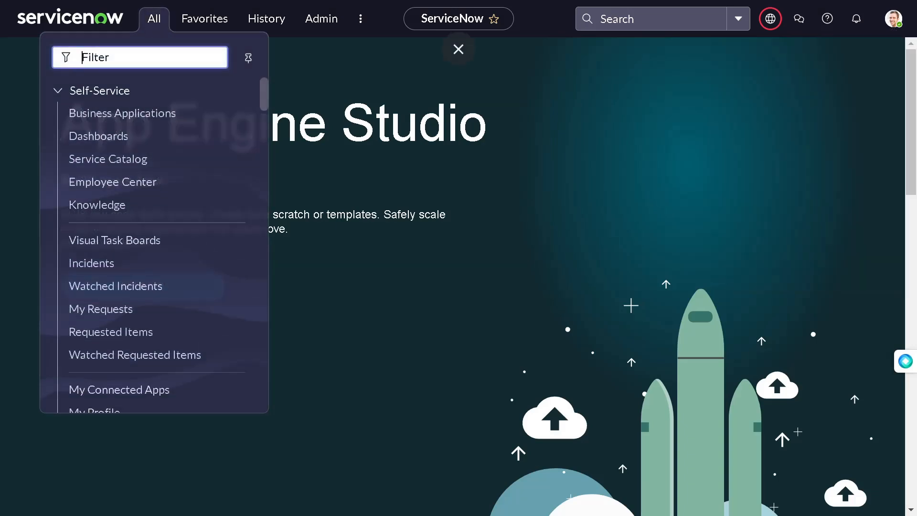
click(458, 49)
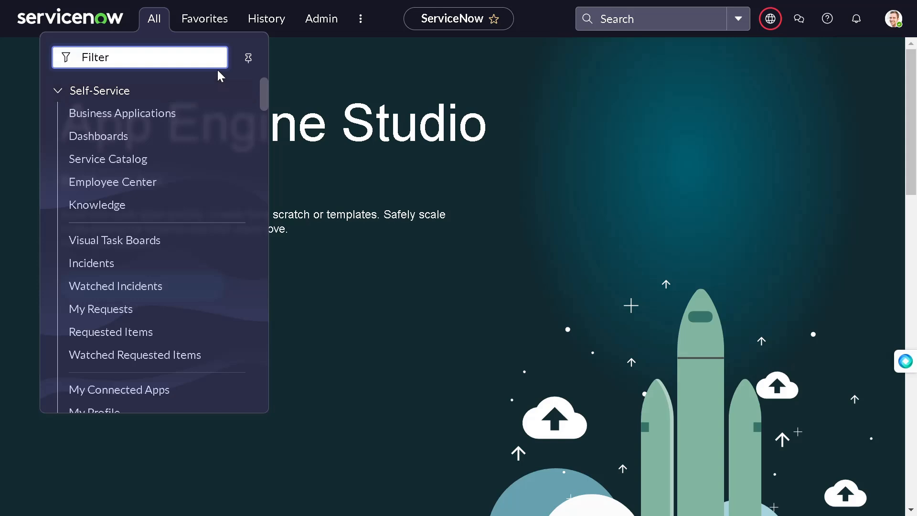
text(p)
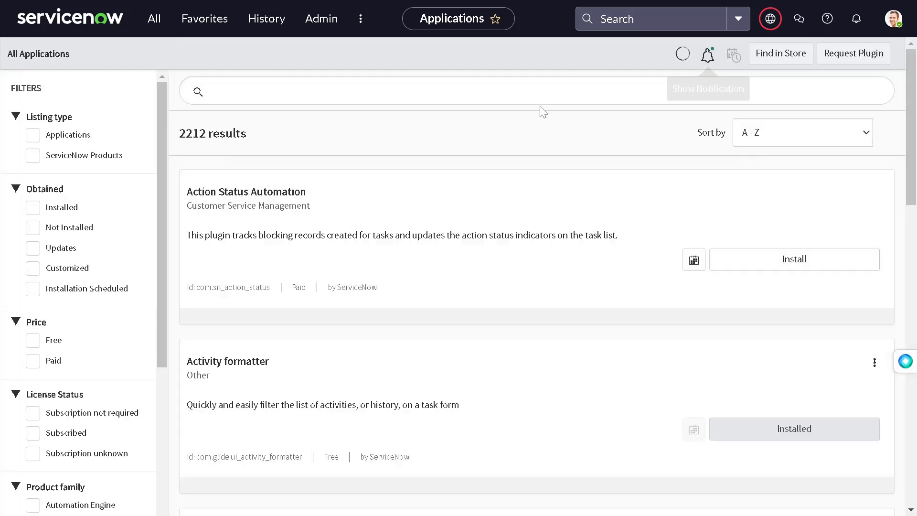
text(theme)
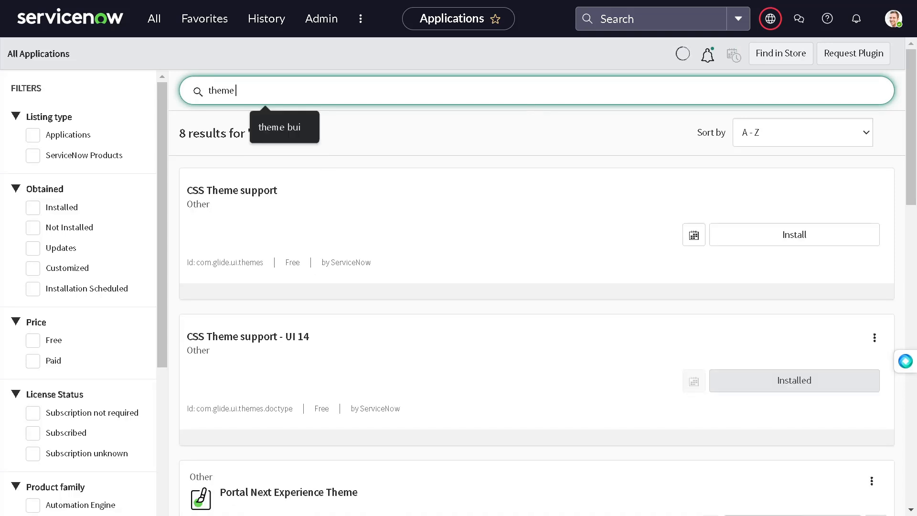
mouse_move(566, 338)
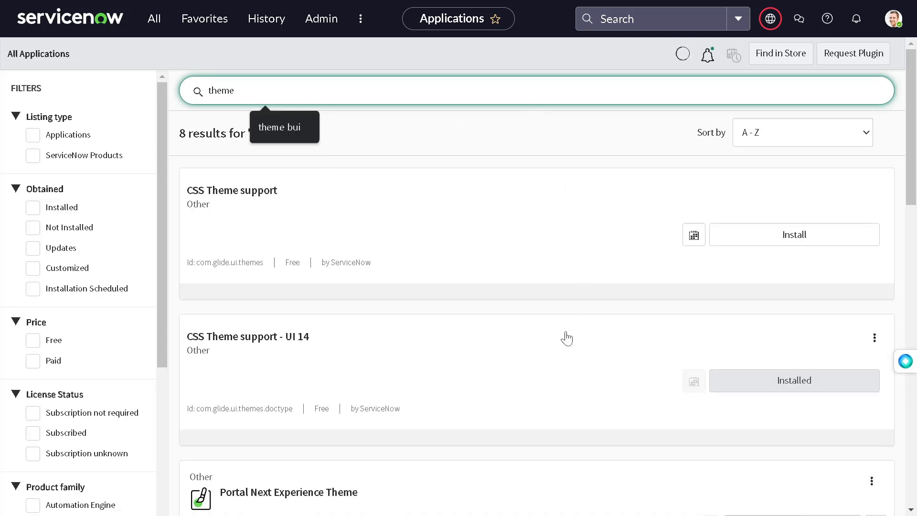
scroll(down, 3)
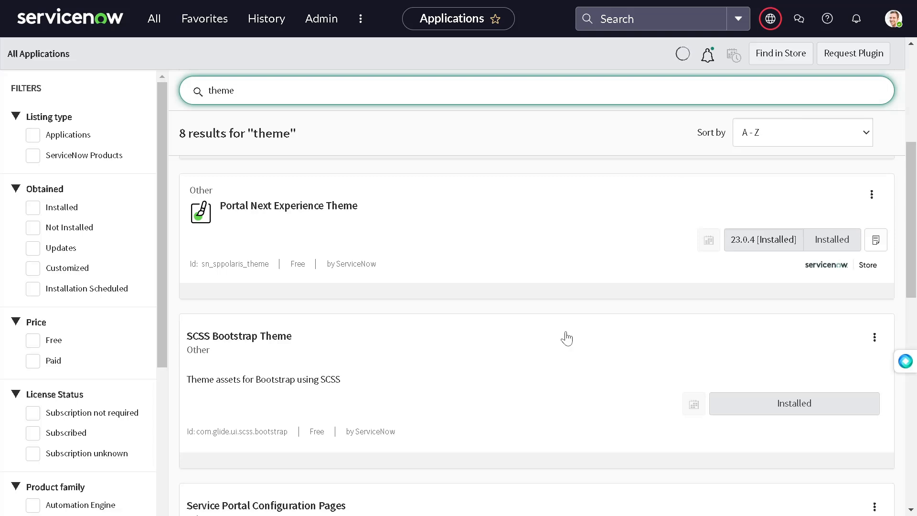
mouse_move(221, 201)
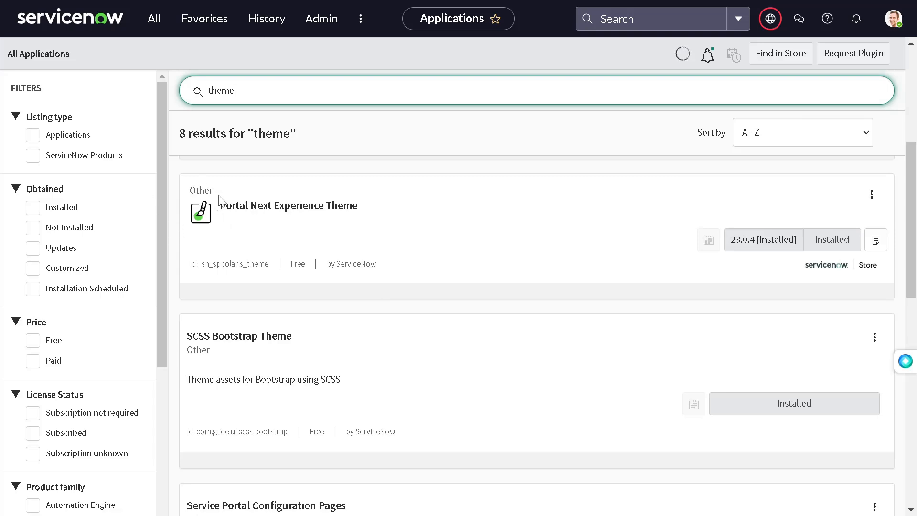
mouse_move(378, 224)
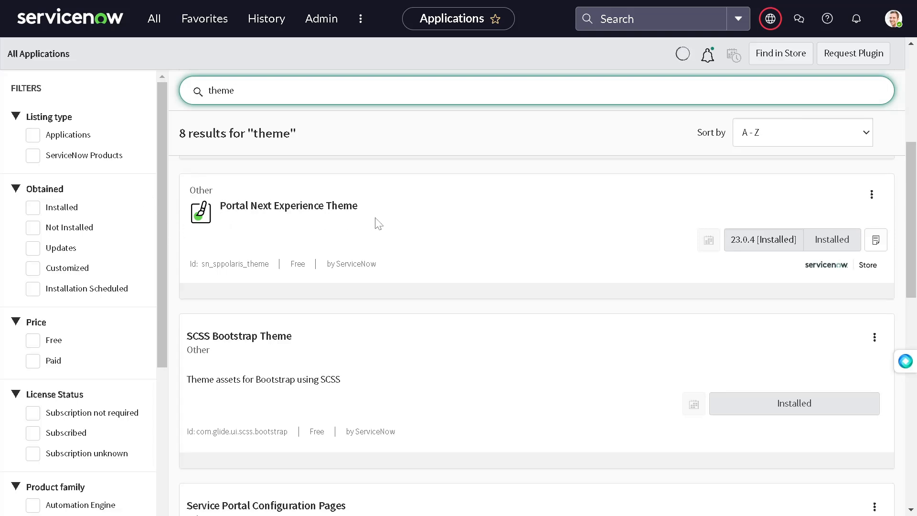
scroll(down, 3)
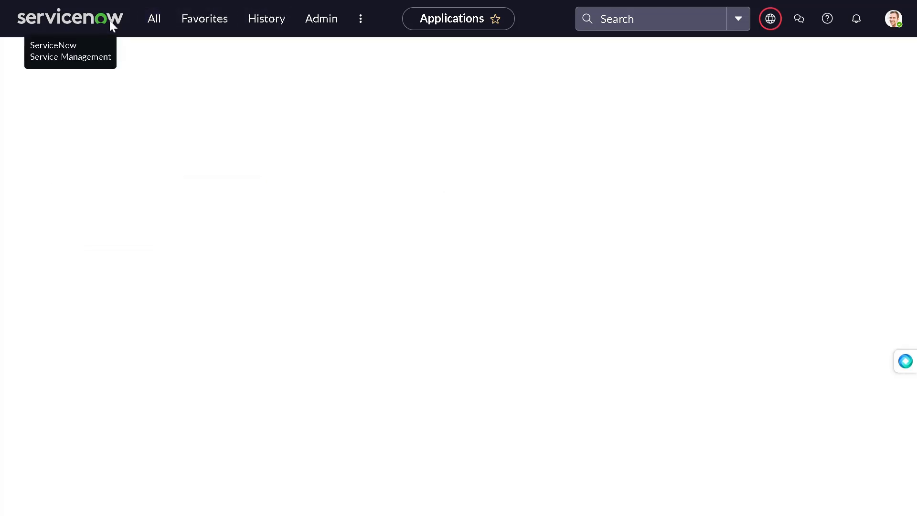
Filter the All menu for 'theme' and open Theme Management > Theme Builder
click(153, 18)
text(plu)
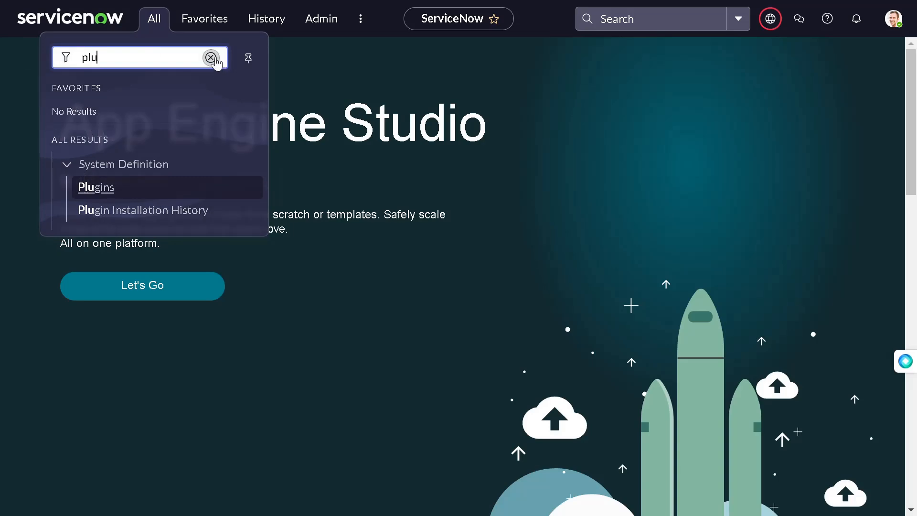
click(211, 58)
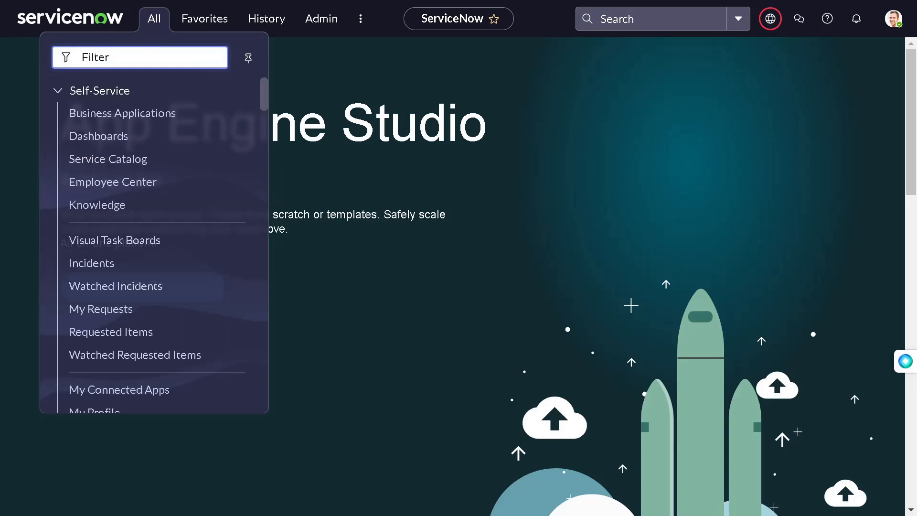
text(te)
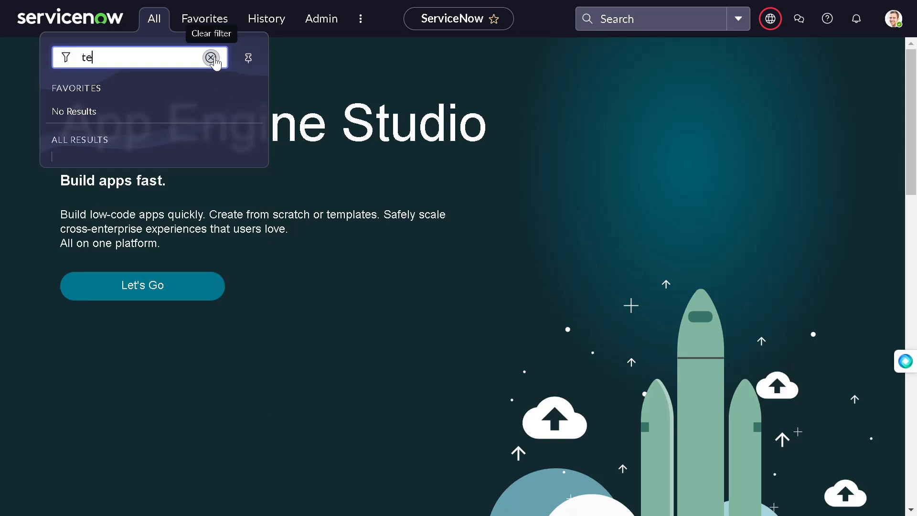
key(Backspace)
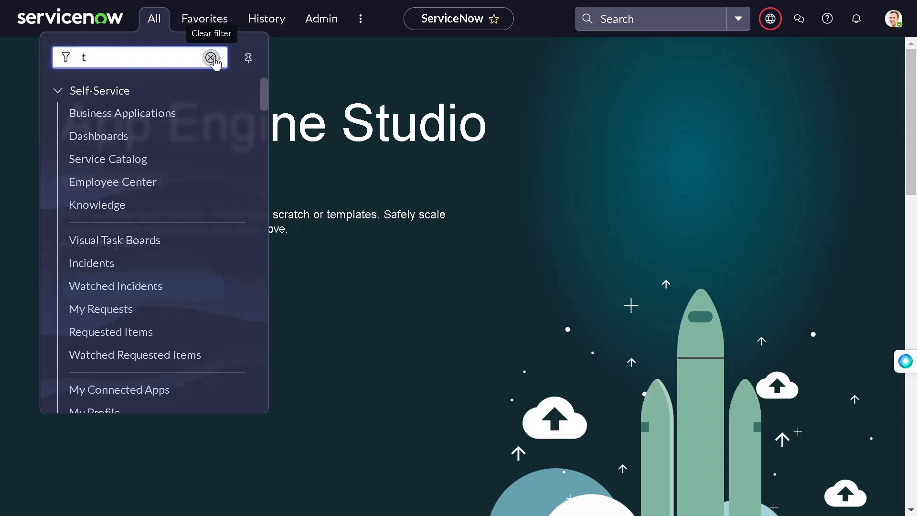
text(heme)
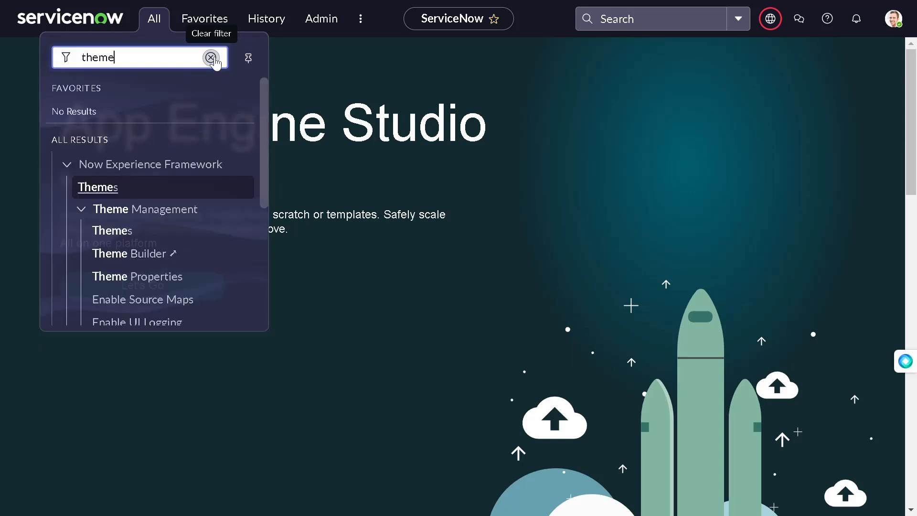
mouse_move(97, 187)
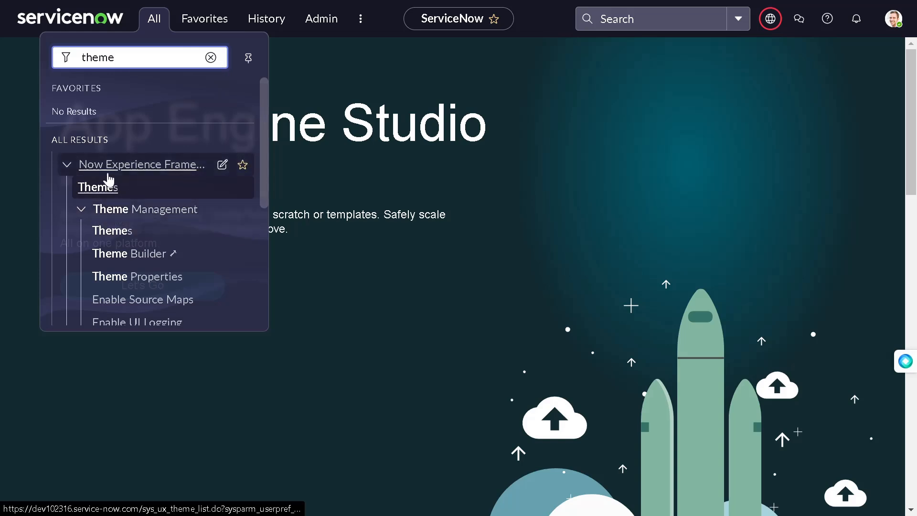
mouse_move(190, 169)
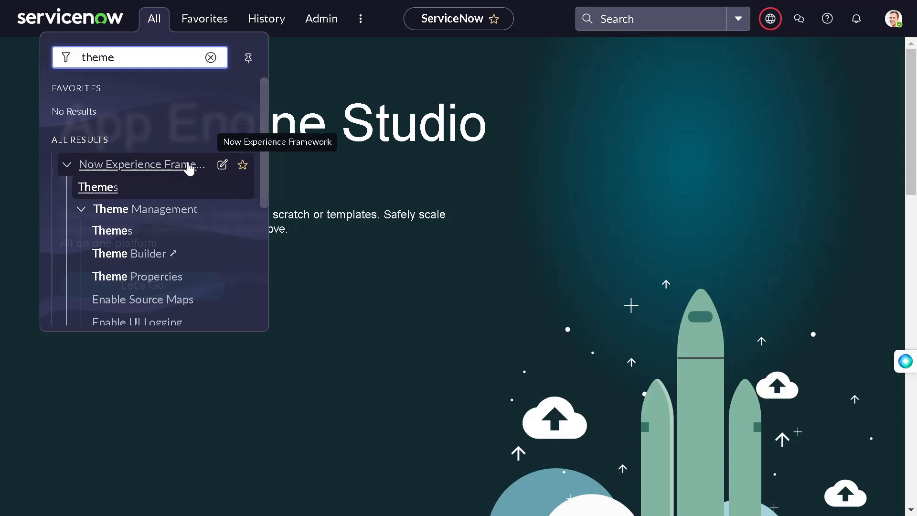
mouse_move(134, 253)
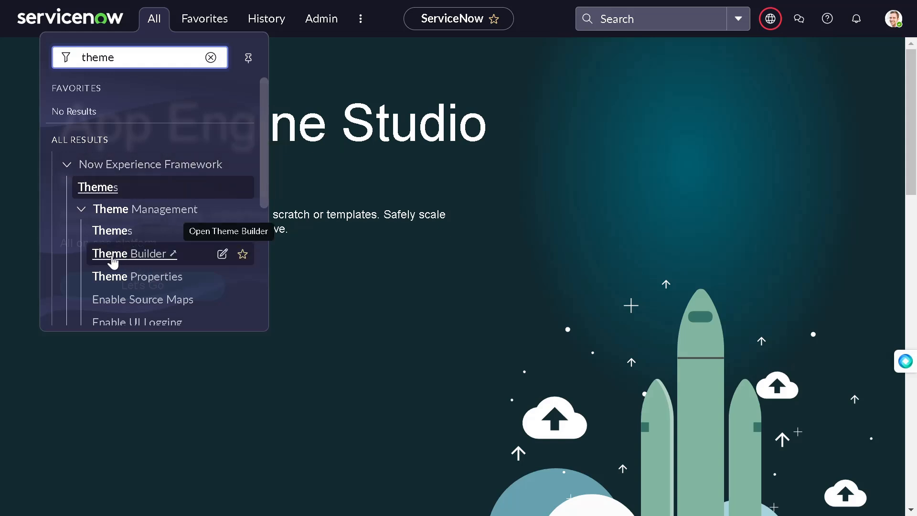
mouse_move(139, 254)
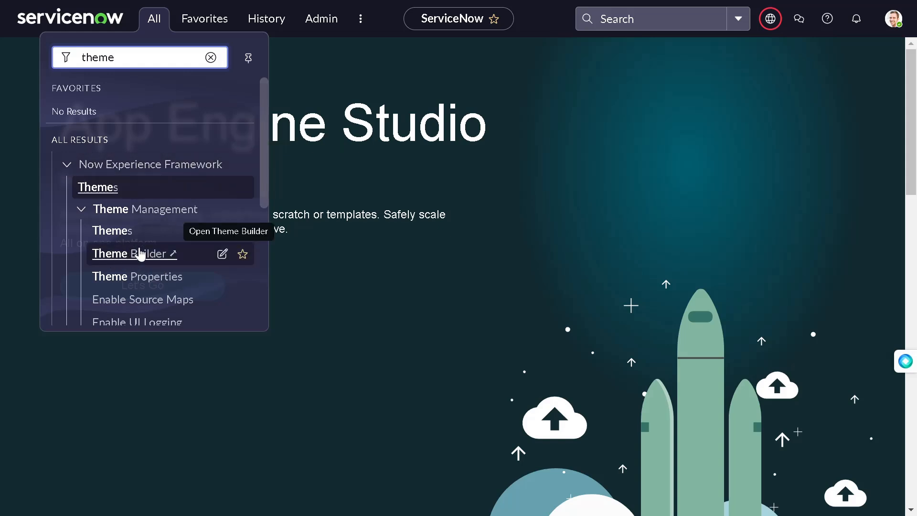
click(130, 254)
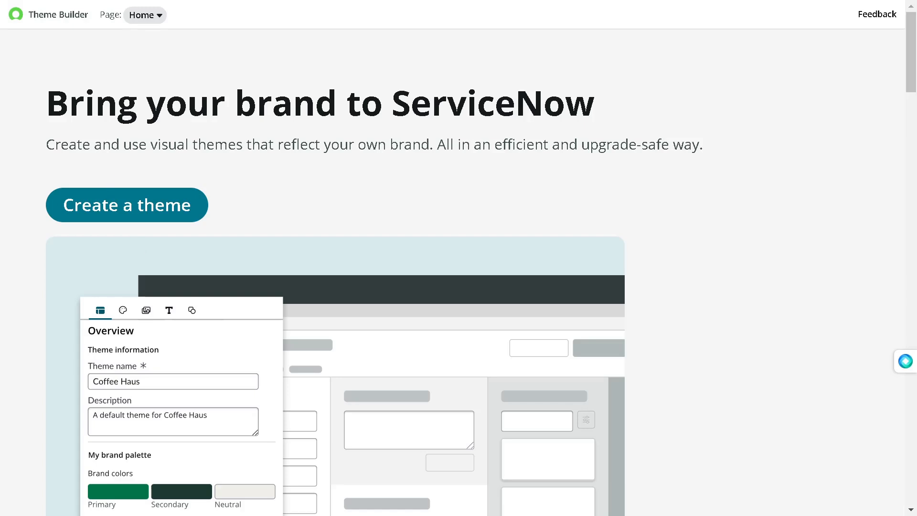
scroll(down, 3)
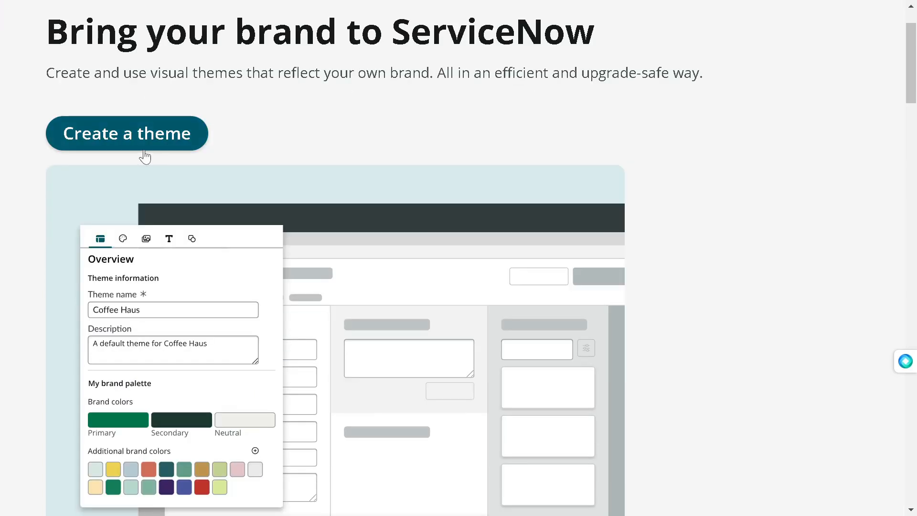
scroll(down, 3)
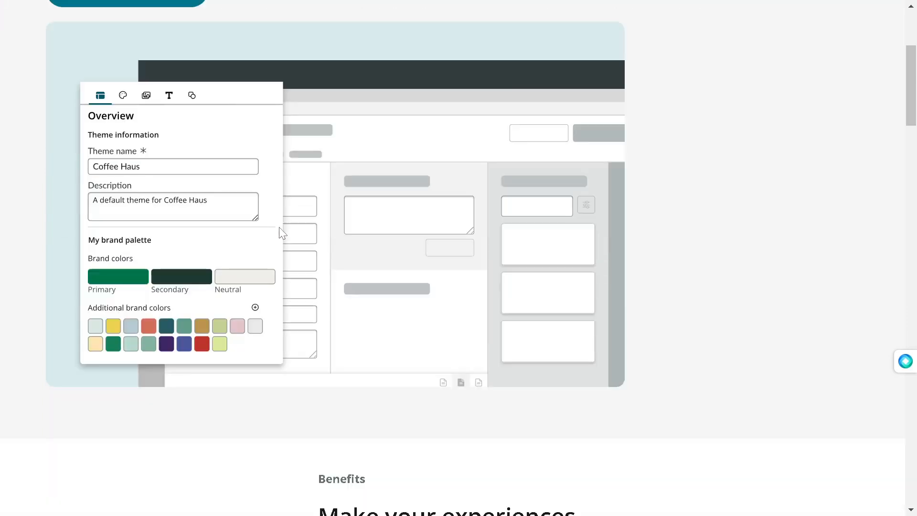
scroll(down, 3)
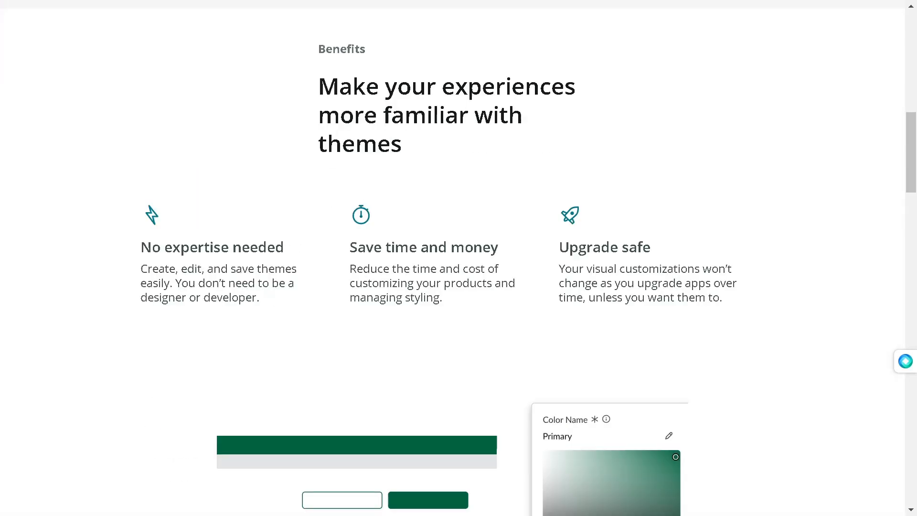
scroll(down, 3)
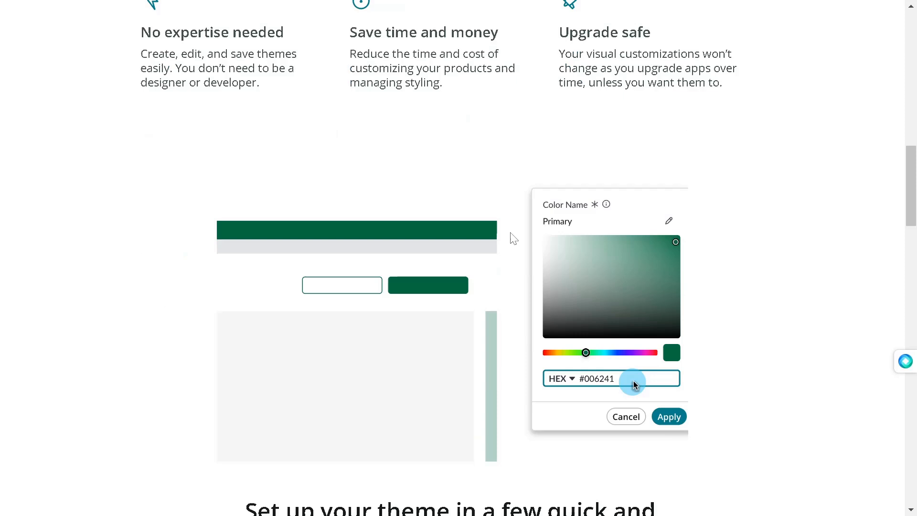
scroll(down, 3)
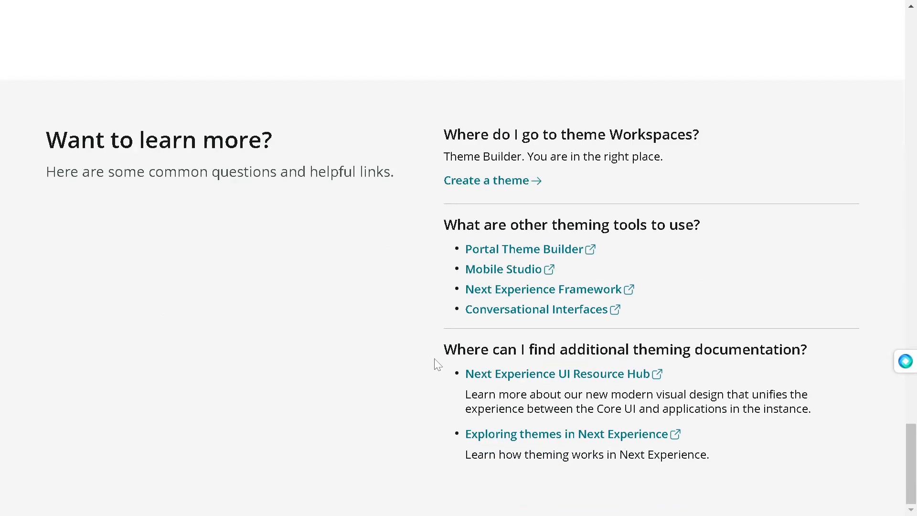
scroll(up, 3)
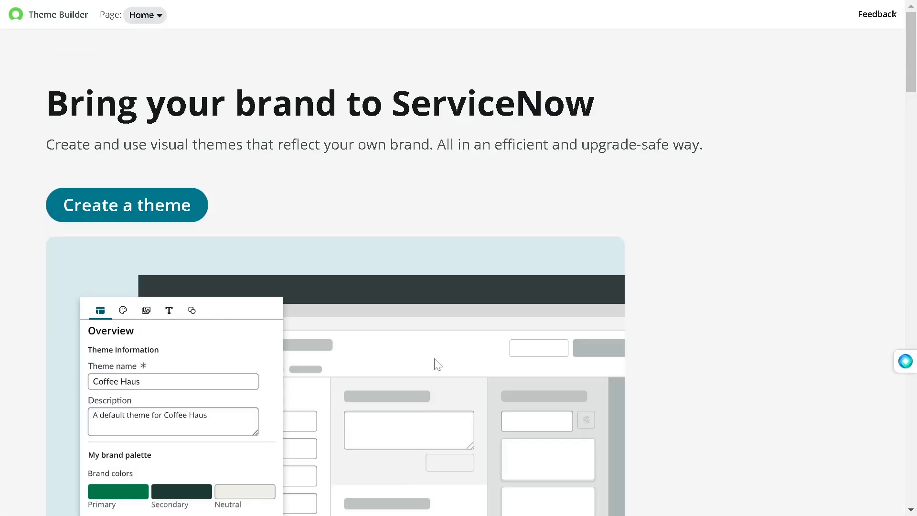
mouse_move(161, 208)
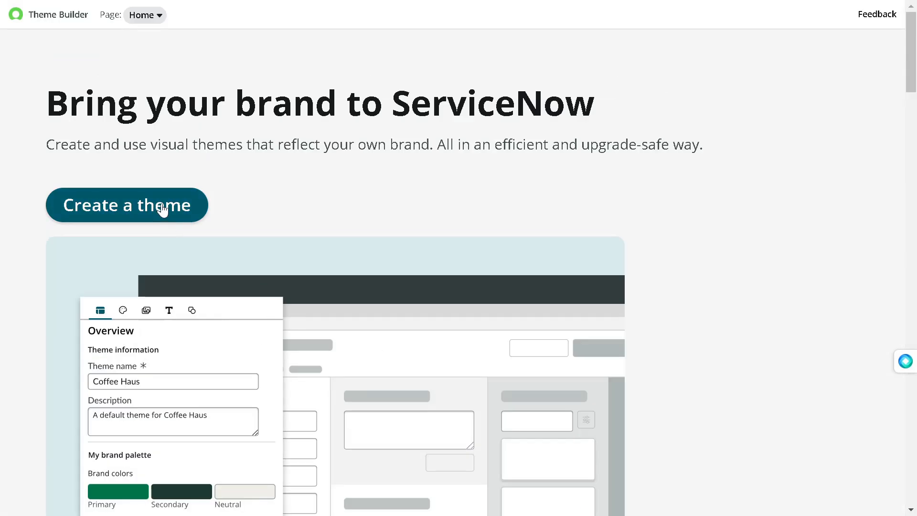
Choose 'Create a theme' to bring up the 'Before we get started' dialog
click(126, 205)
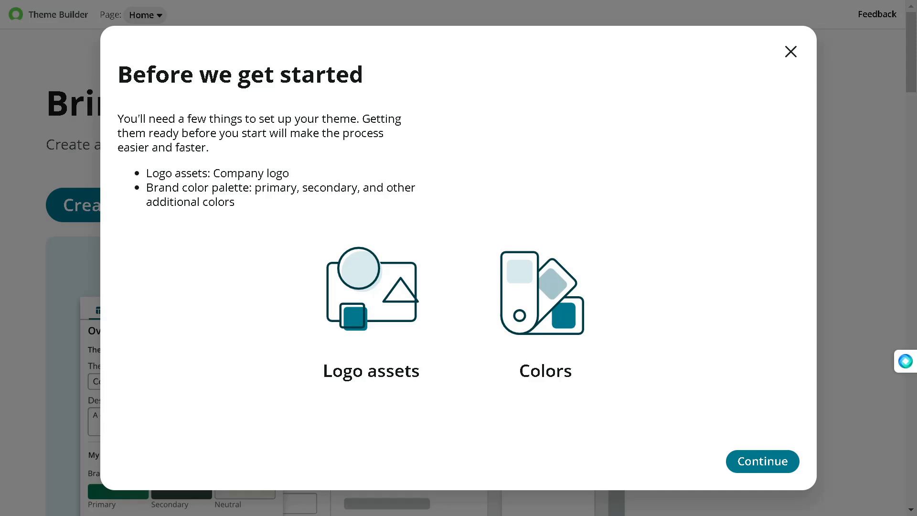
mouse_move(630, 331)
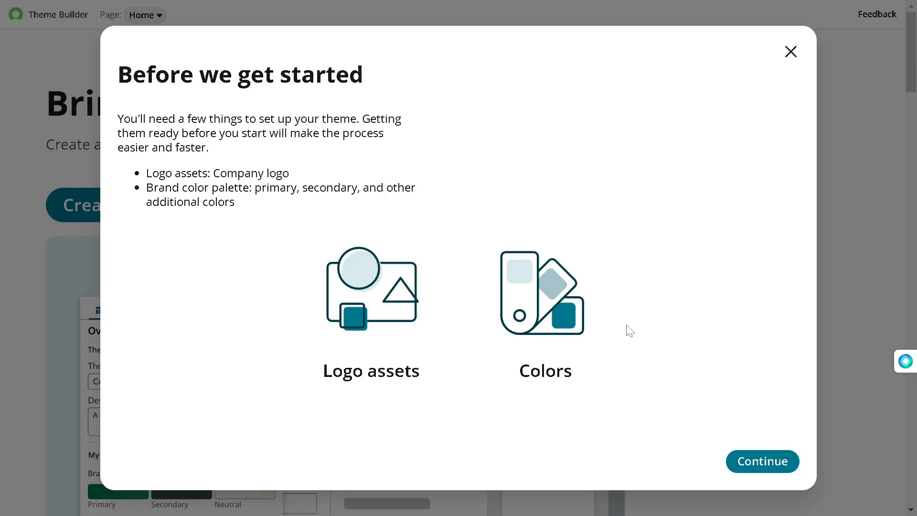
mouse_move(403, 195)
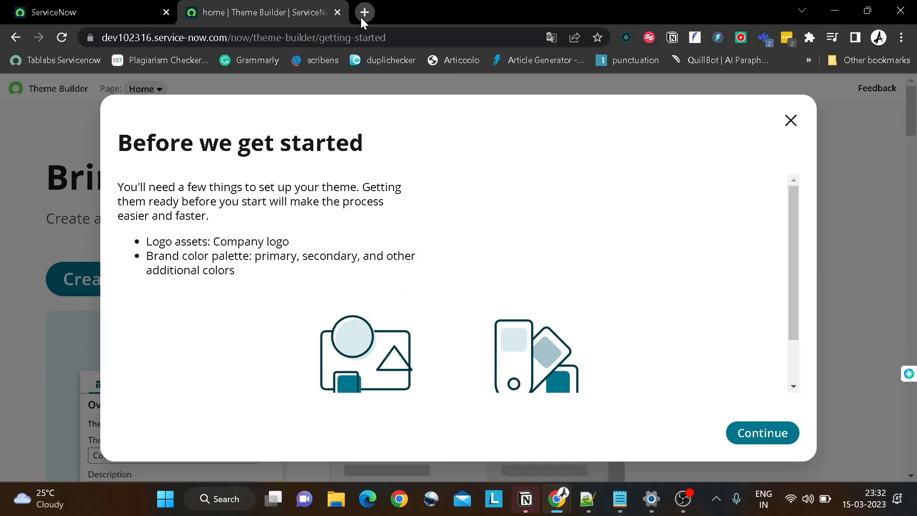
Find color-hex's Jen Shearer Painting palette in a new tab, then return to Theme Builder full screen
click(364, 12)
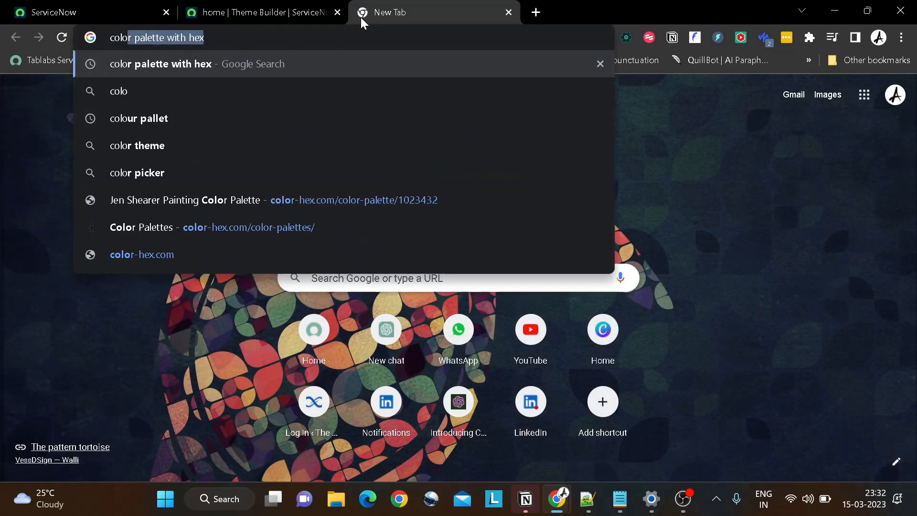
text(colour)
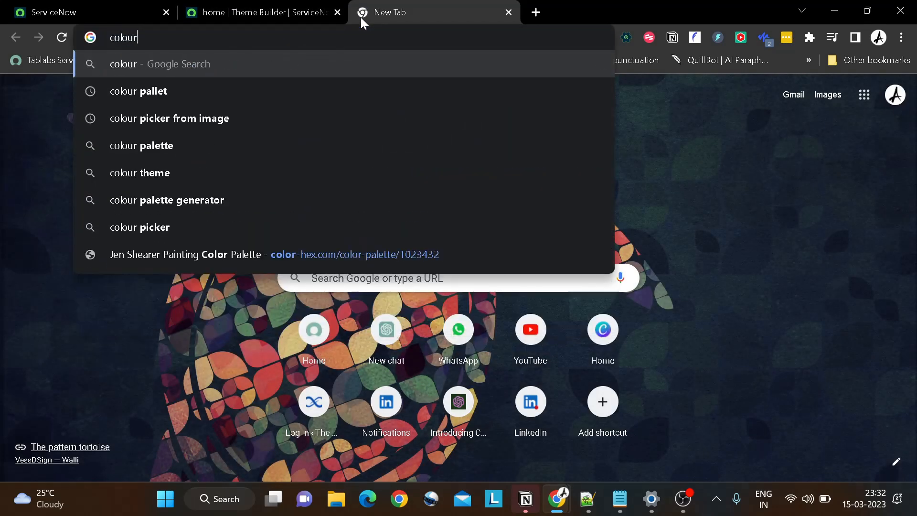
text(palllllet)
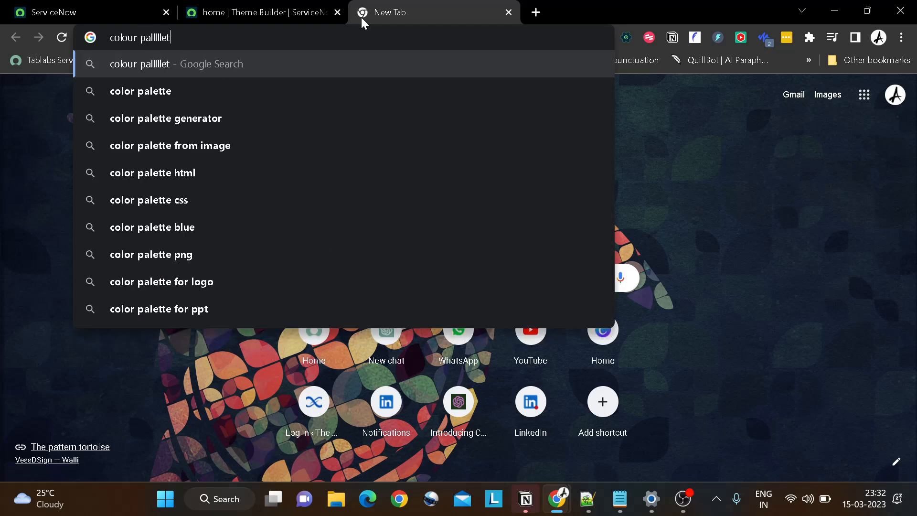
text(with hex)
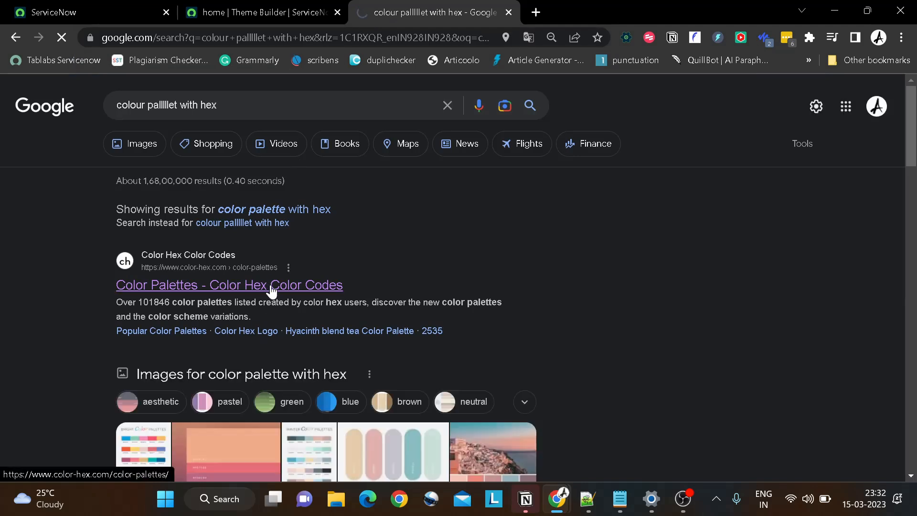
click(230, 285)
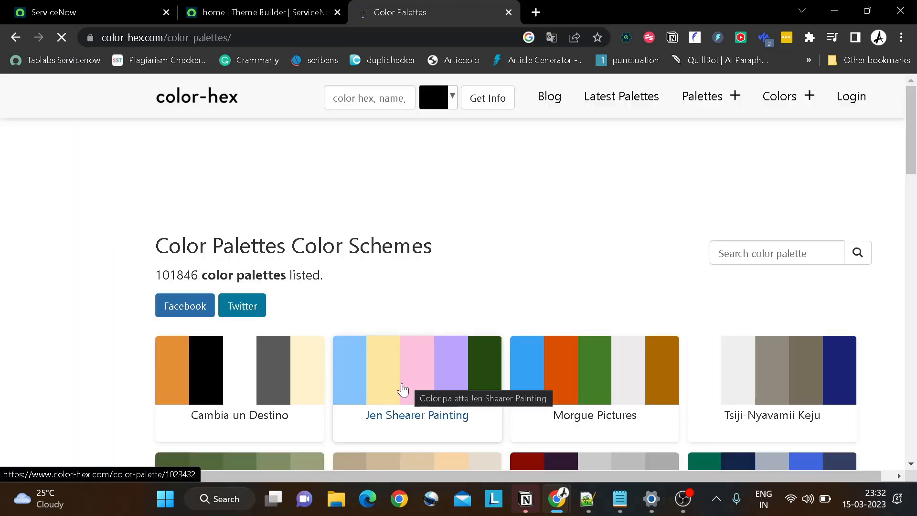
mouse_move(414, 373)
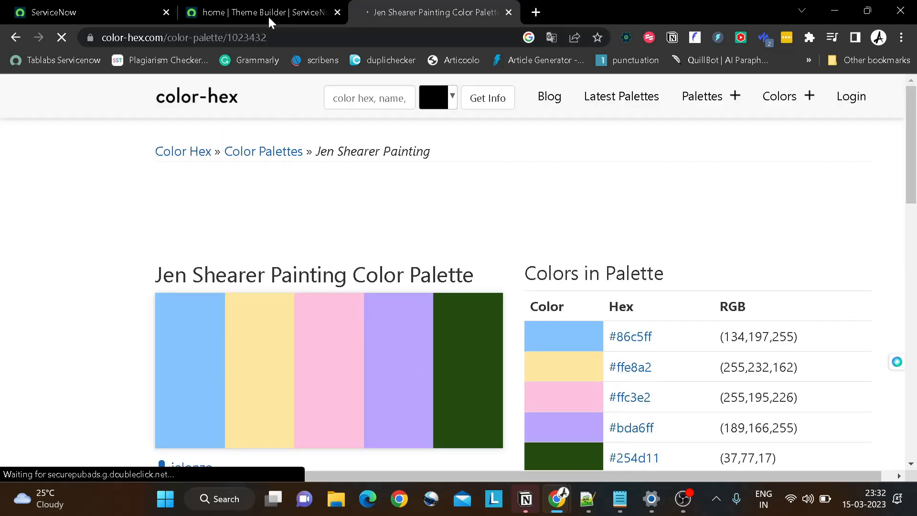
click(261, 11)
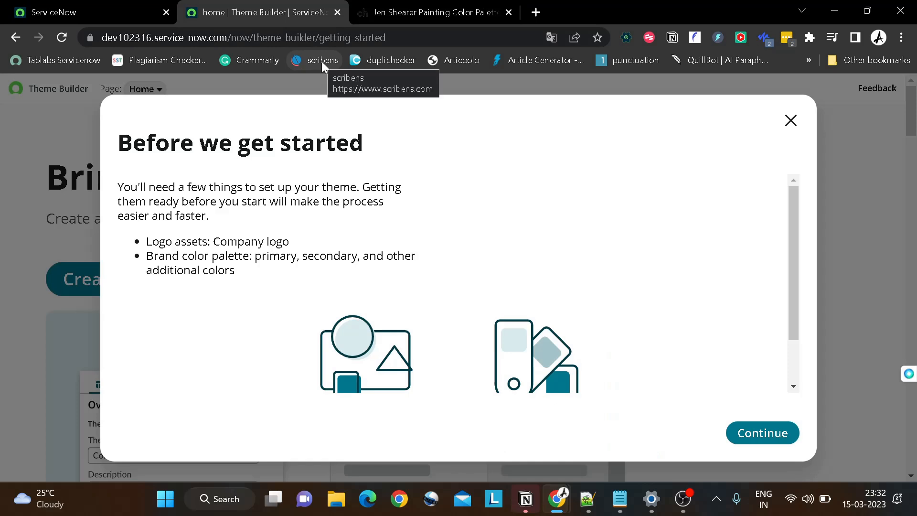
key(f11)
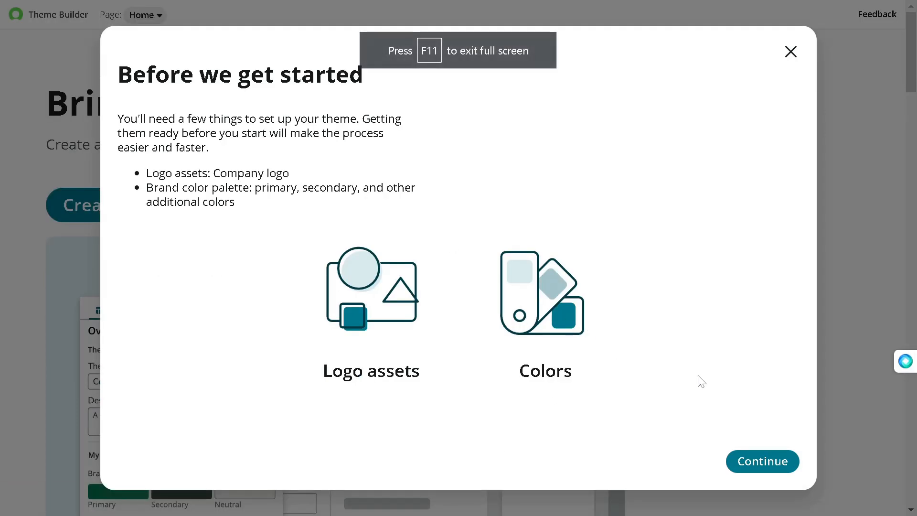
Name the theme 'Demo Theme' with the description 'This sis demo theme'
click(761, 461)
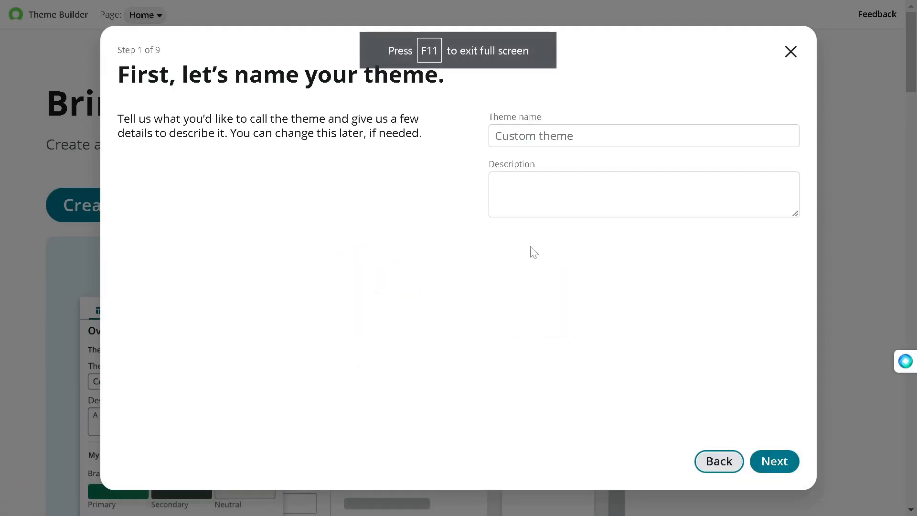
click(643, 135)
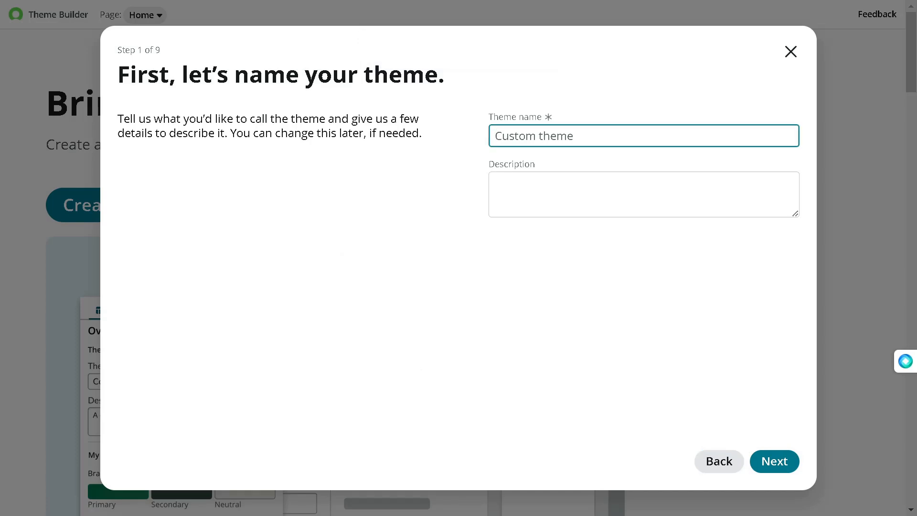
text(DE)
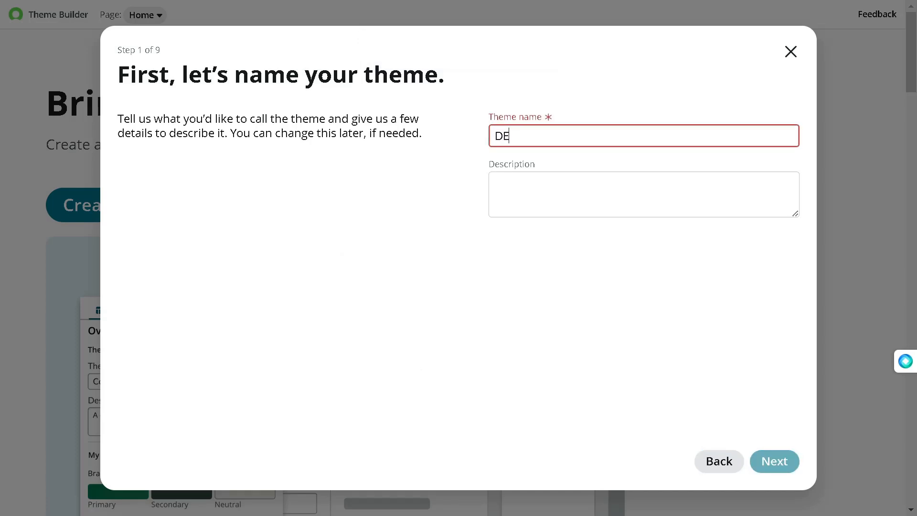
text(e)
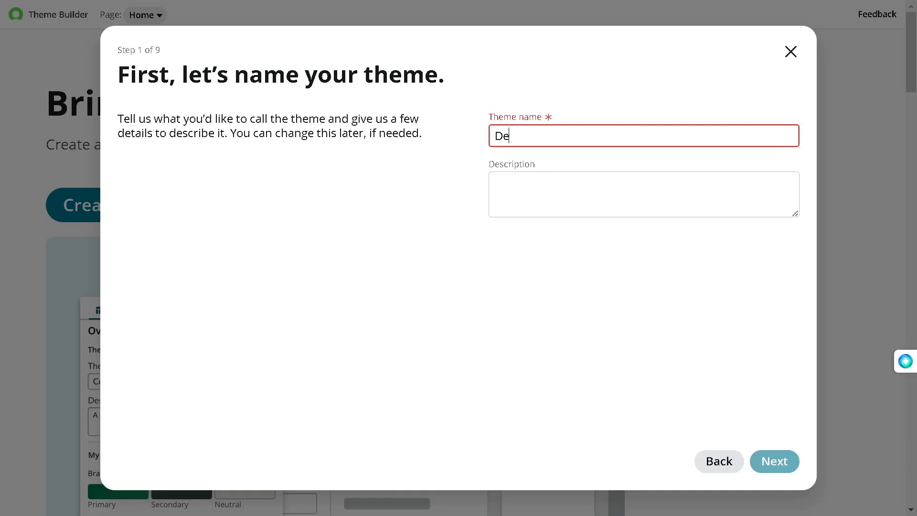
text(mo Theme)
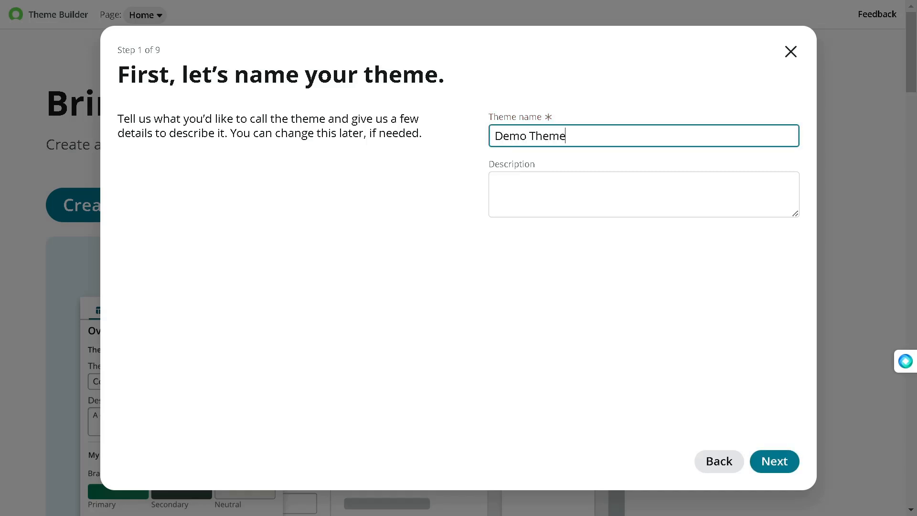
text(This s)
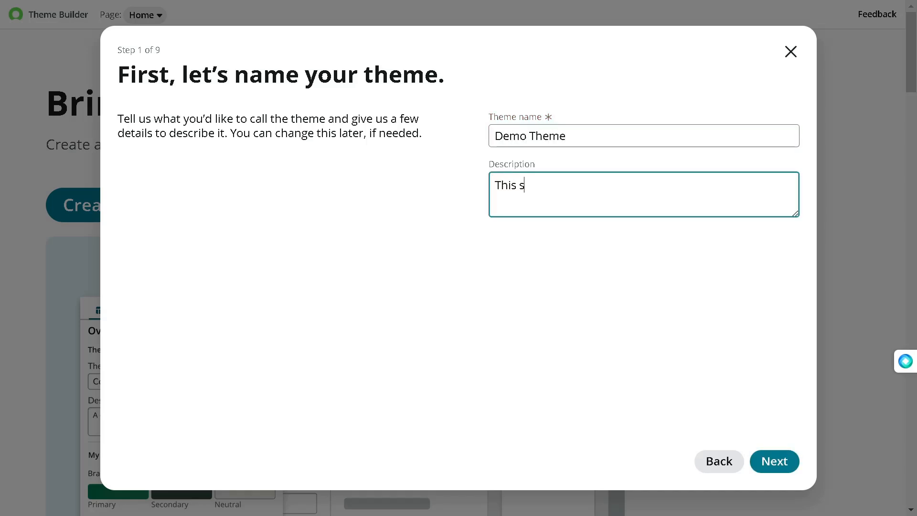
text(is demo t)
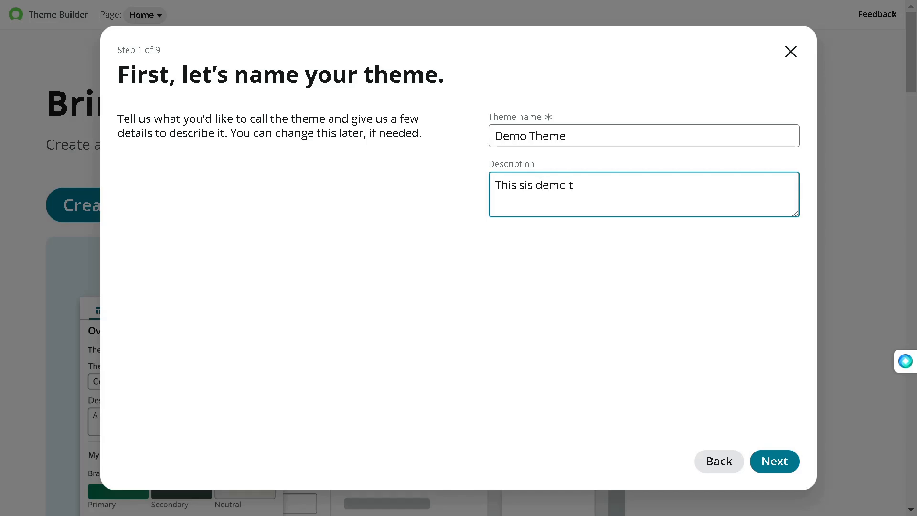
text(heme)
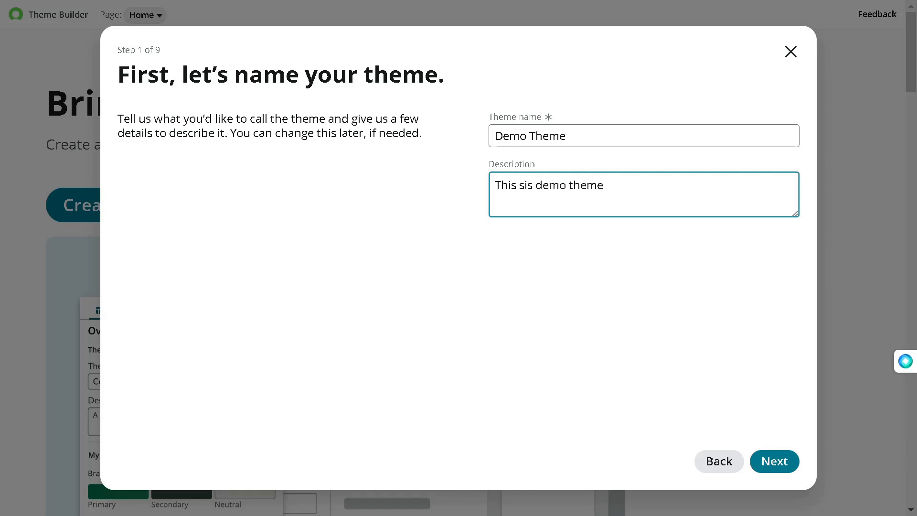
mouse_move(775, 461)
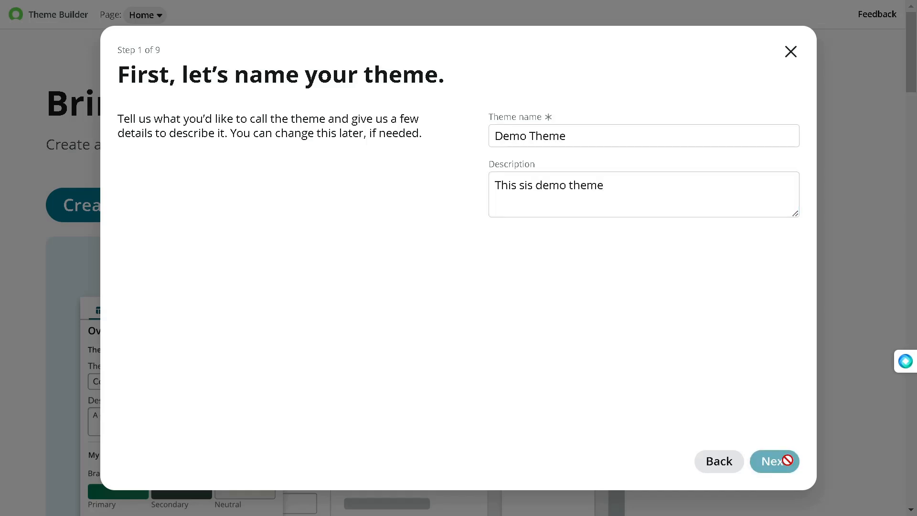
Enter 86c5ff from the palette into the Primary swatch's HEX field and apply it
click(774, 460)
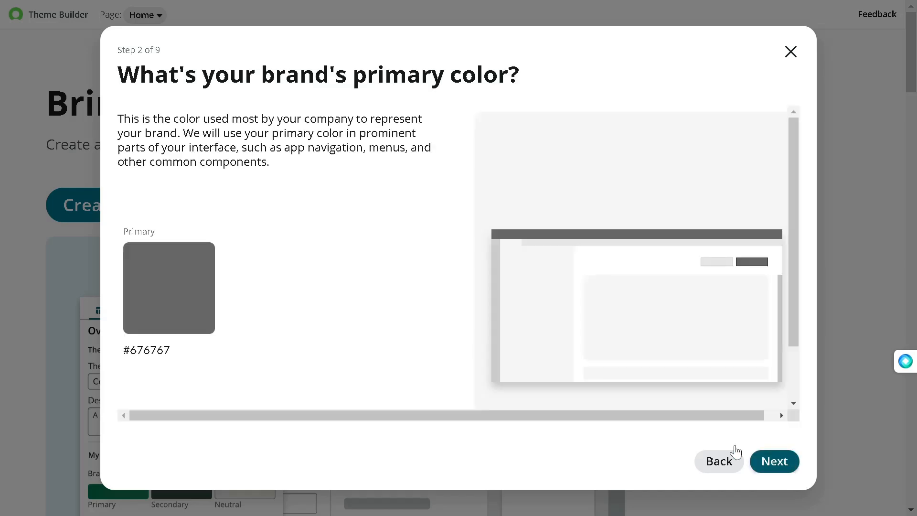
mouse_move(388, 94)
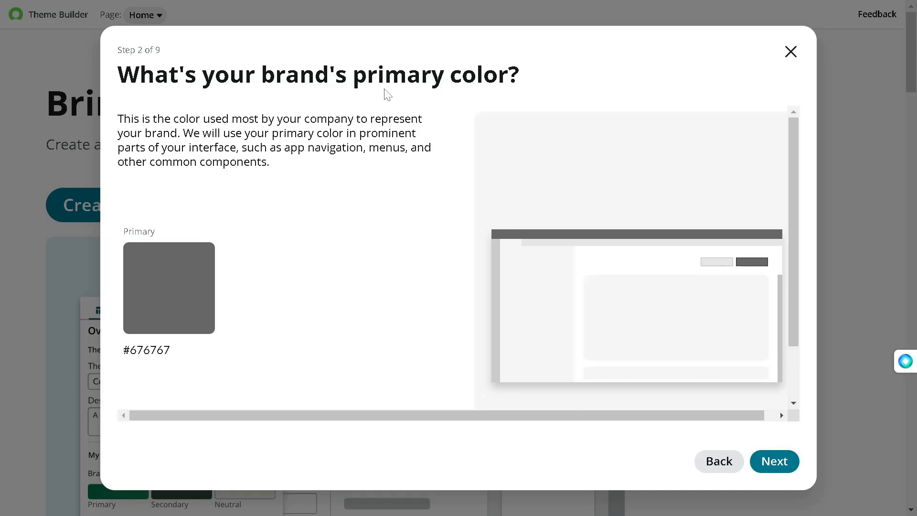
mouse_move(344, 253)
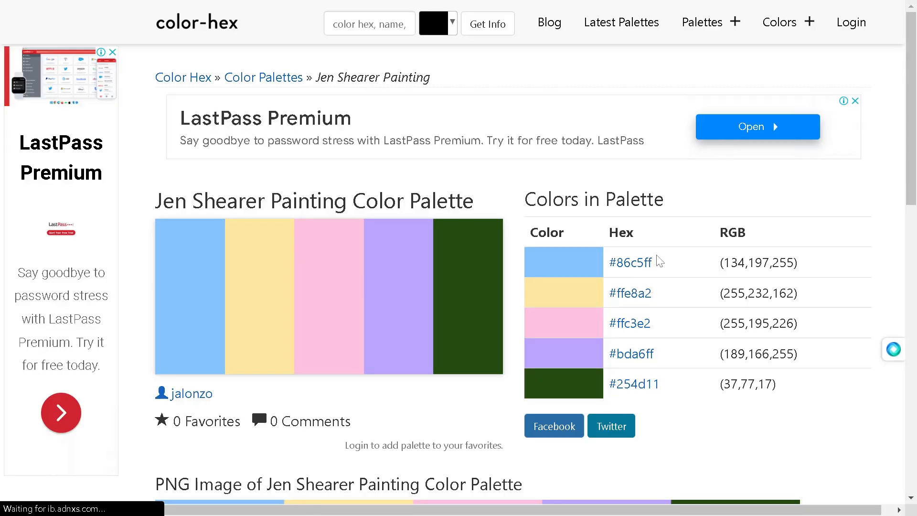
mouse_move(631, 263)
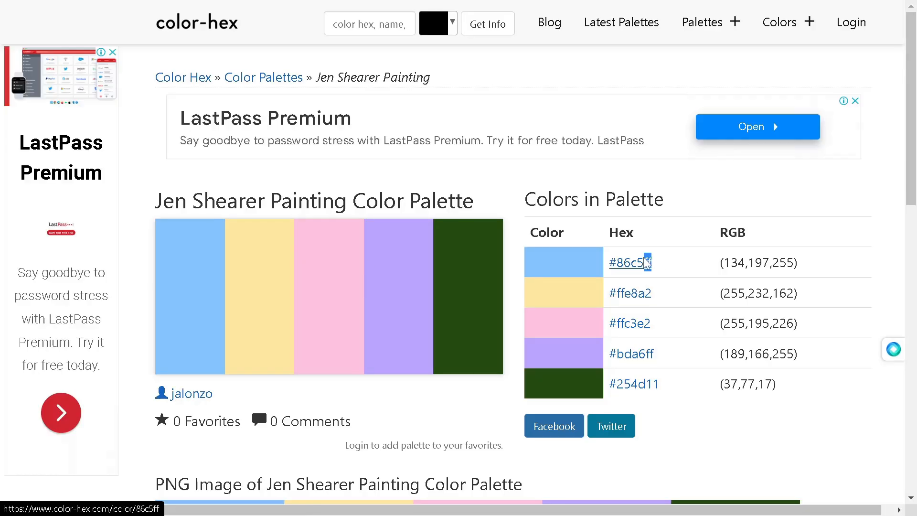
double_click(630, 262)
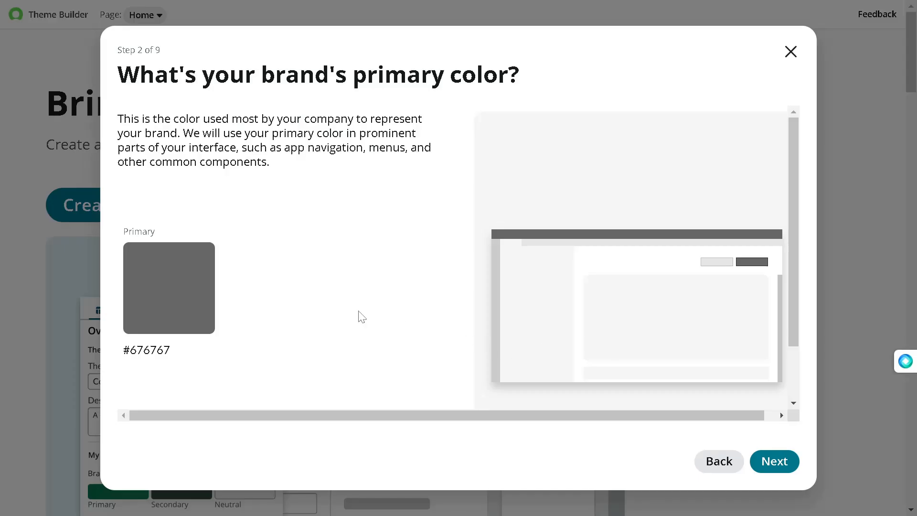
click(169, 288)
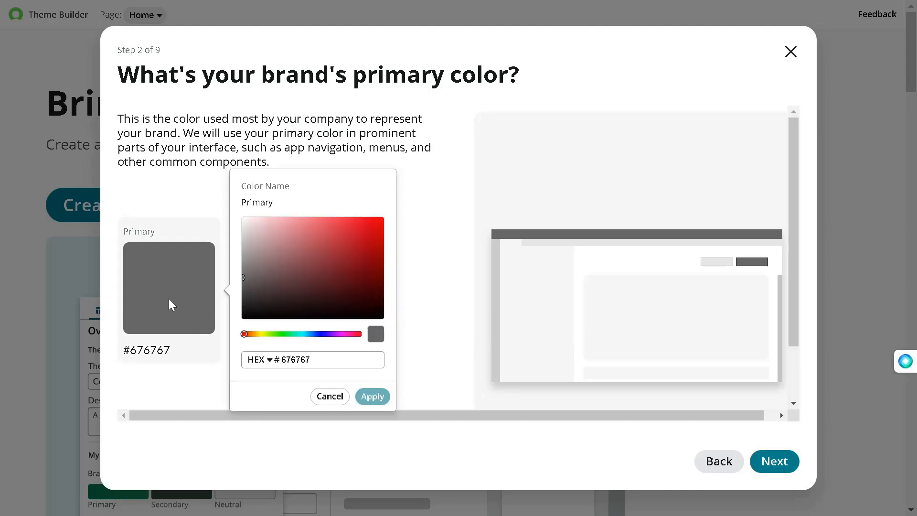
click(312, 359)
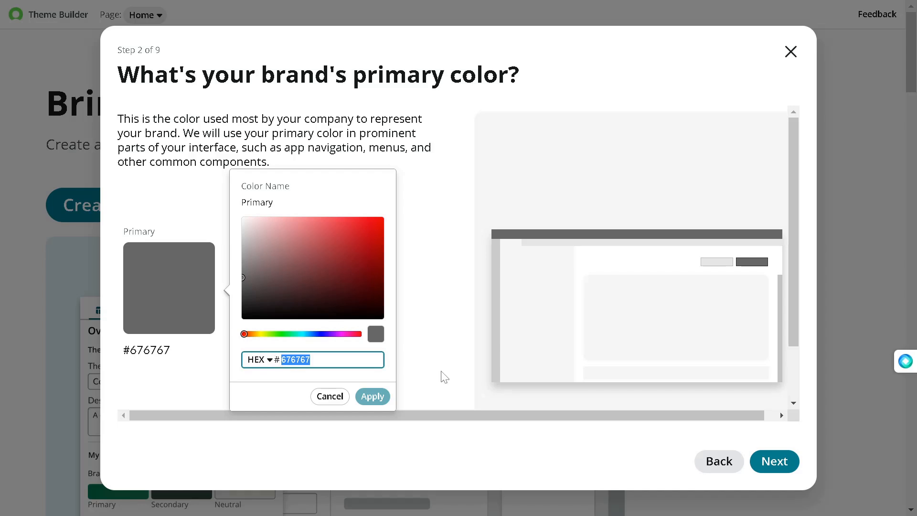
text(86c5f)
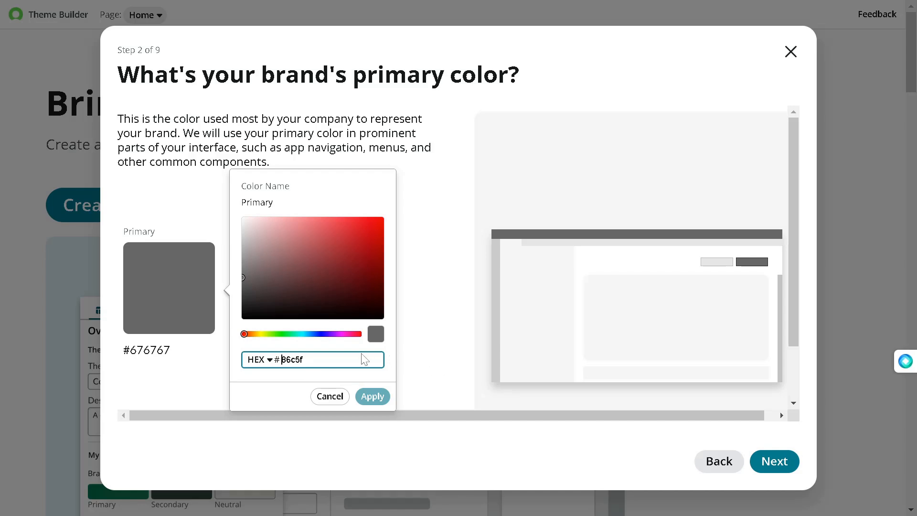
text(8)
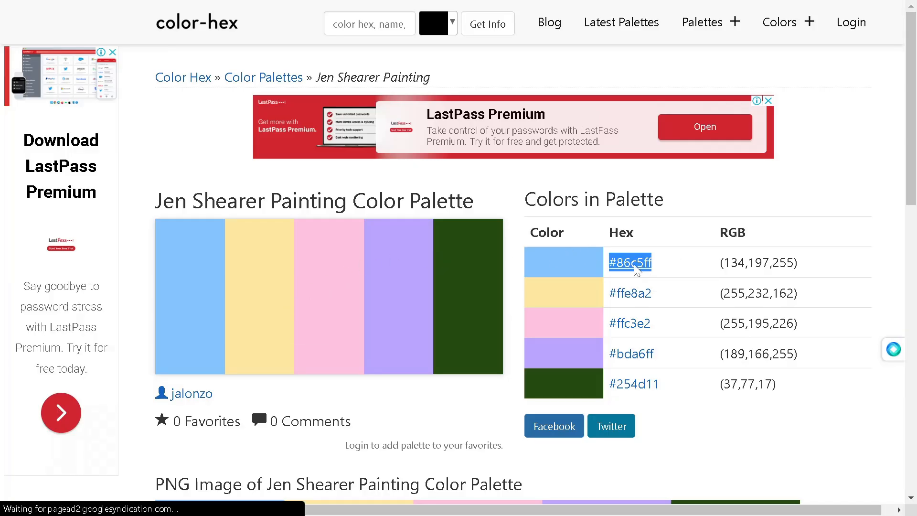
click(630, 263)
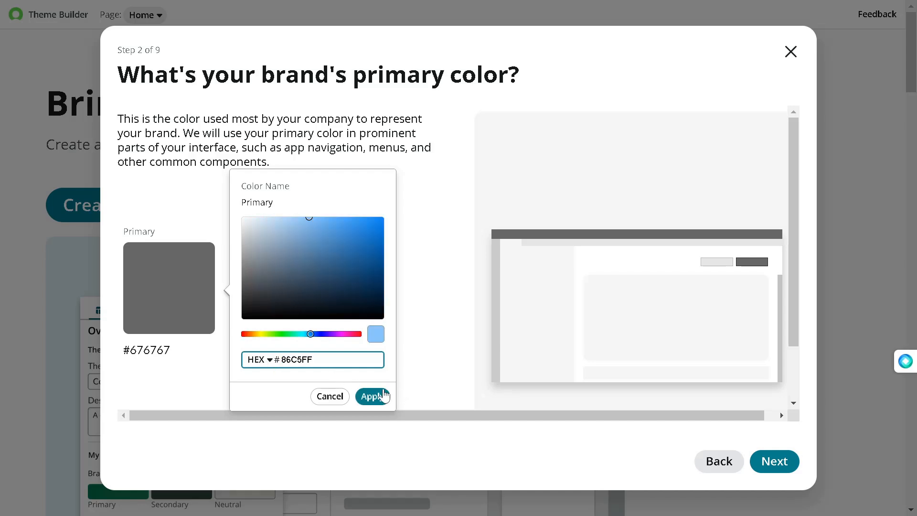
click(372, 396)
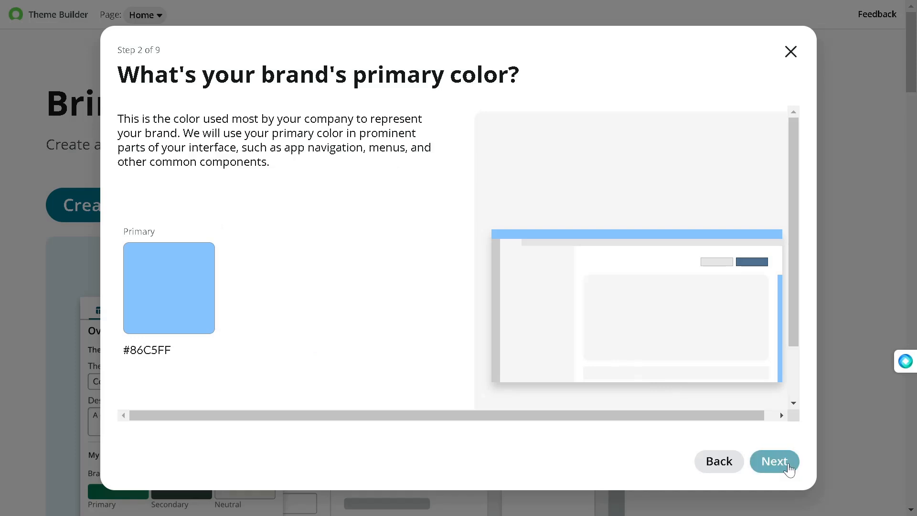
Copy #ffc3e2 from color-hex and apply it as the Secondary swatch colour
click(774, 461)
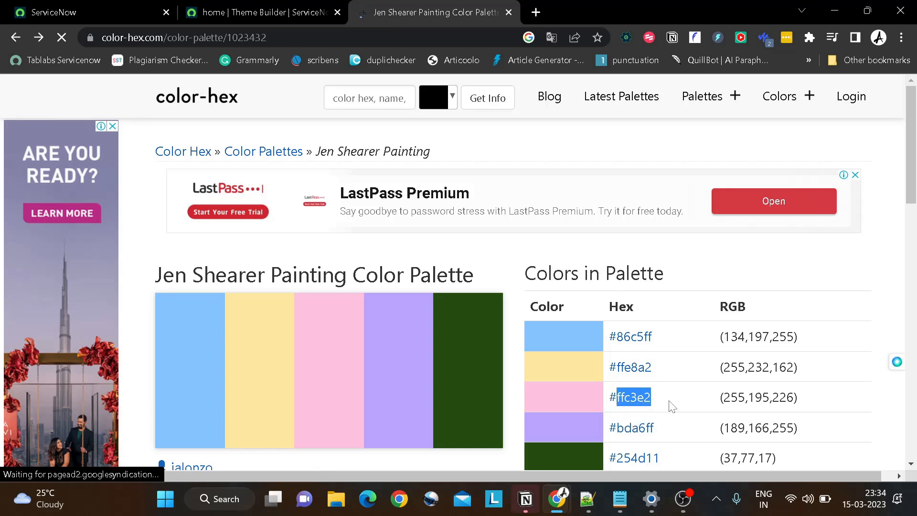
click(262, 12)
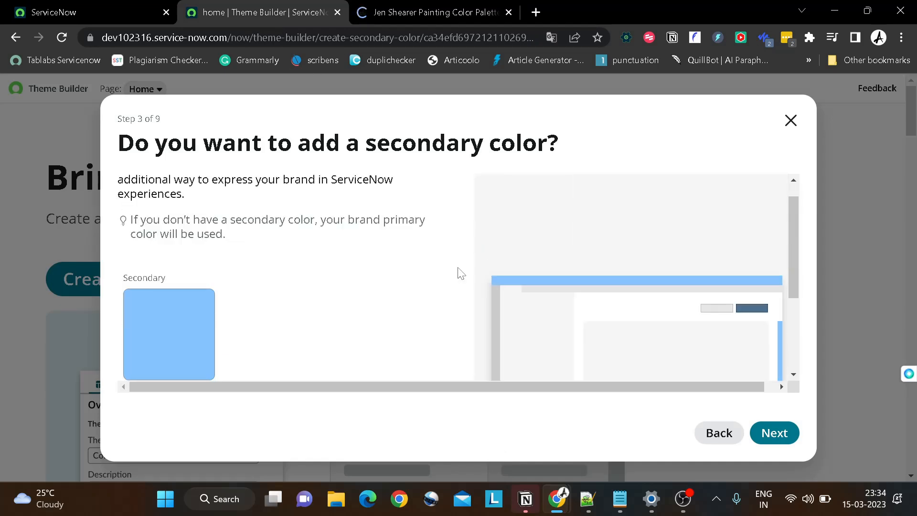
click(169, 335)
text(FFC3E2)
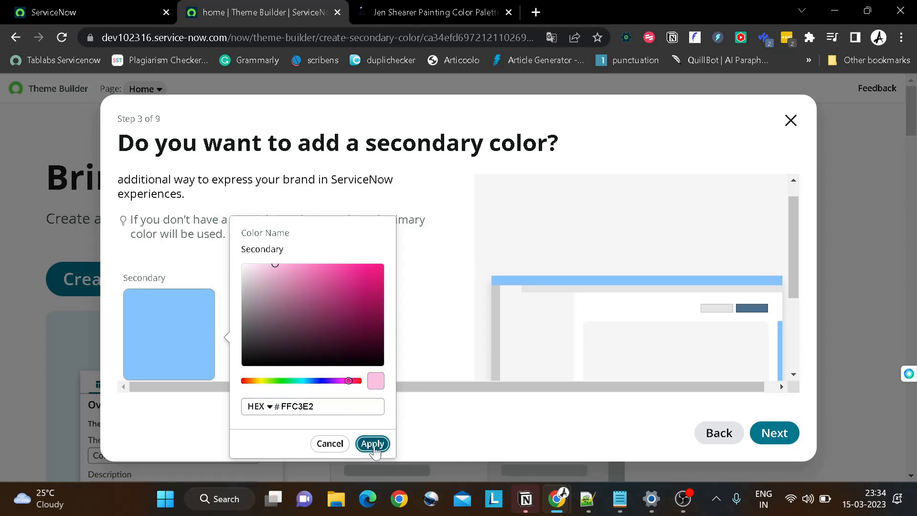
click(372, 443)
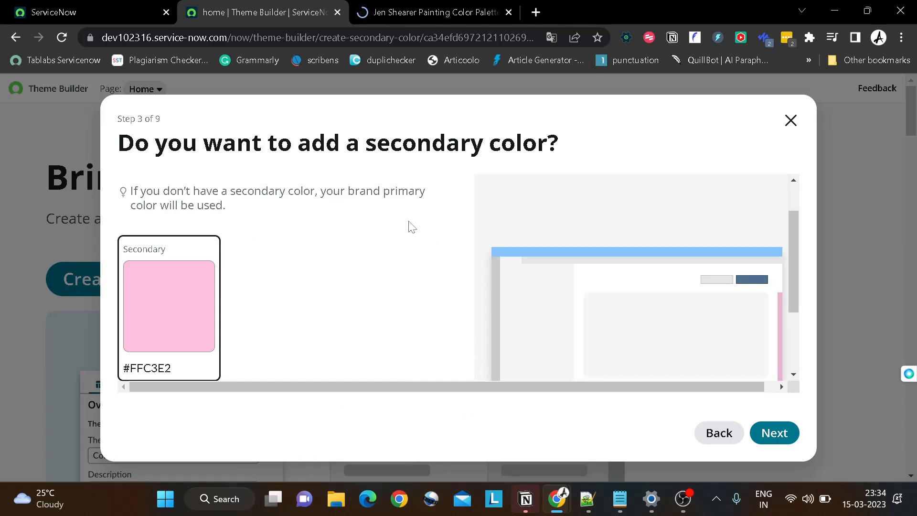
key(F11)
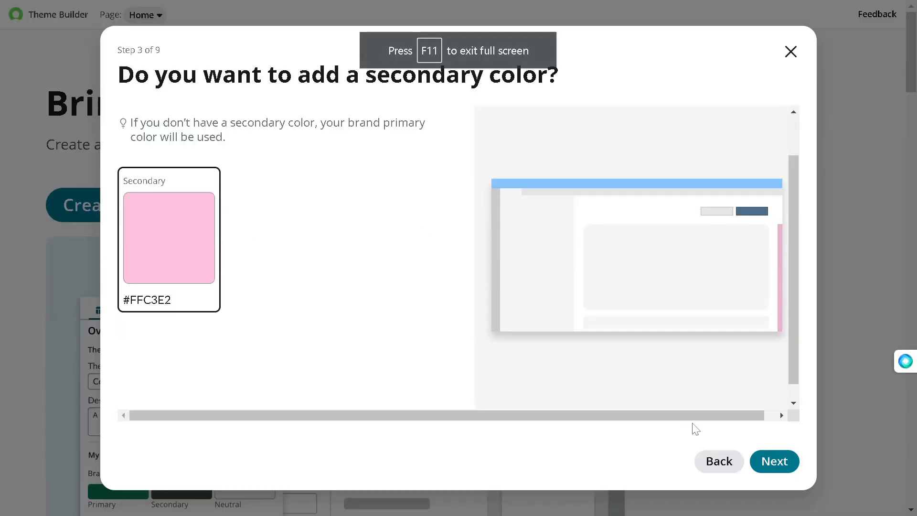
mouse_move(774, 461)
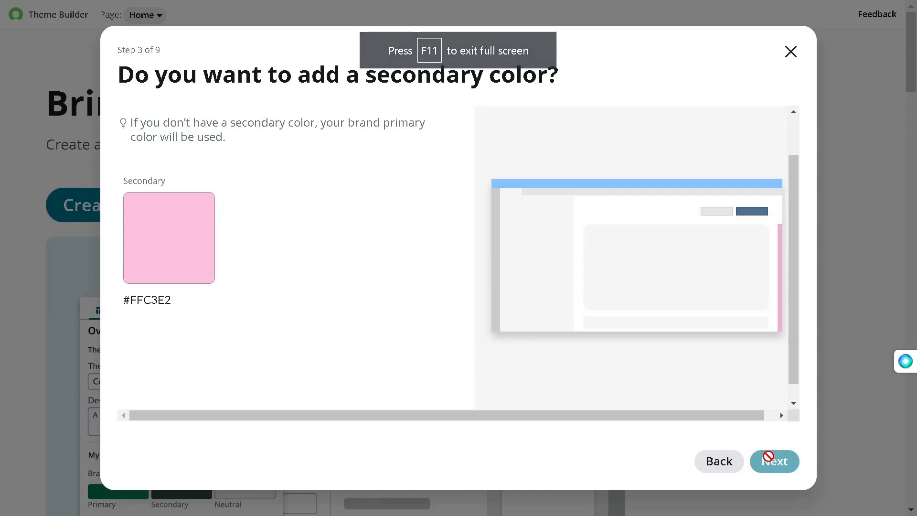
Apply #FFE8A2 as the Neutral swatch colour and advance to additional colours
click(773, 461)
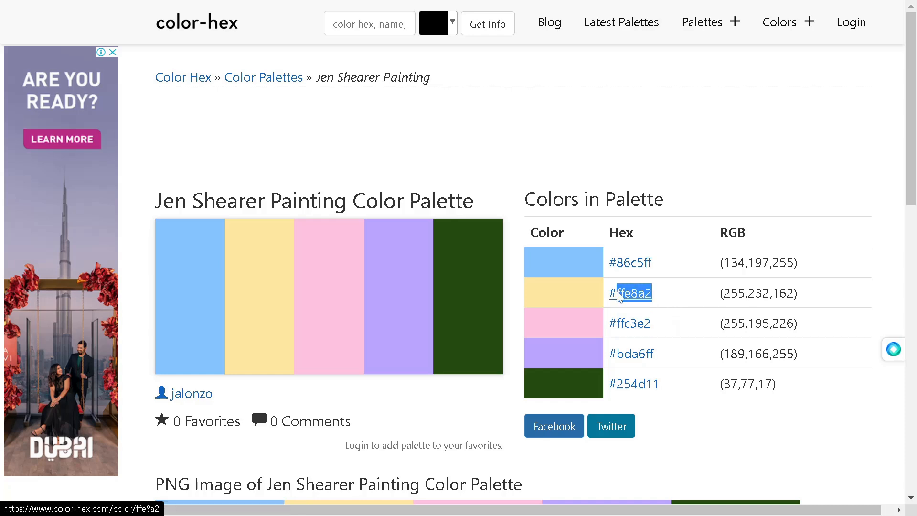
mouse_move(631, 293)
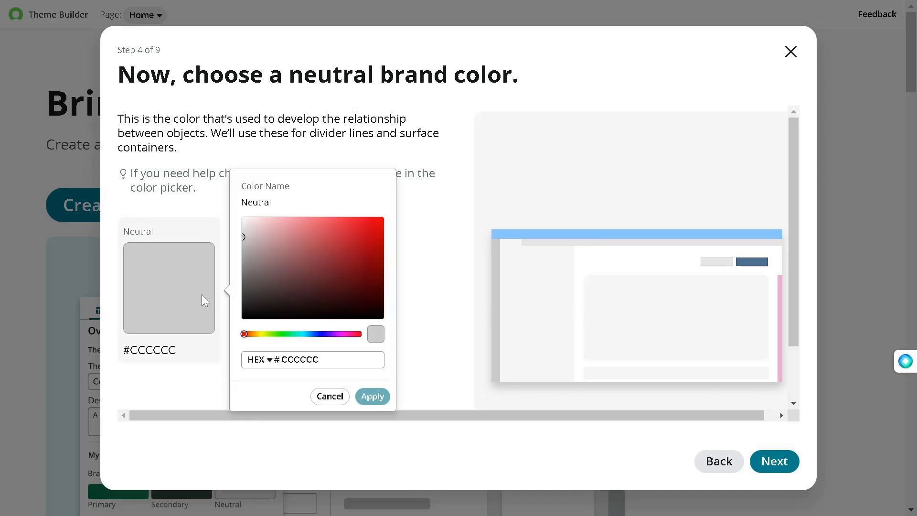
click(312, 359)
text(FFE8A2)
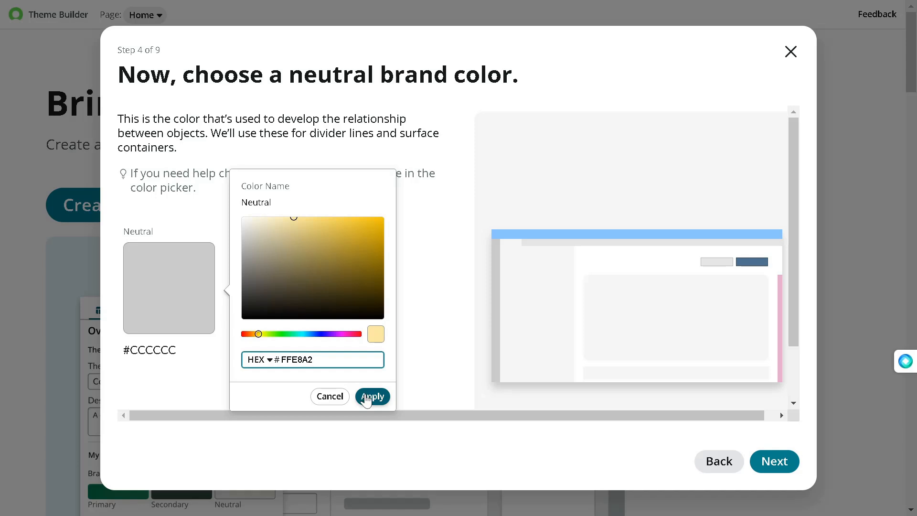
click(372, 396)
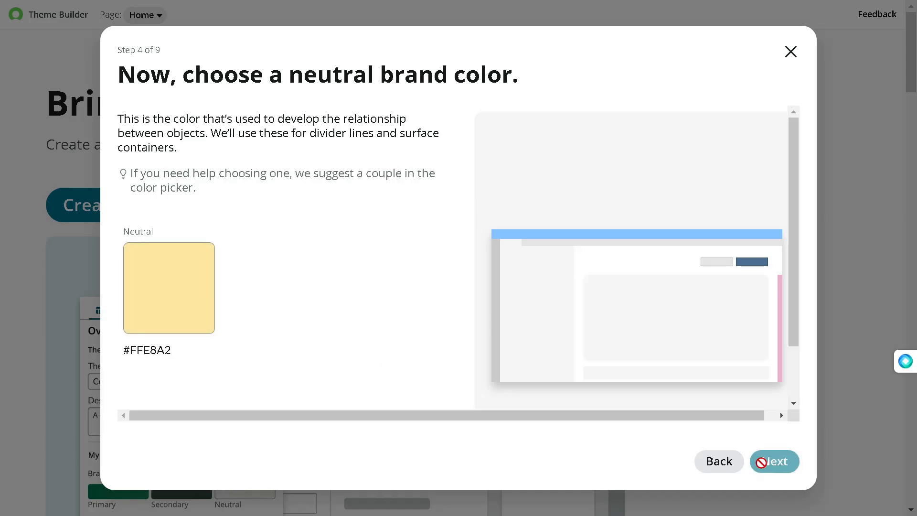
click(774, 461)
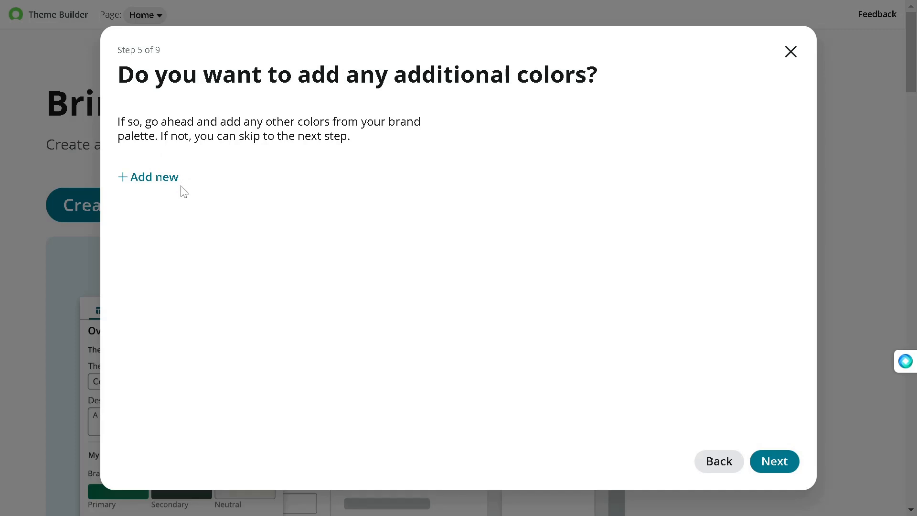
Add additional colours #BDA6FF and #254D11, then proceed to the company logo step
click(148, 177)
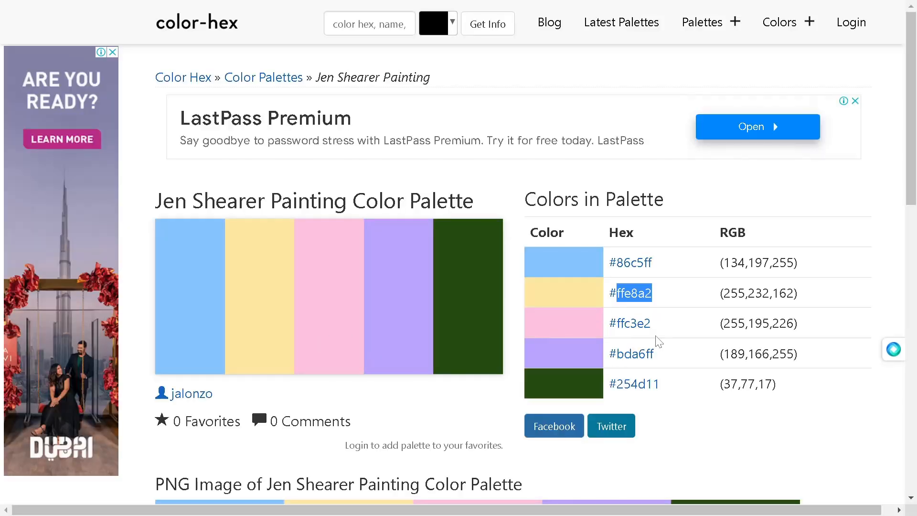
double_click(630, 354)
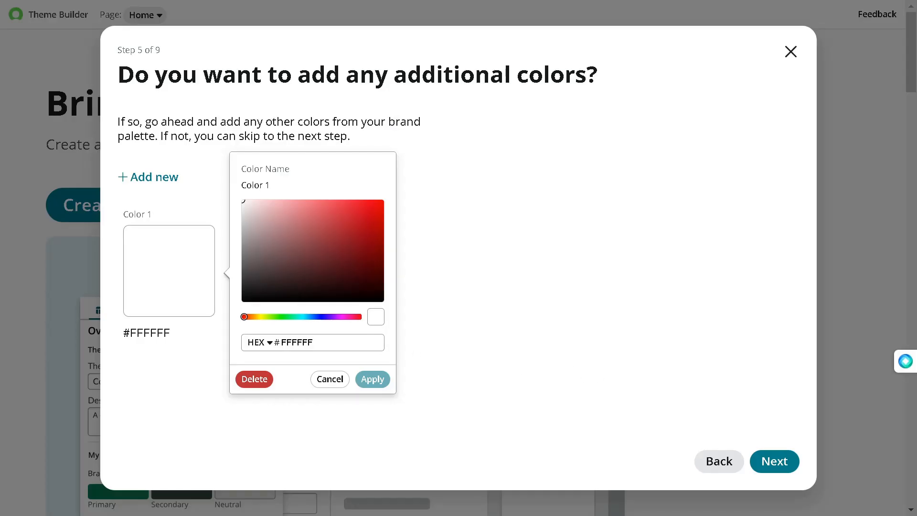
text(BDA6FF)
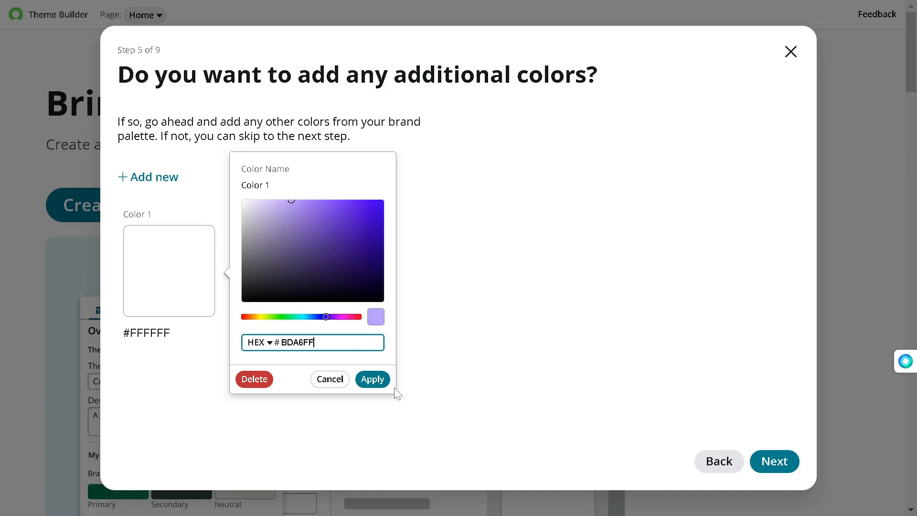
click(372, 379)
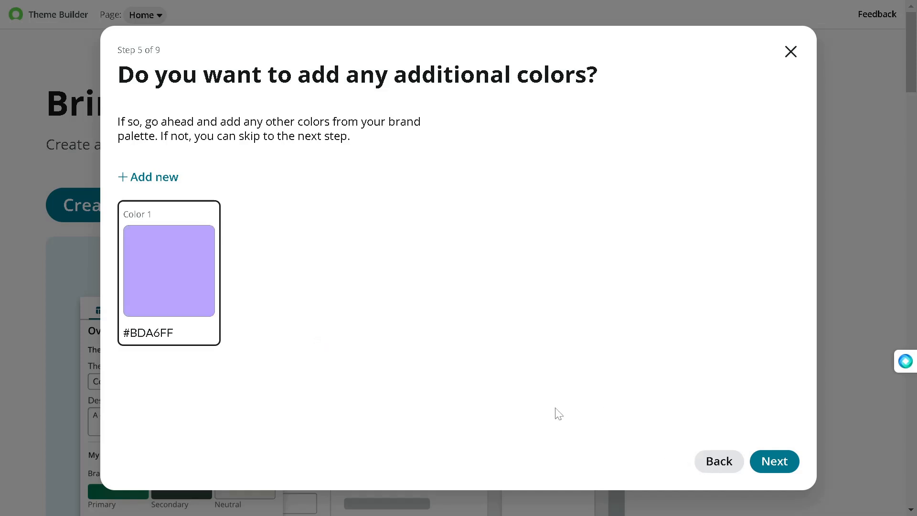
click(154, 176)
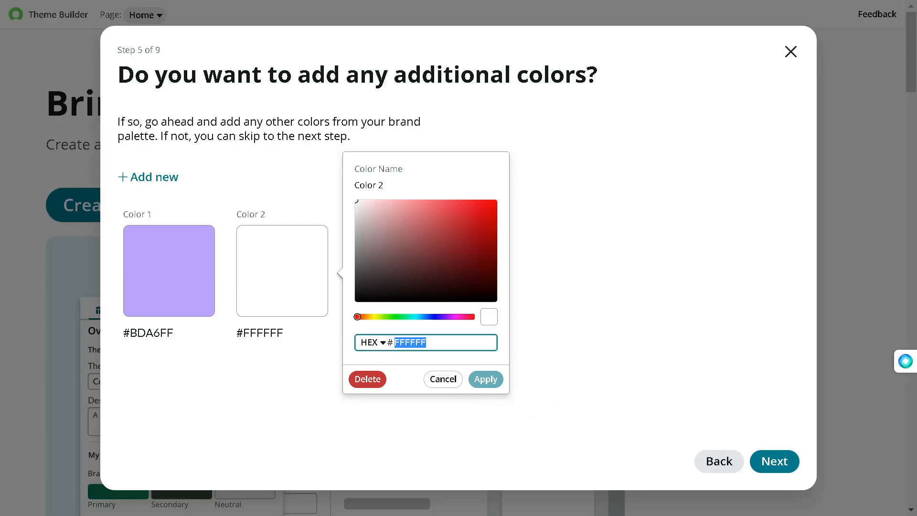
text(254D11)
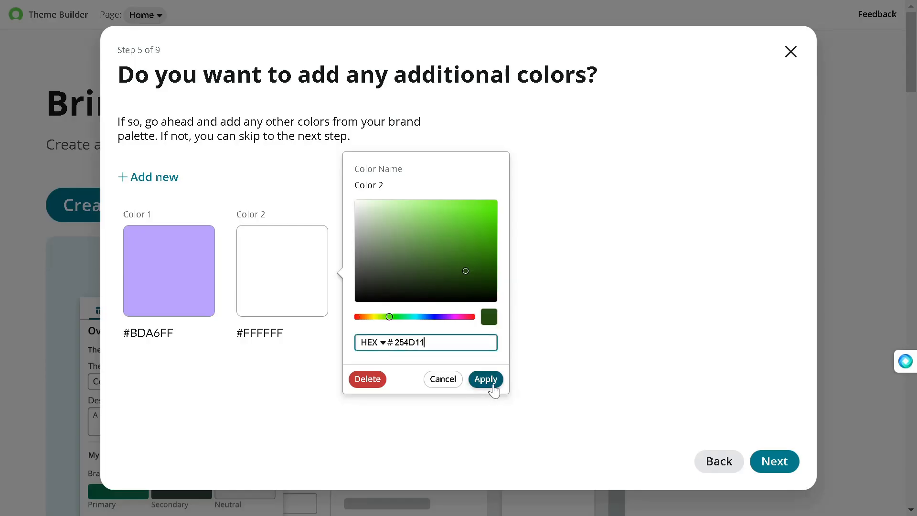
click(485, 379)
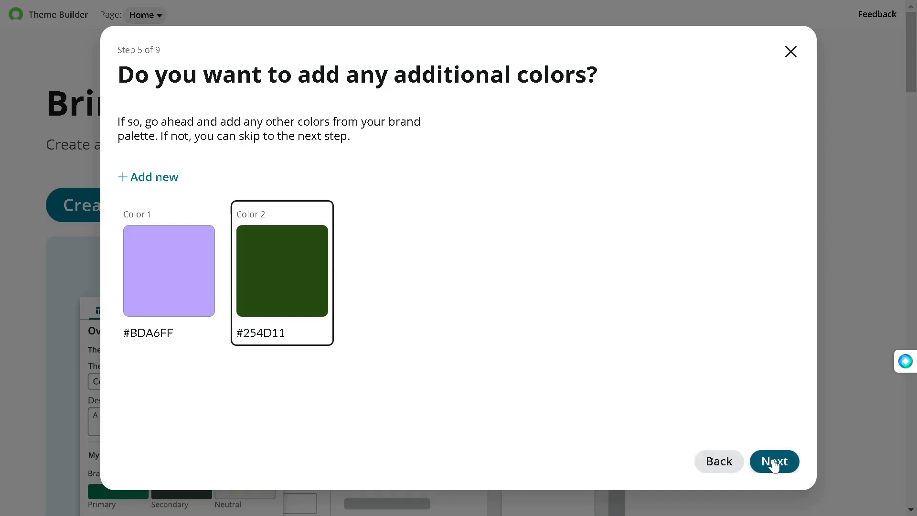
click(773, 461)
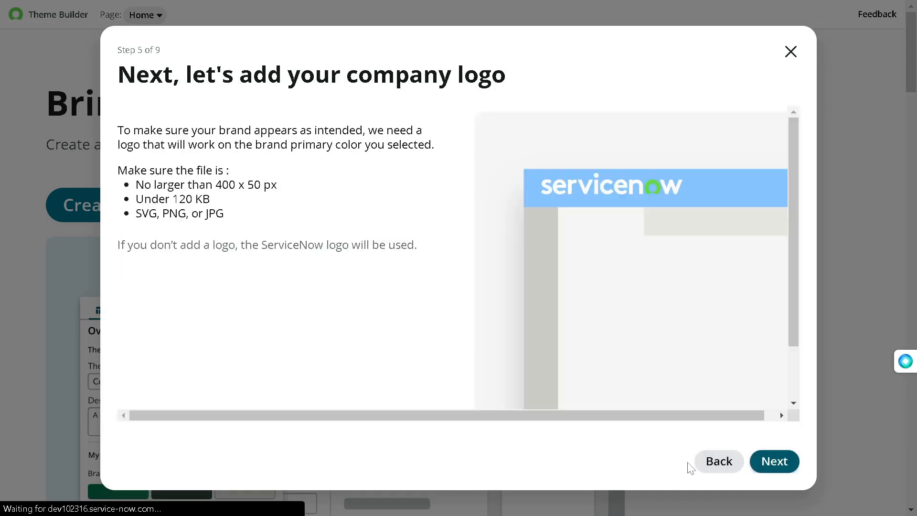
Upload programming.jpg as the logo after the PNG is rejected, then continue to fonts
click(774, 461)
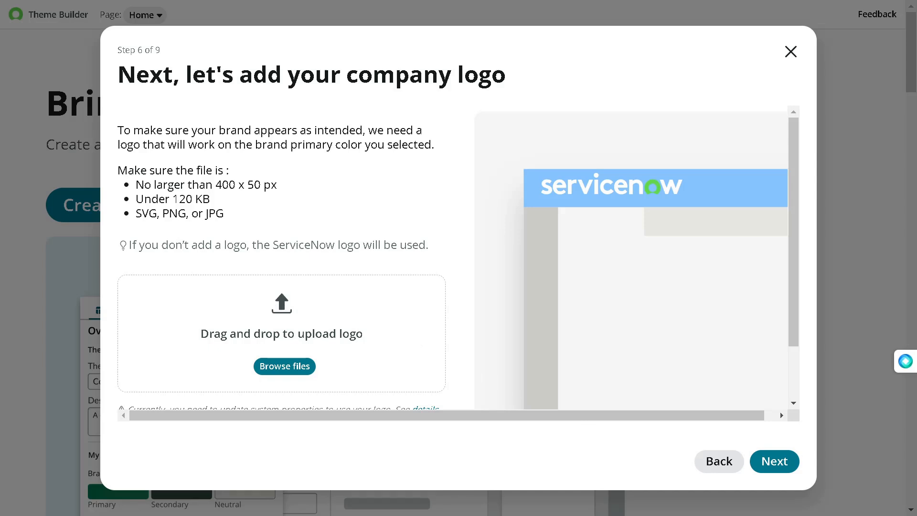
mouse_move(295, 326)
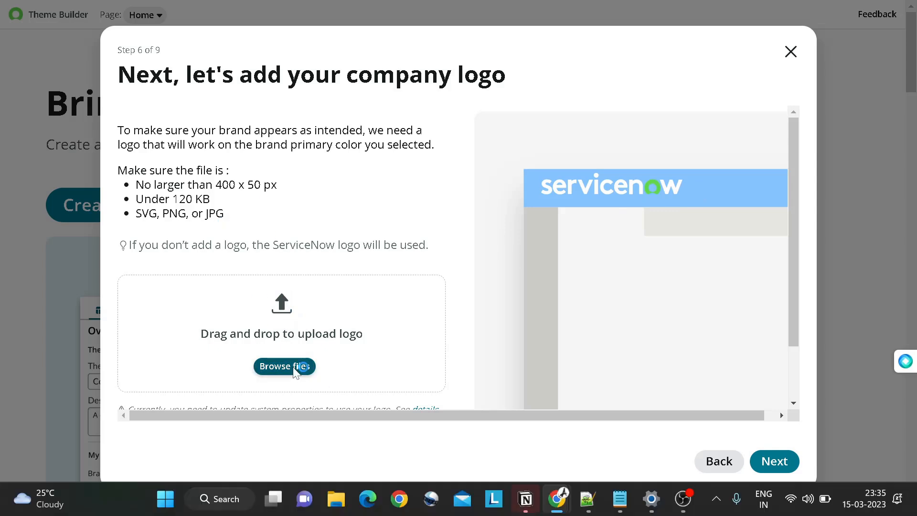
click(285, 367)
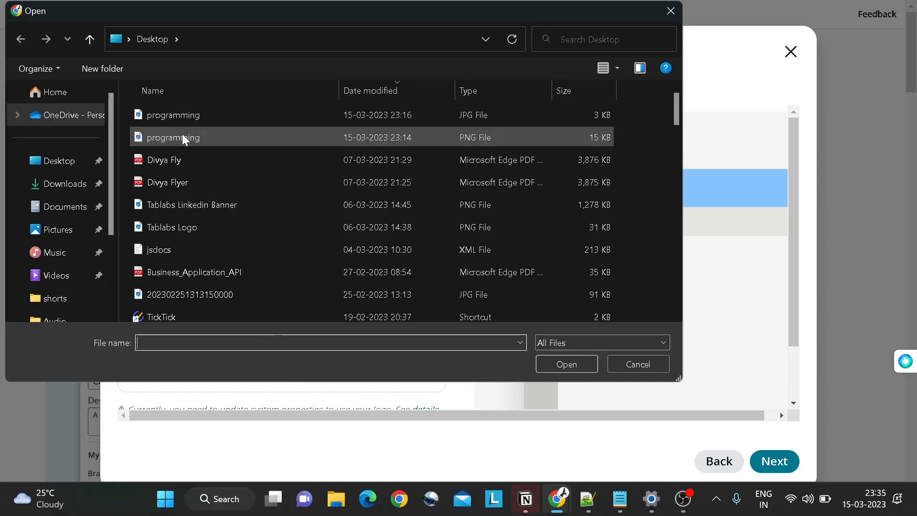
mouse_move(172, 138)
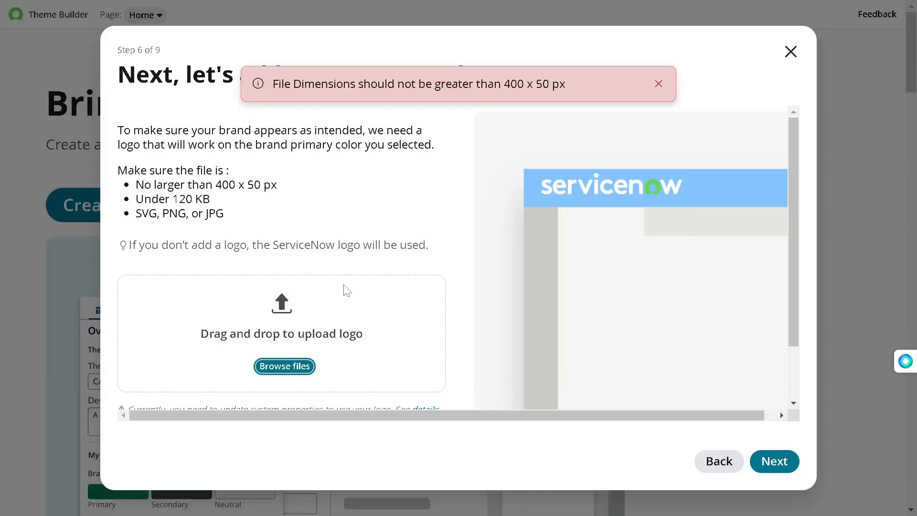
mouse_move(289, 381)
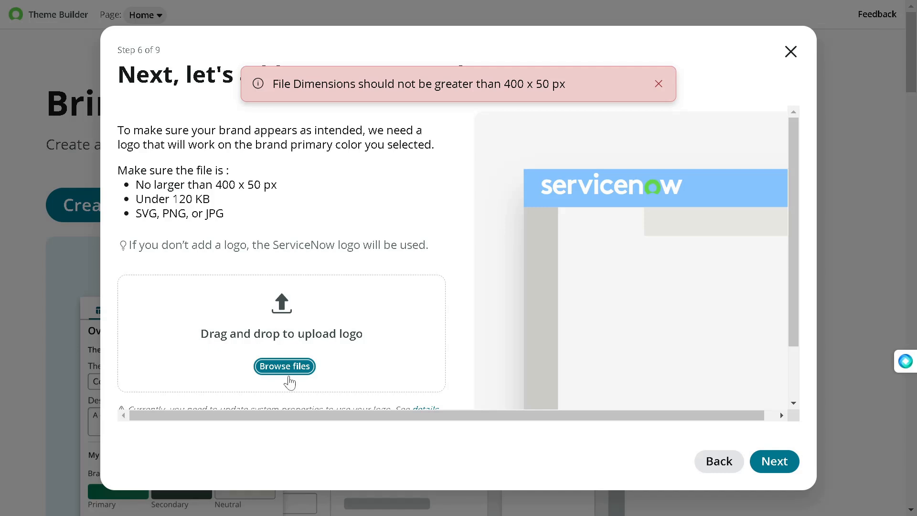
click(284, 365)
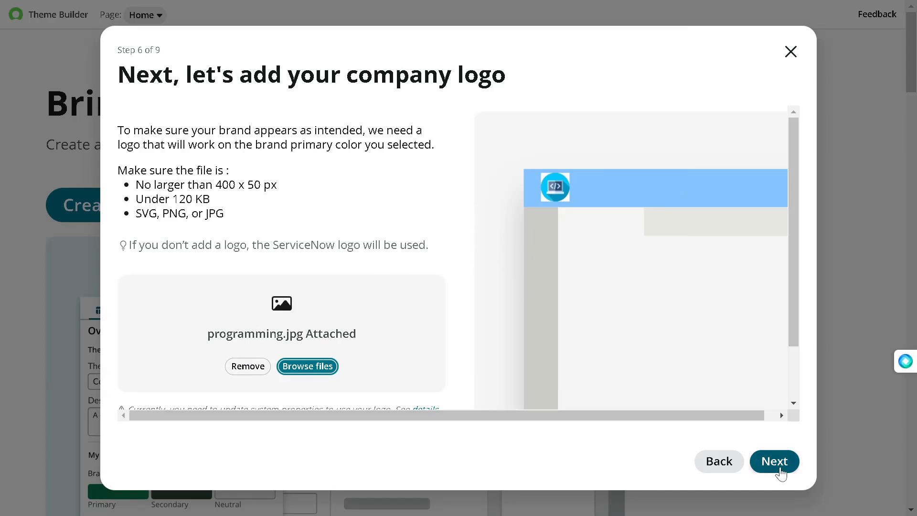
mouse_move(503, 392)
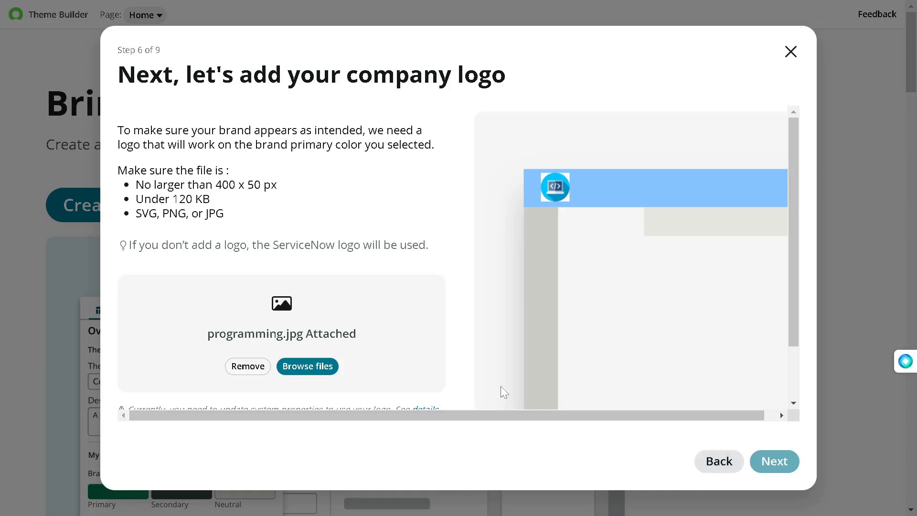
click(774, 461)
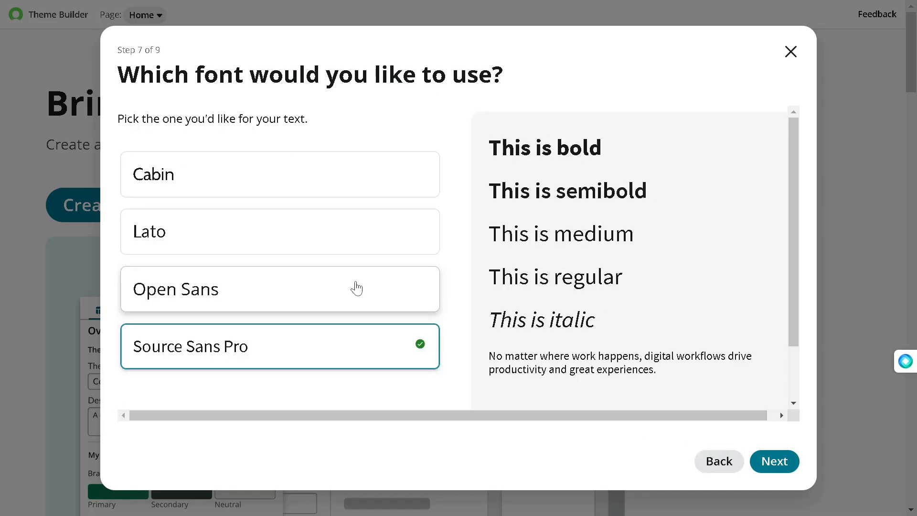
mouse_move(357, 288)
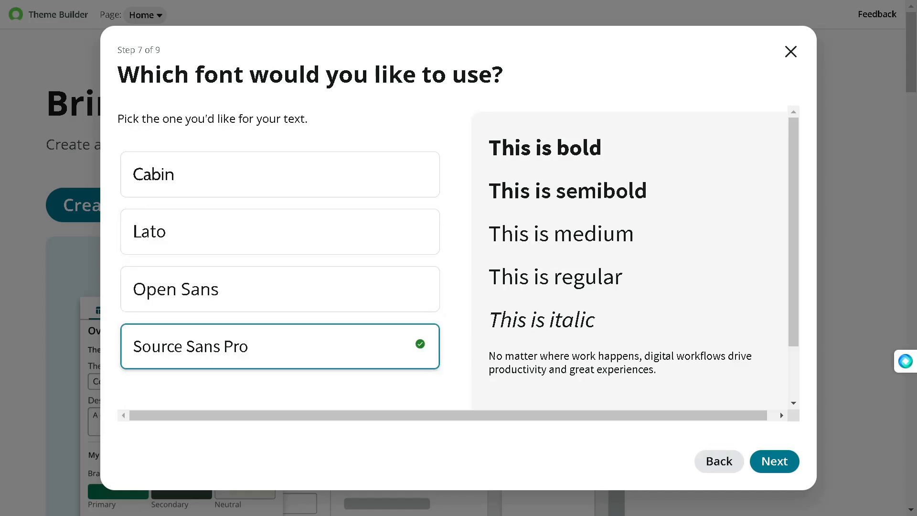
mouse_move(455, 108)
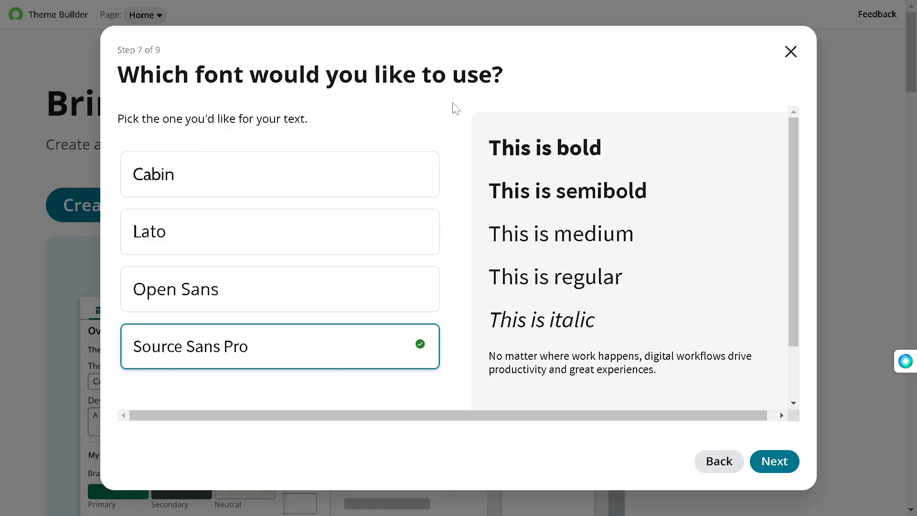
Preview the Cabin, Lato and Source Sans Pro fonts, then pick Open Sans and continue
click(280, 174)
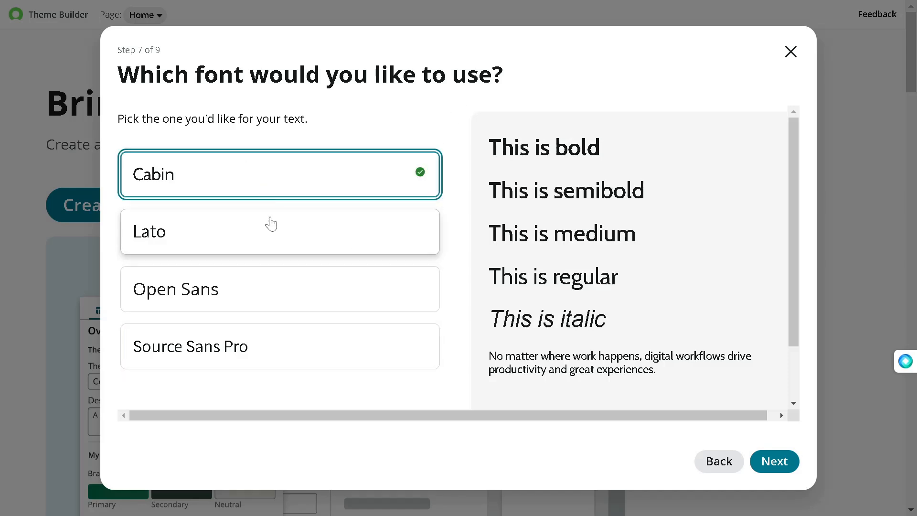
click(280, 231)
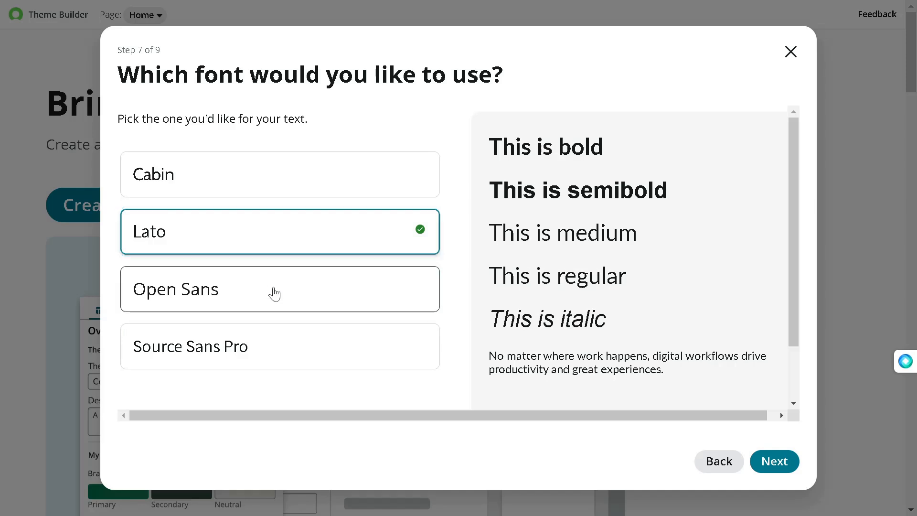
click(280, 346)
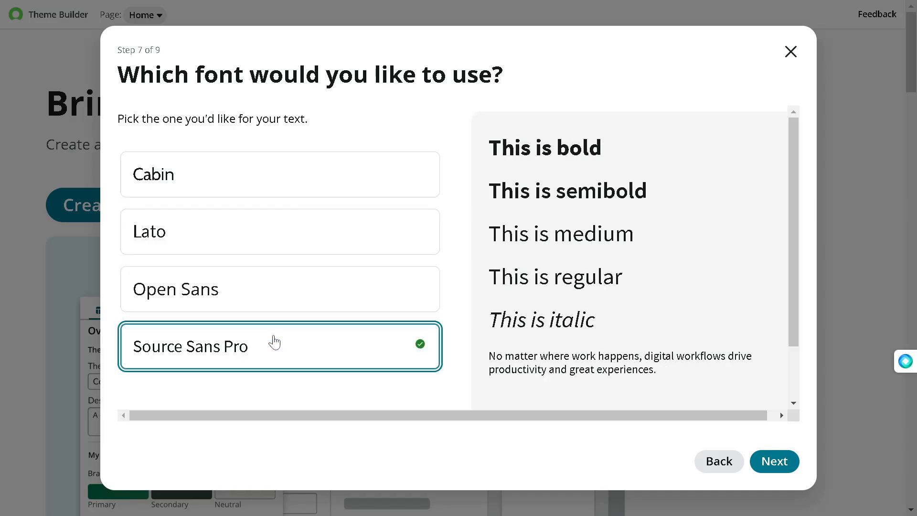
mouse_move(265, 294)
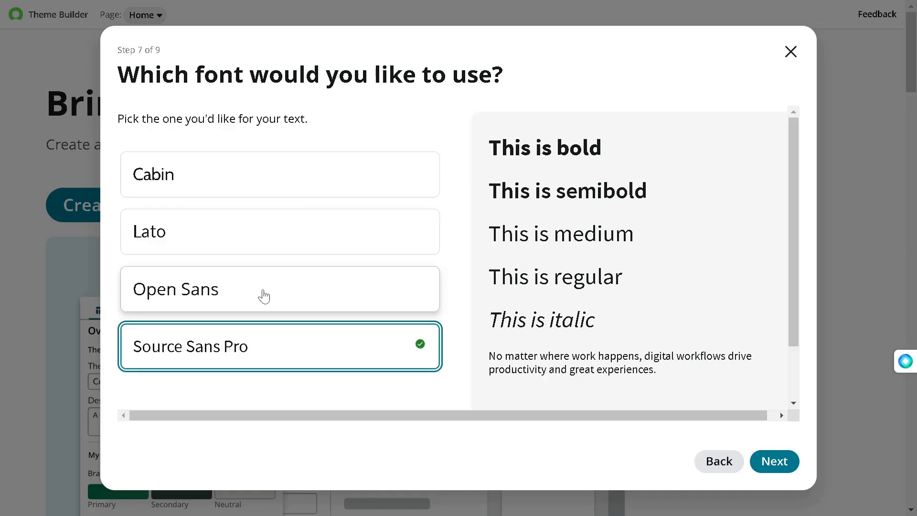
click(280, 288)
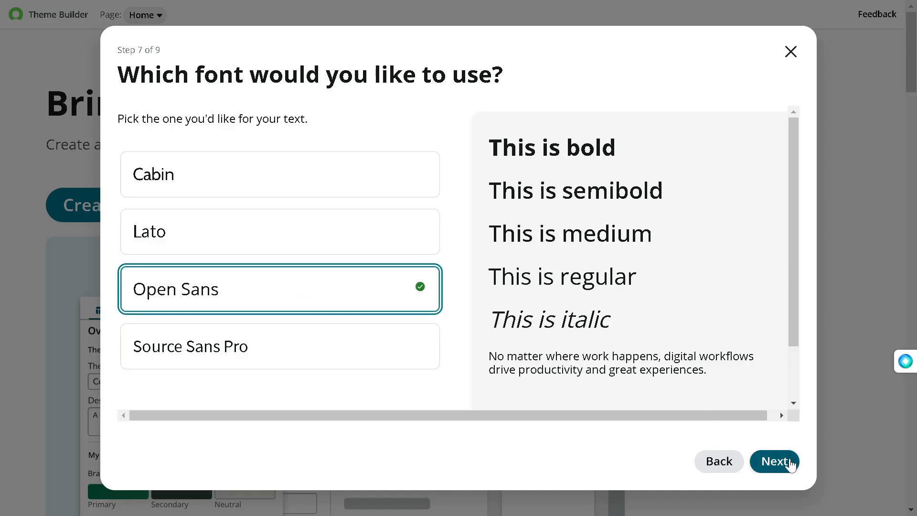
click(774, 461)
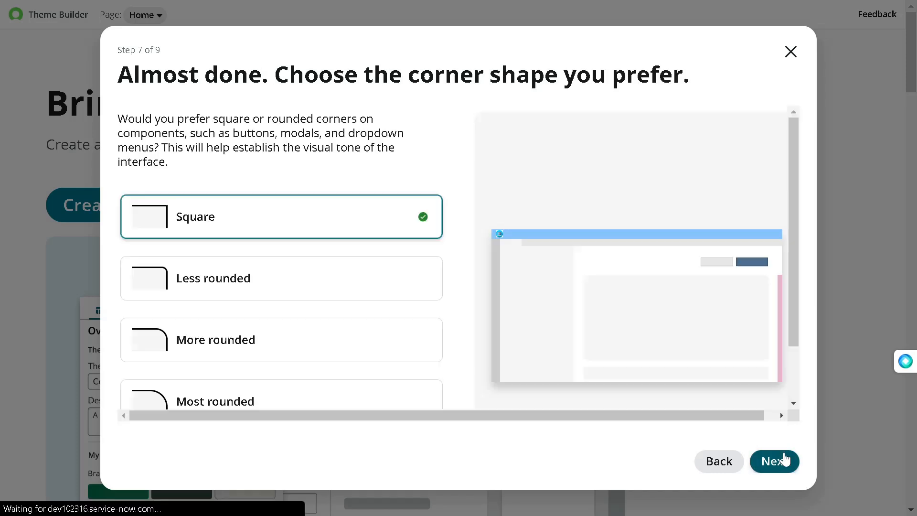
Choose More rounded corners, review the selections and create Demo Theme
click(774, 461)
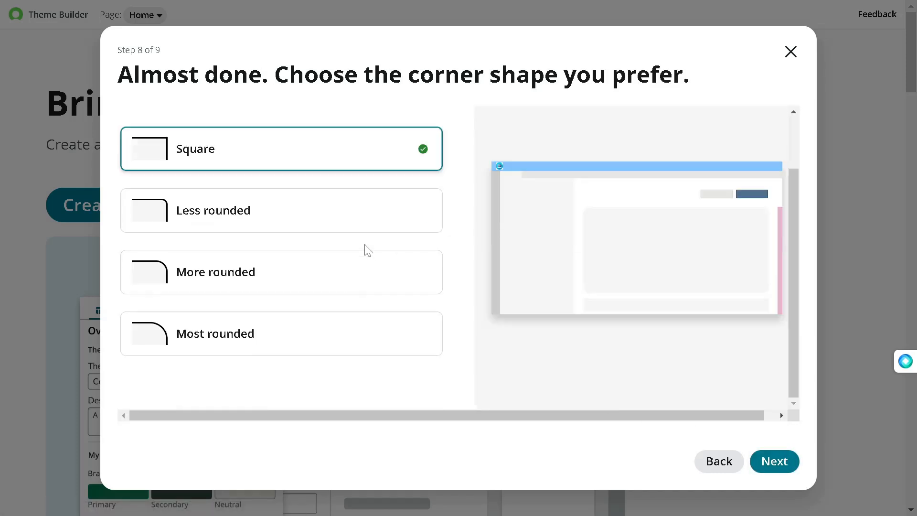
click(281, 272)
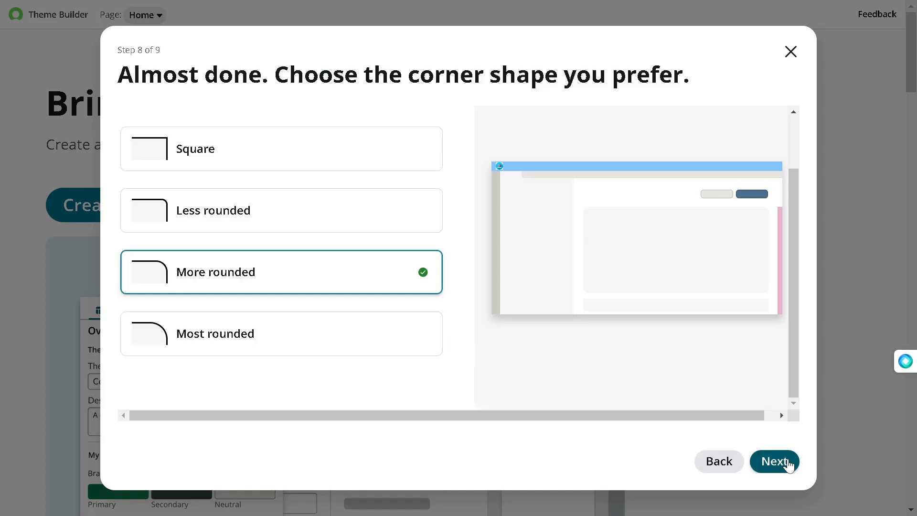
click(773, 461)
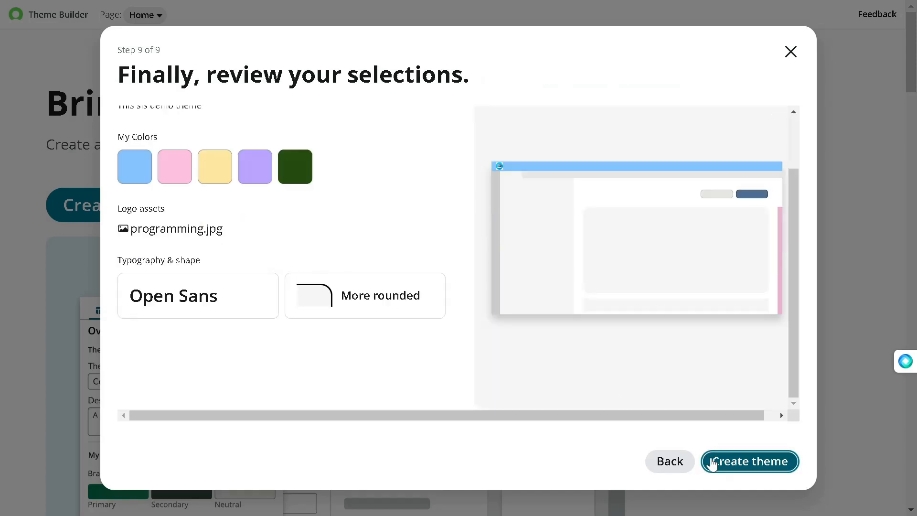
click(750, 461)
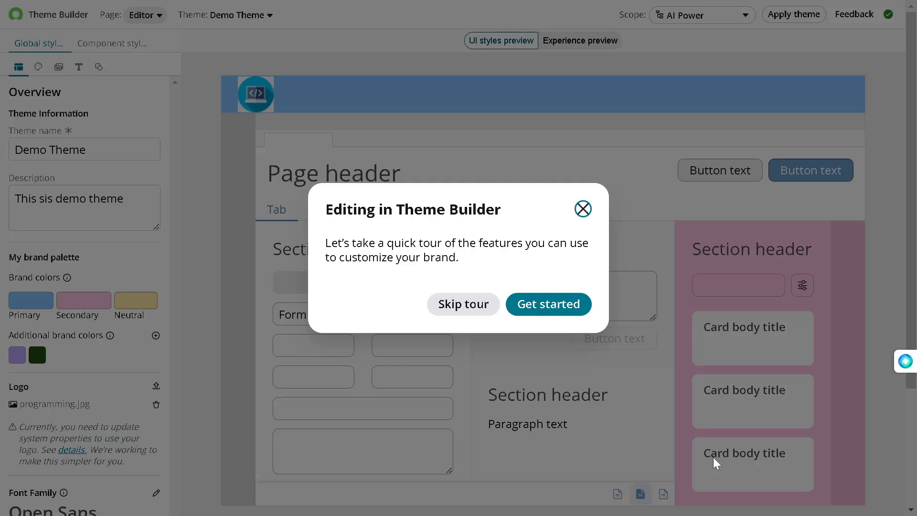
mouse_move(548, 304)
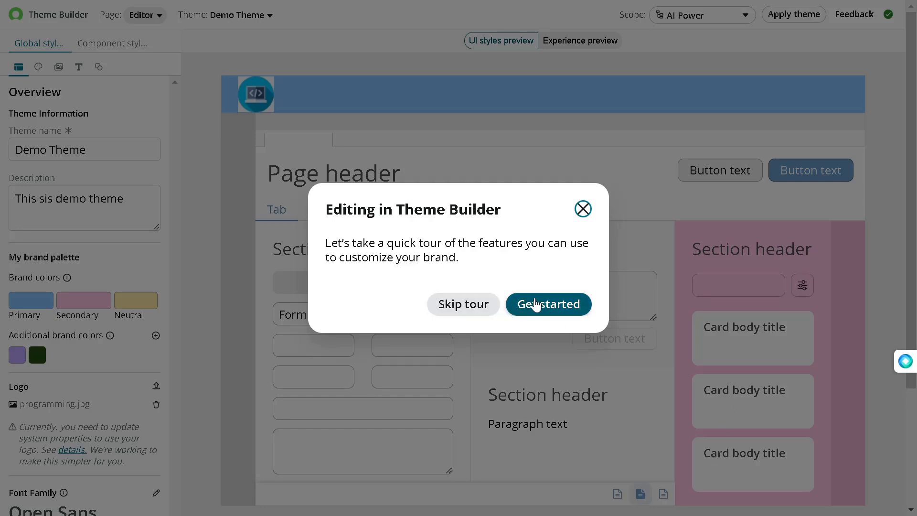
mouse_move(463, 304)
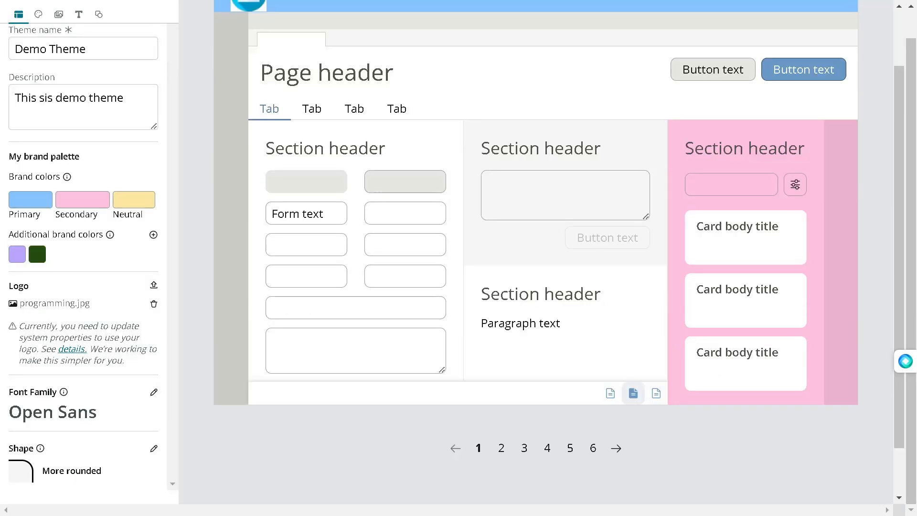
mouse_move(569, 448)
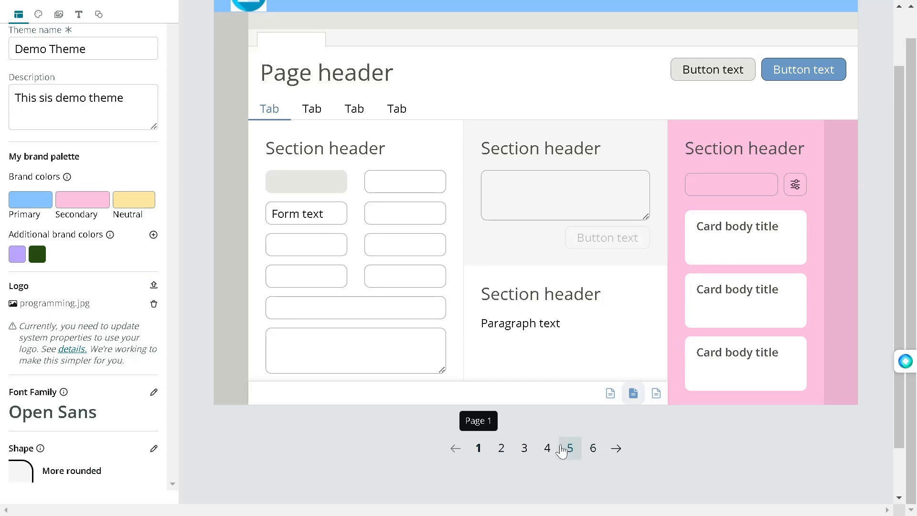
mouse_move(615, 451)
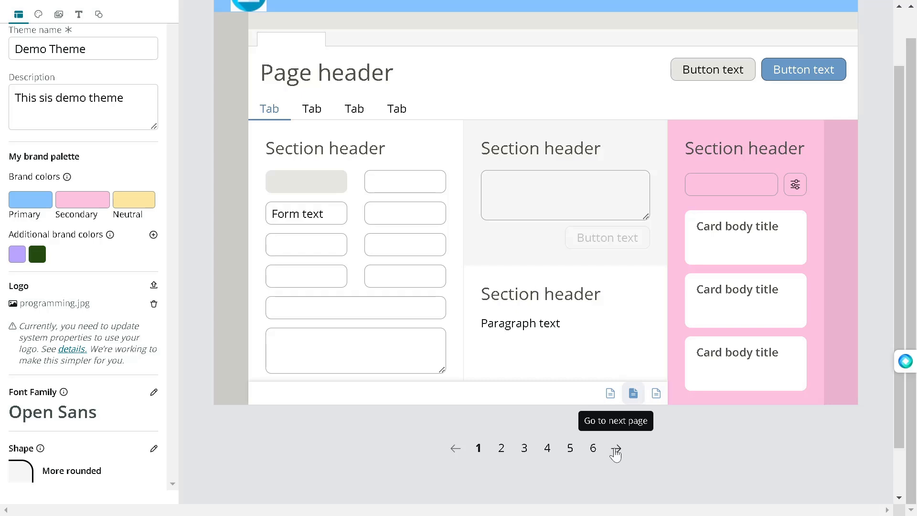
Page through the UI styles preview from page 2 to page 6
click(615, 448)
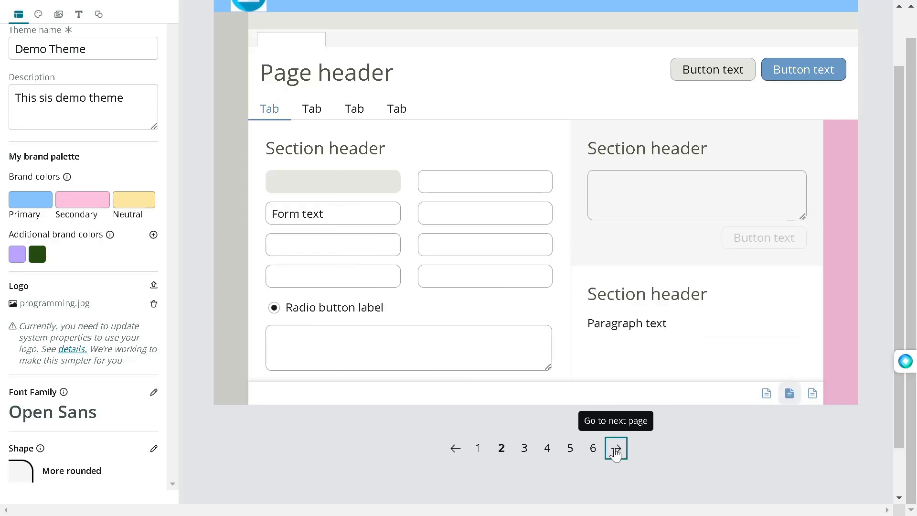
click(616, 448)
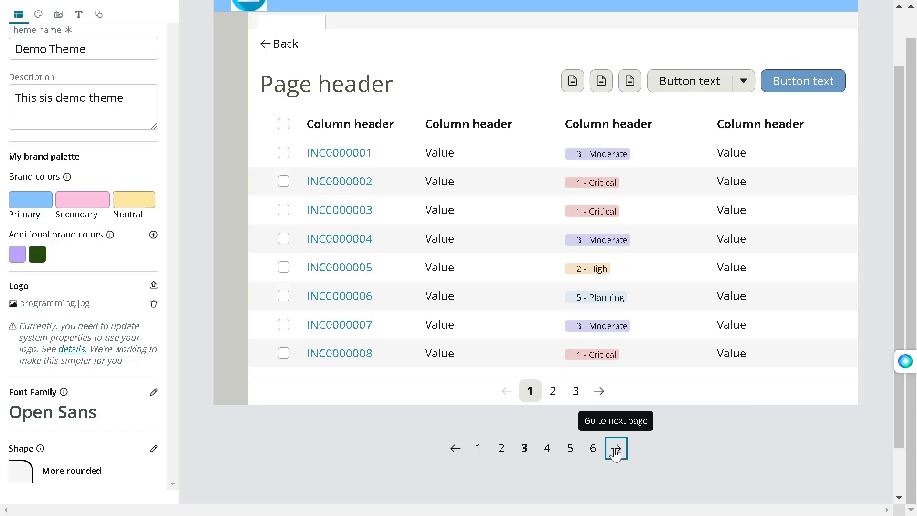
click(615, 448)
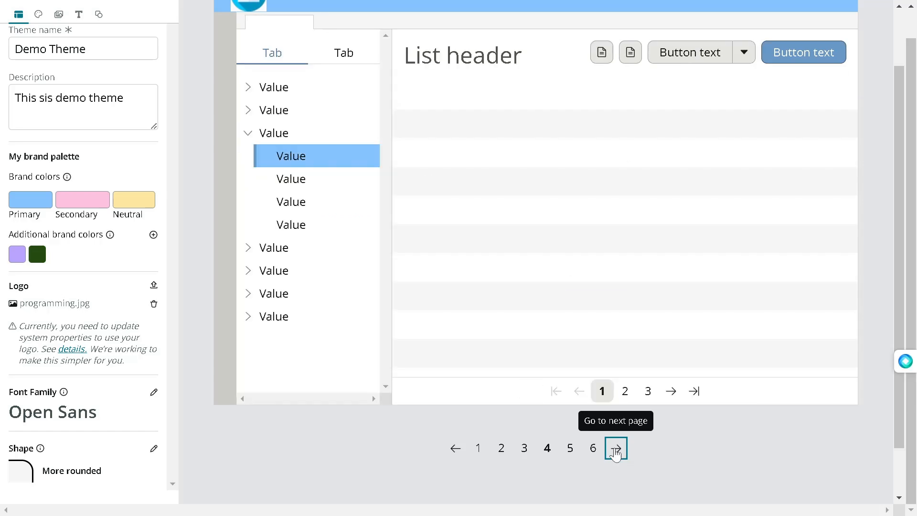
click(615, 448)
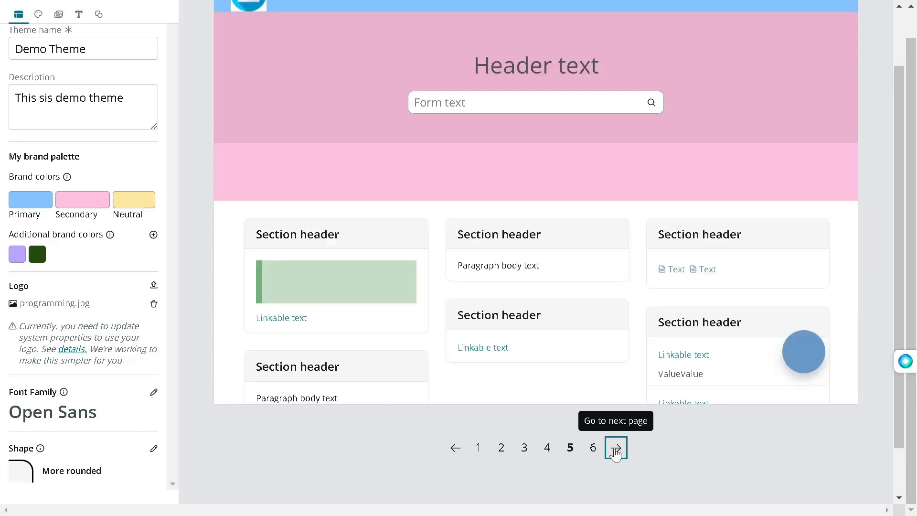
click(615, 448)
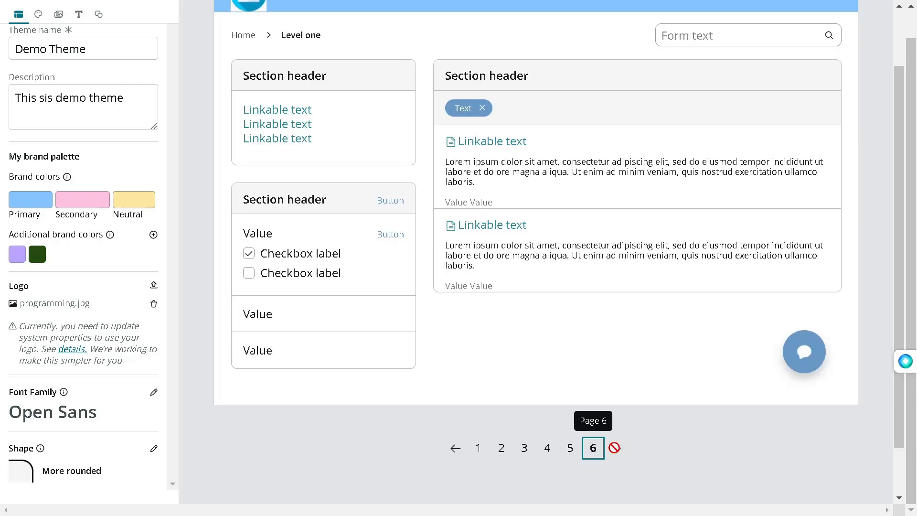
mouse_move(455, 449)
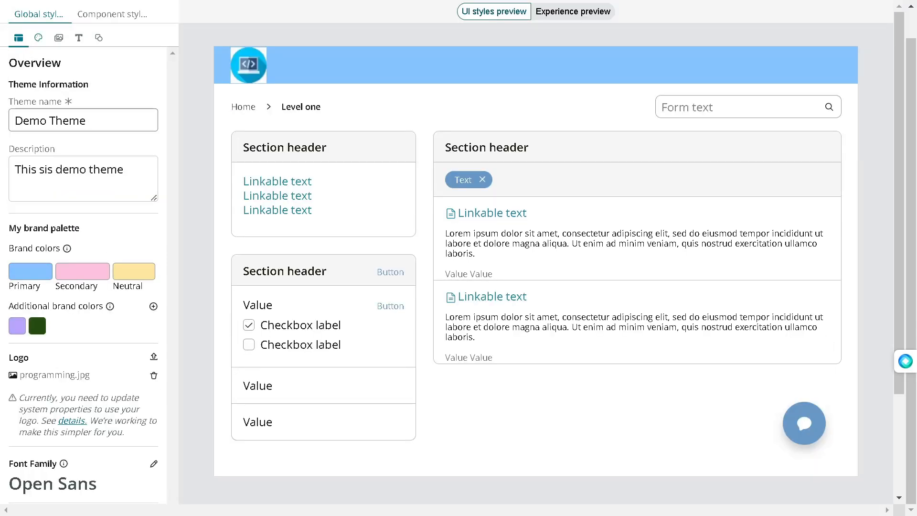
scroll(down, 3)
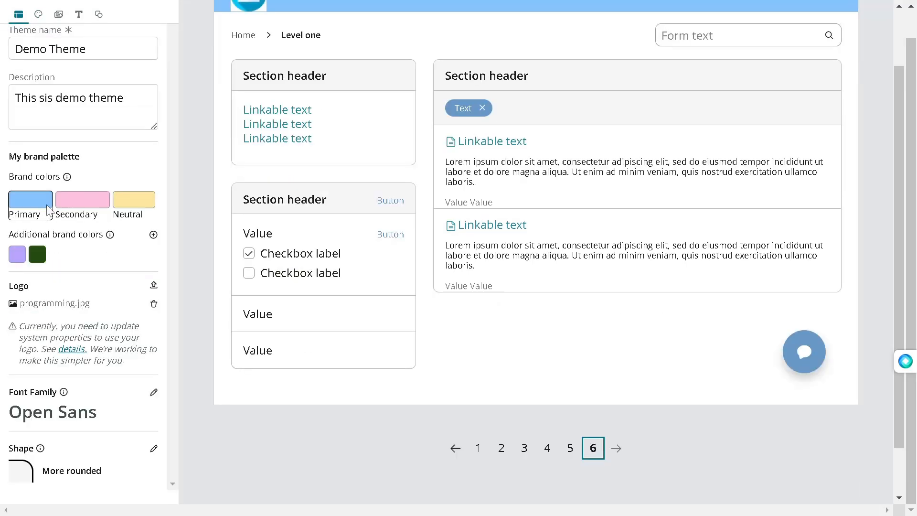
click(82, 199)
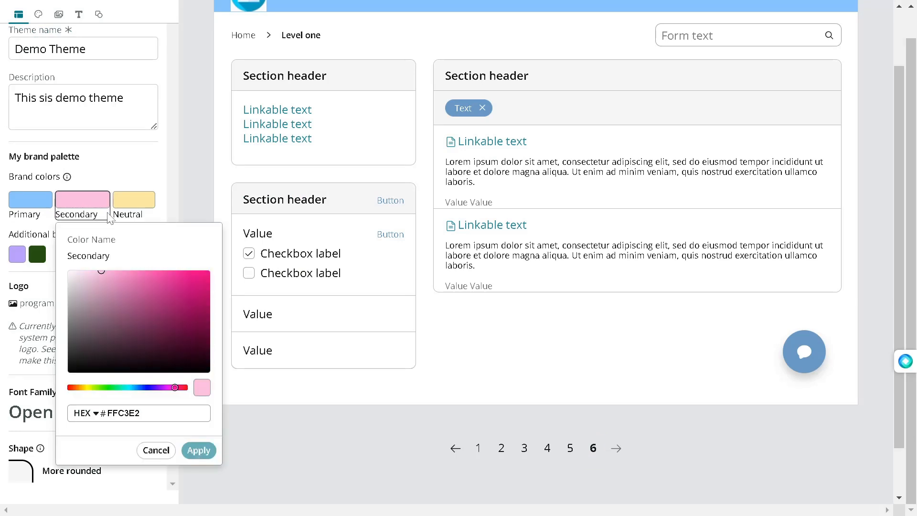
click(157, 450)
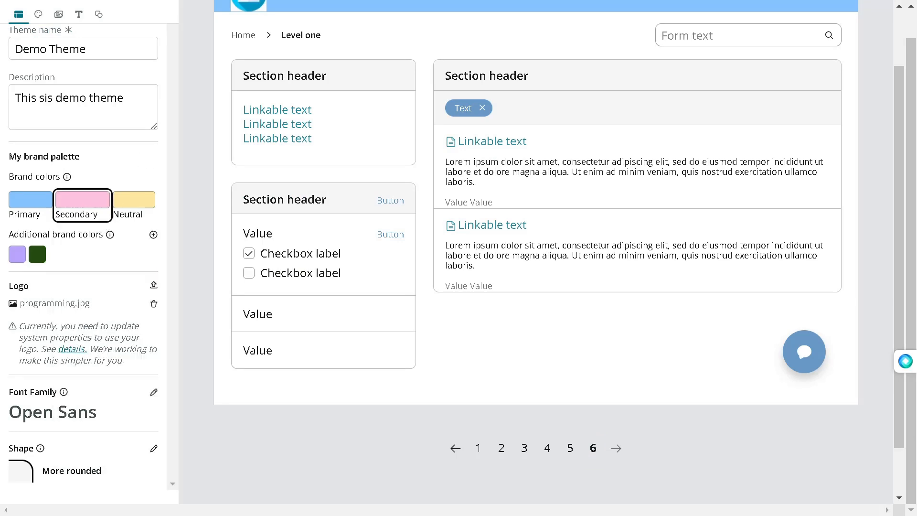
scroll(down, 3)
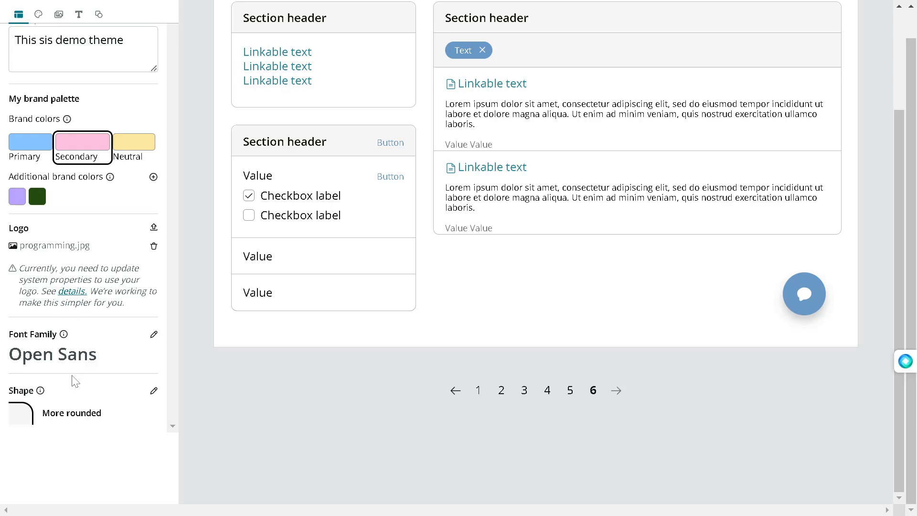
mouse_move(75, 381)
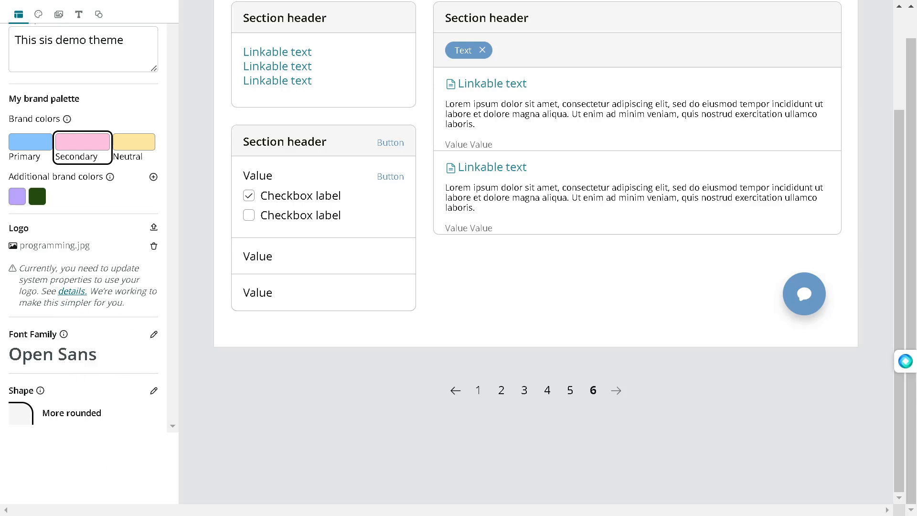
click(38, 37)
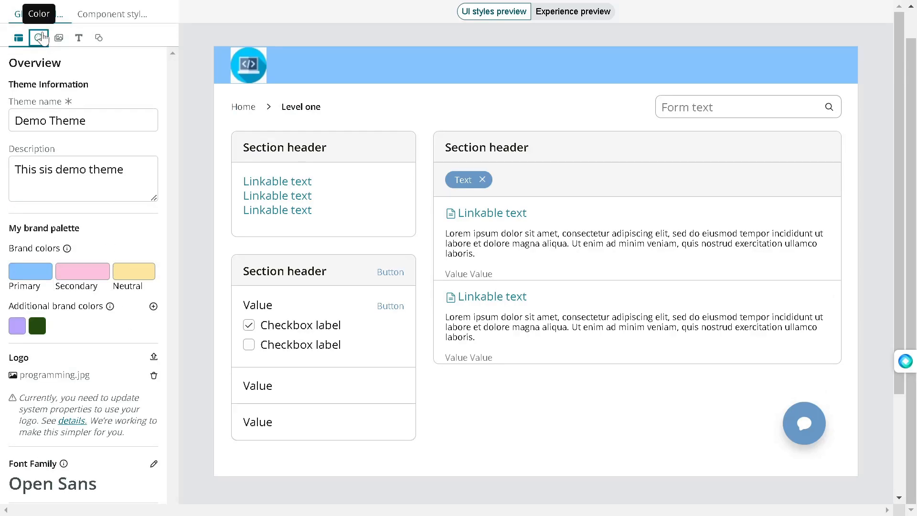
Set Background Primary to pale blue selection-primary-0 (#EDF6FF)
click(39, 37)
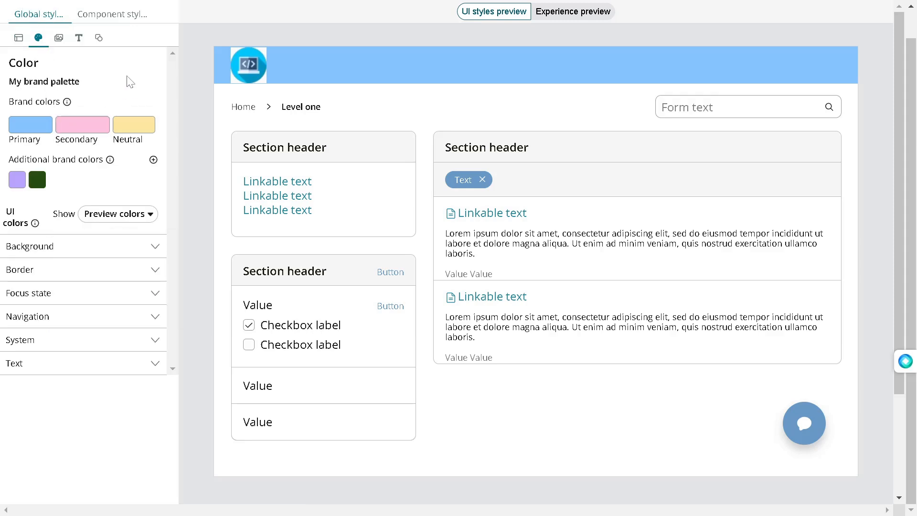
mouse_move(115, 257)
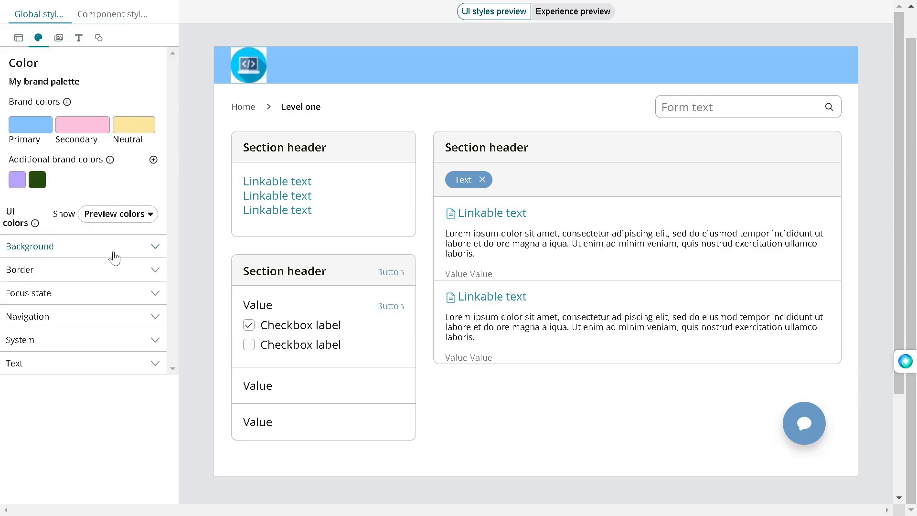
click(81, 246)
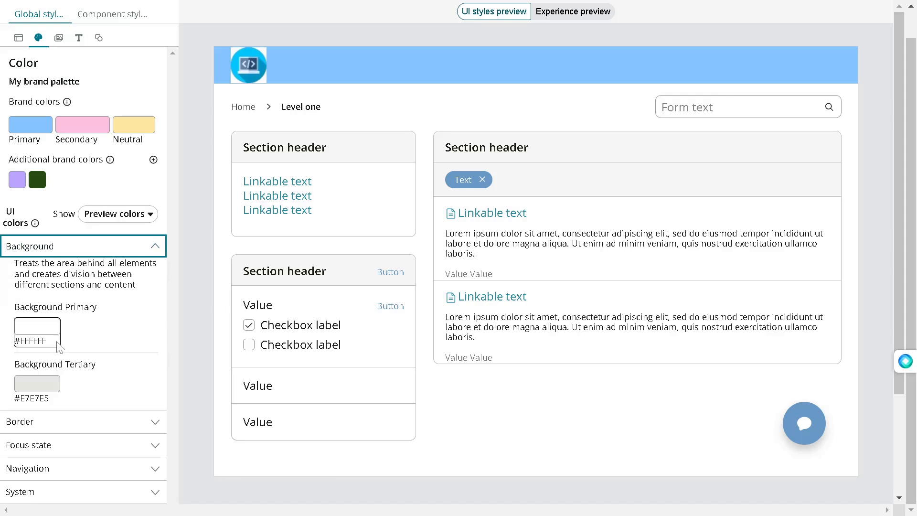
mouse_move(59, 330)
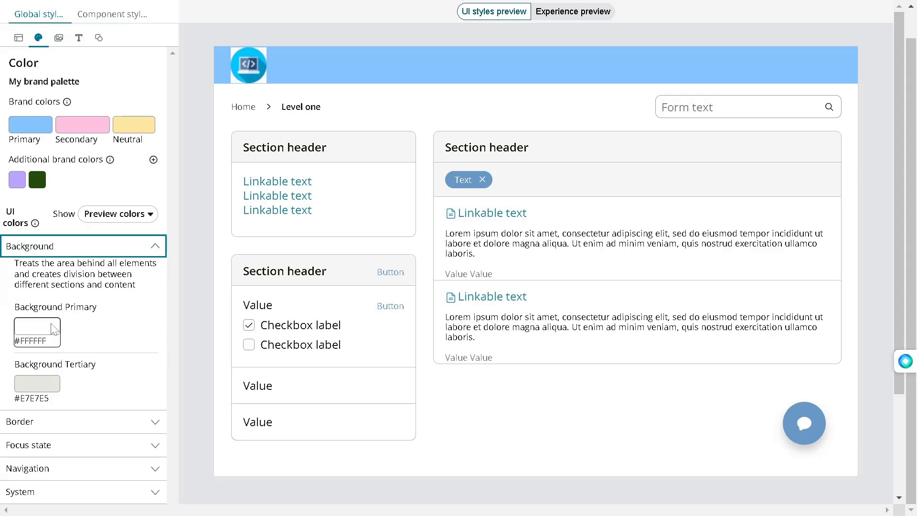
click(36, 327)
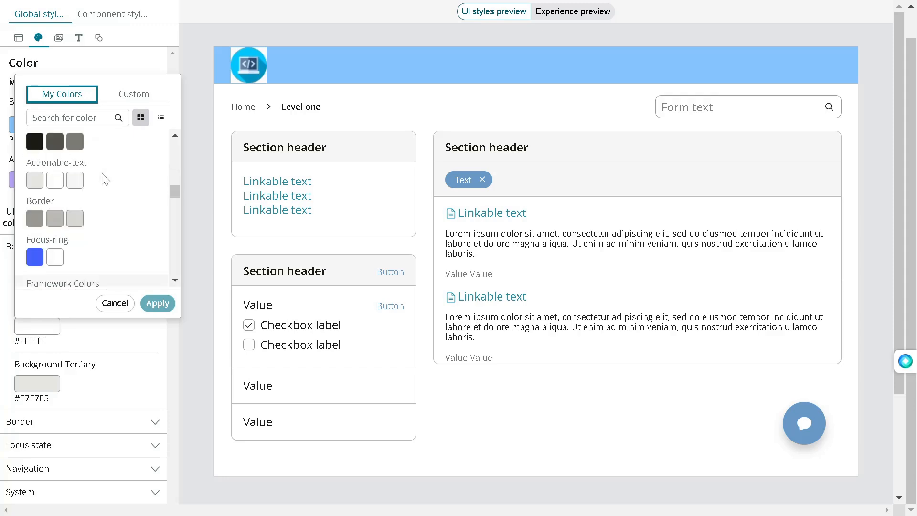
scroll(down, 3)
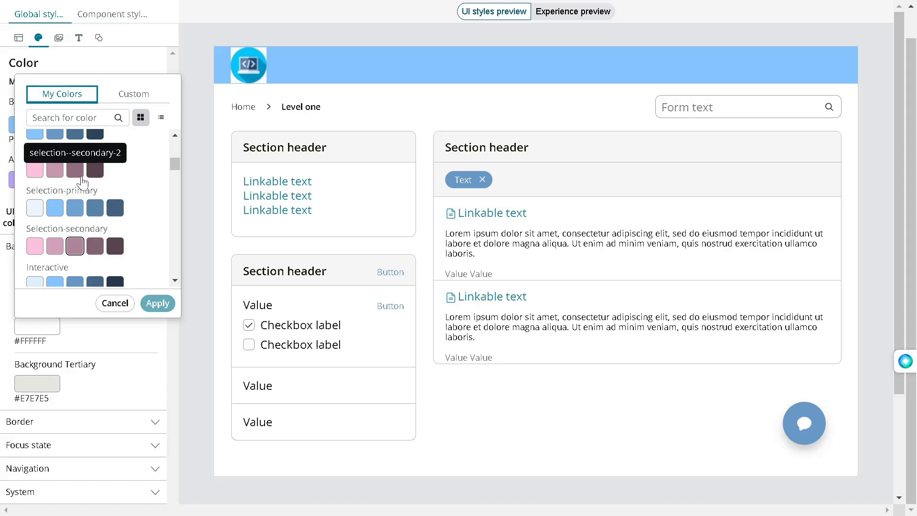
mouse_move(35, 208)
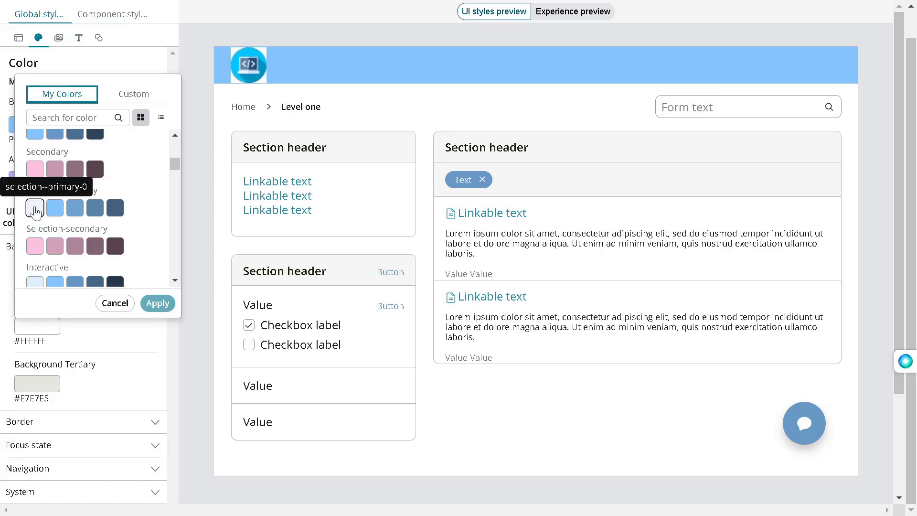
click(35, 208)
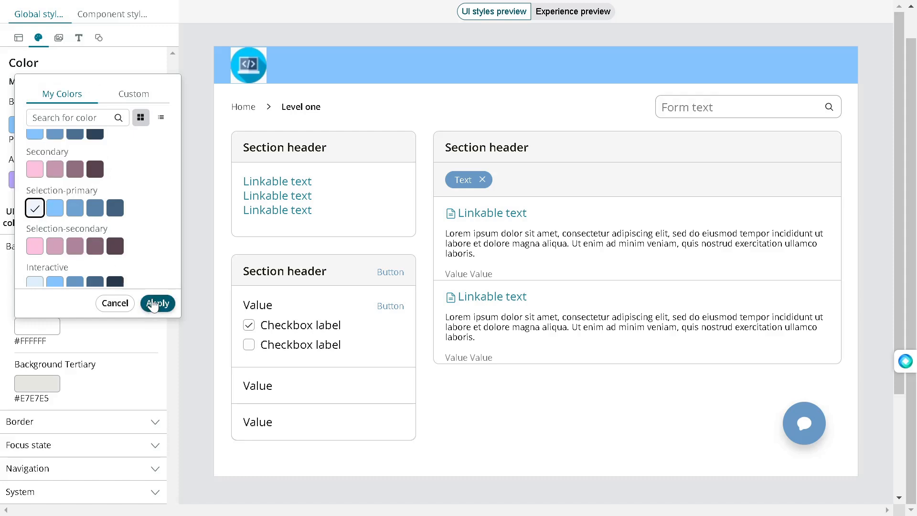
click(157, 303)
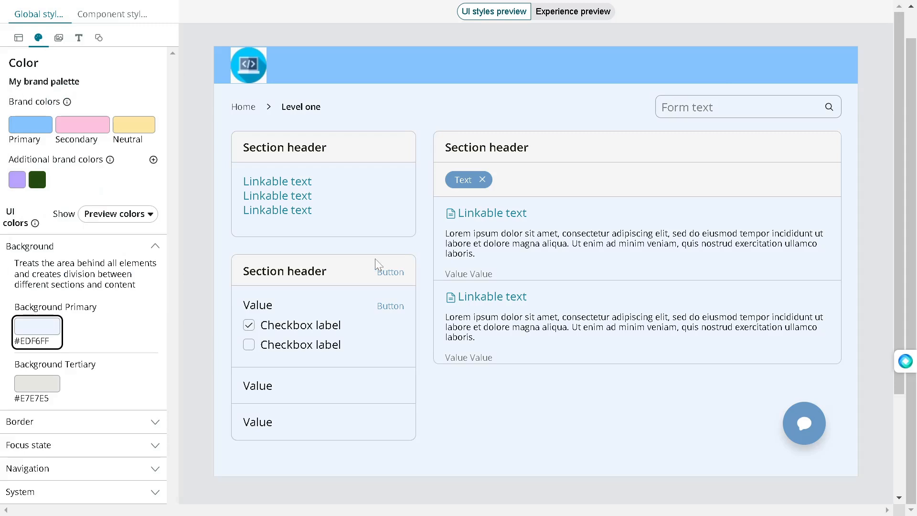
Set Border Primary to teal link-3 (#01778E), replacing gray #9C9994
scroll(down, 3)
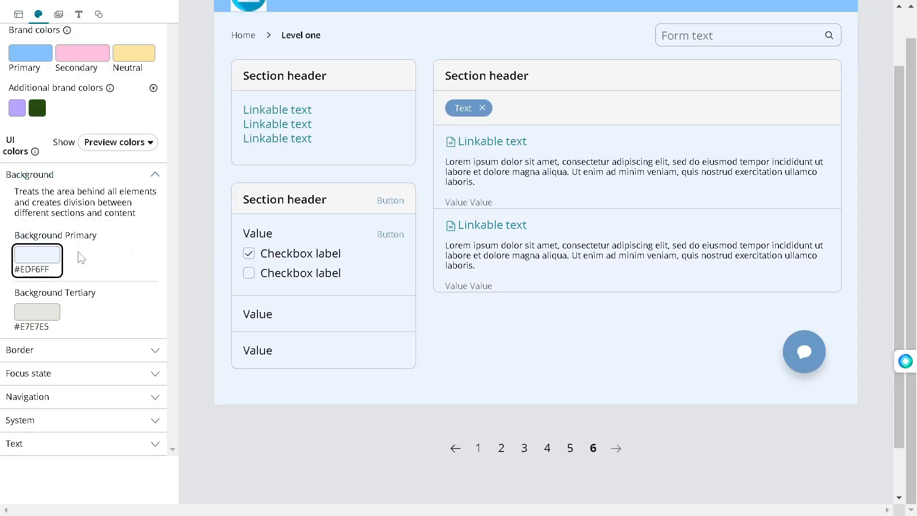
mouse_move(111, 374)
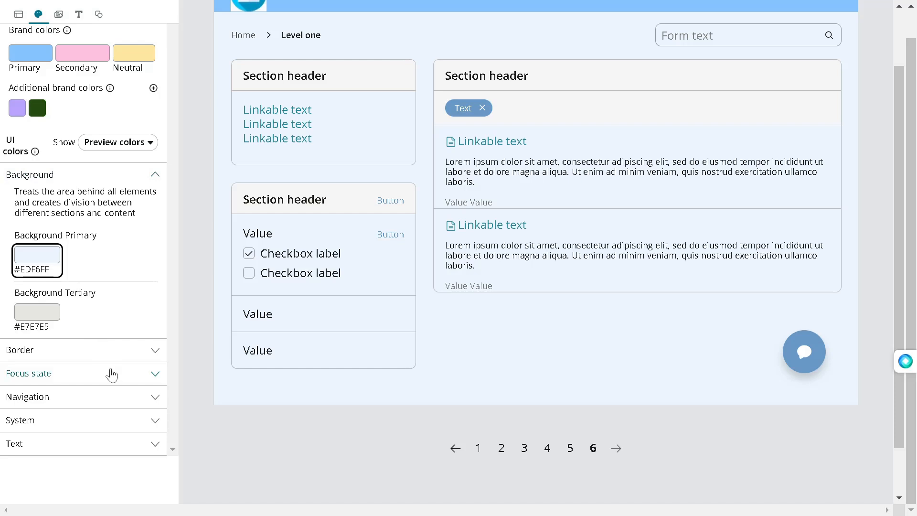
click(83, 350)
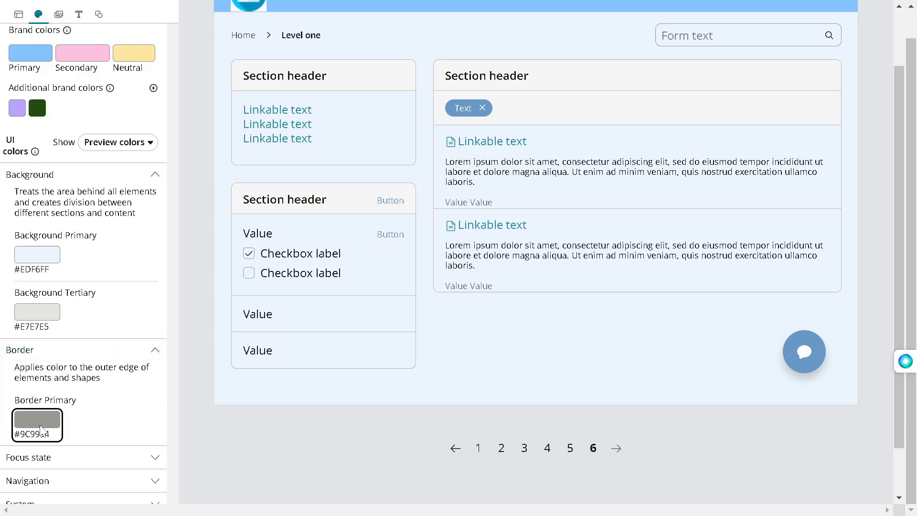
click(36, 424)
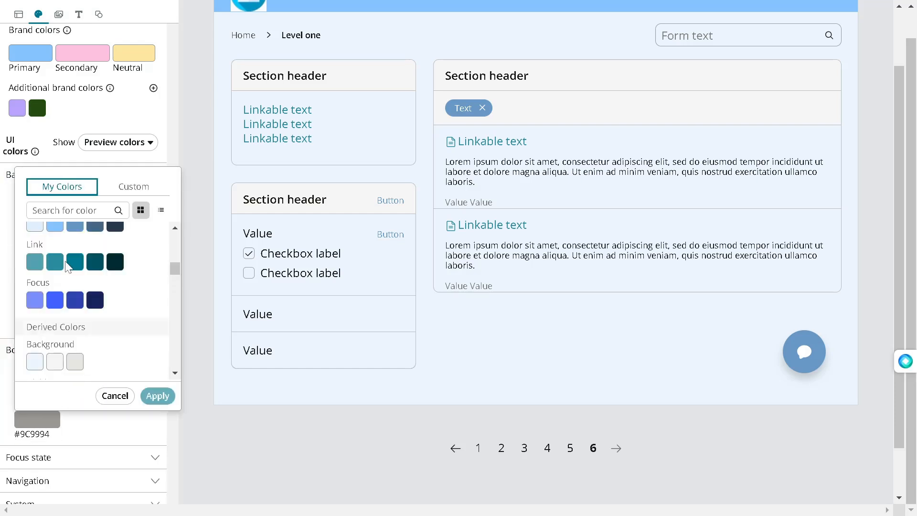
click(74, 261)
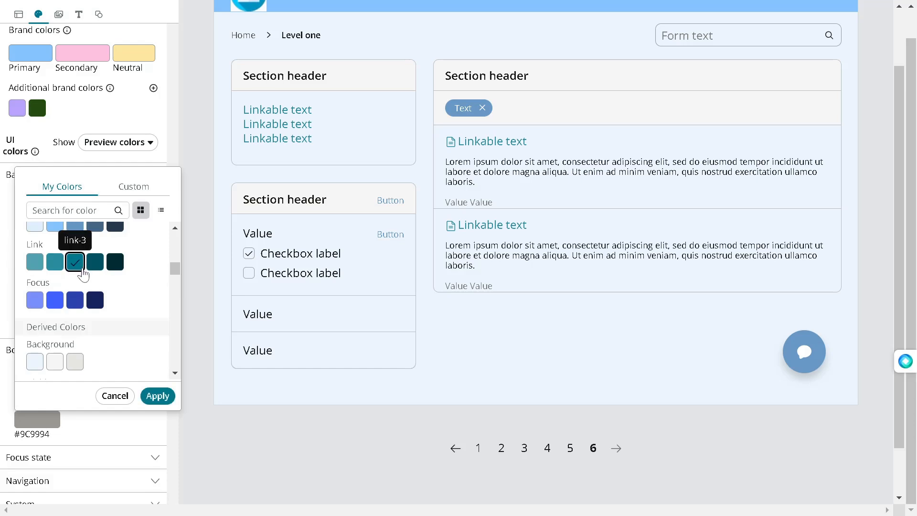
click(157, 396)
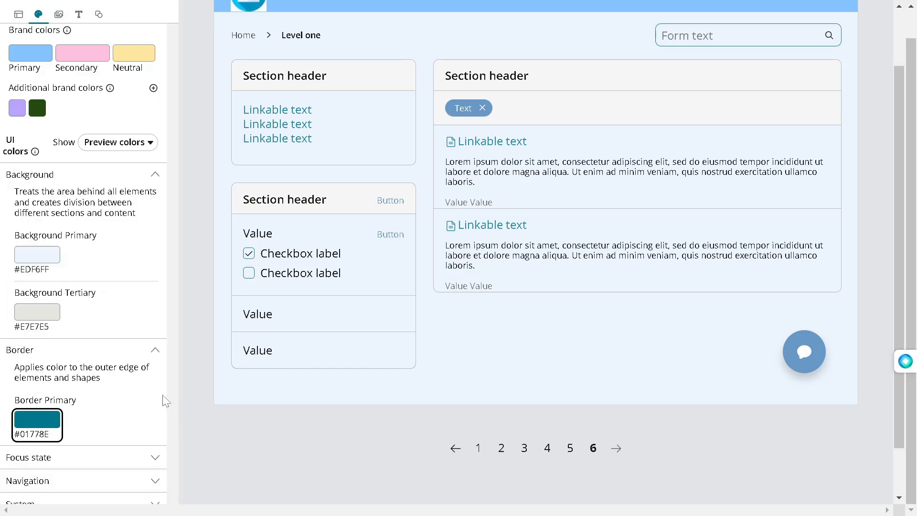
scroll(up, 3)
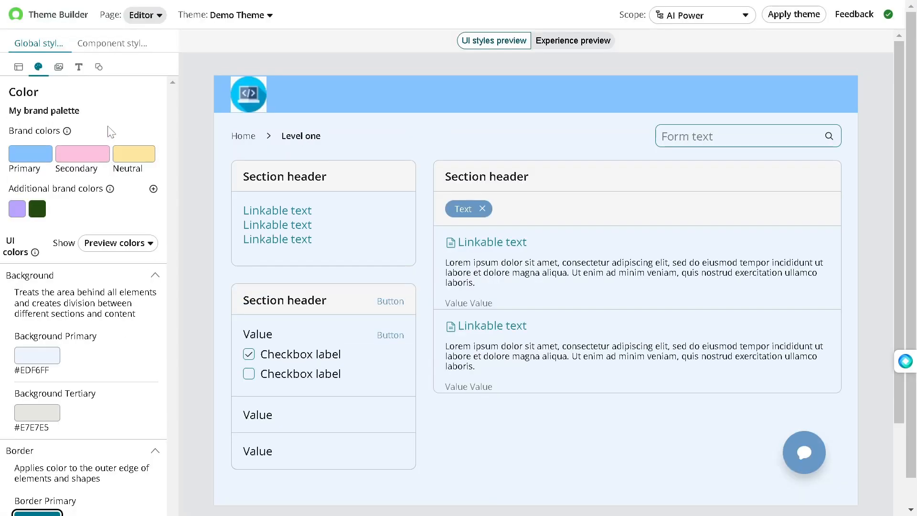
Check Imagery, Typography and Shape: programming.jpg, Open Sans and More rounded corners
click(58, 66)
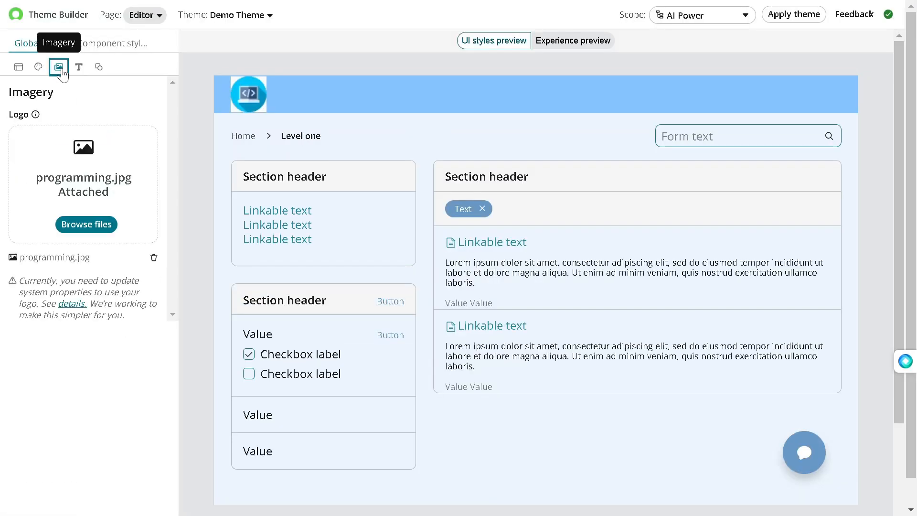
mouse_move(79, 67)
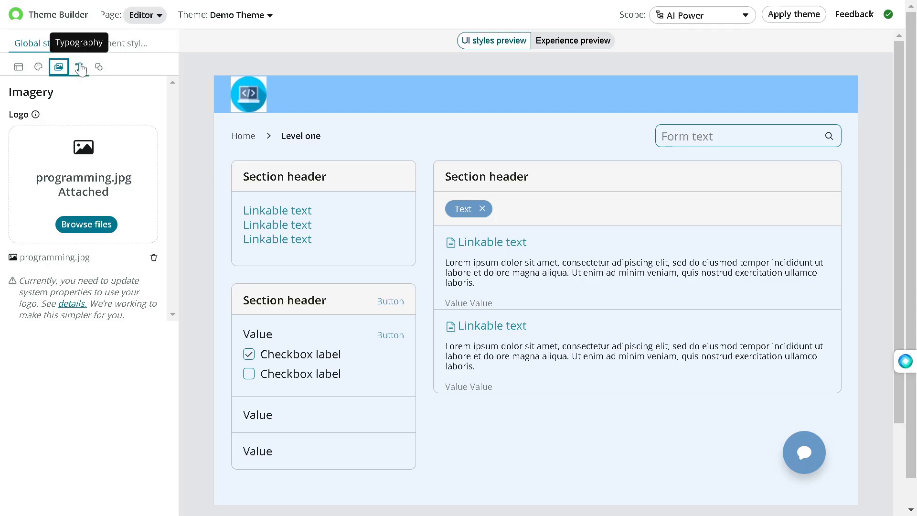
click(78, 67)
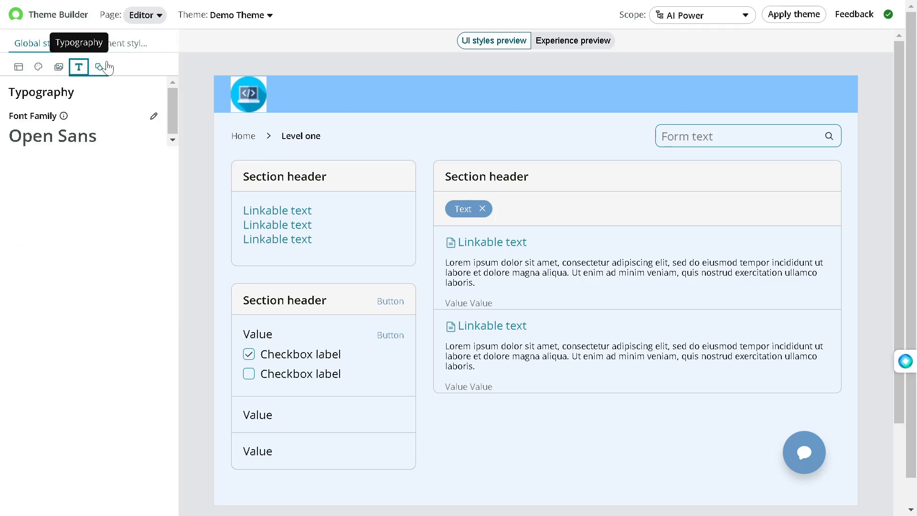
click(98, 67)
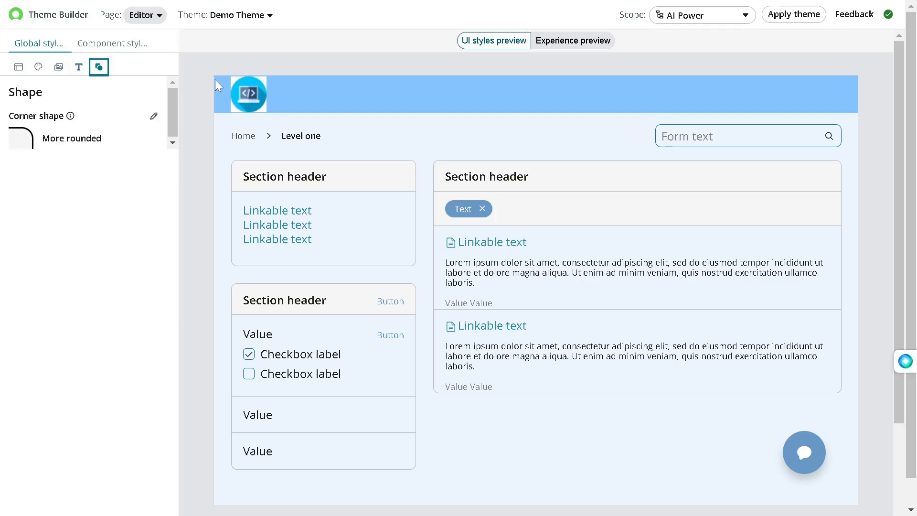
mouse_move(409, 63)
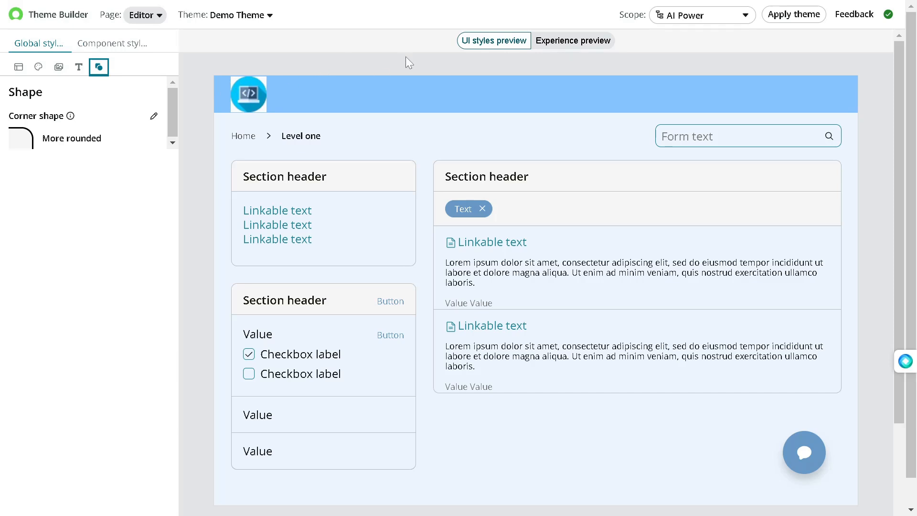
mouse_move(558, 55)
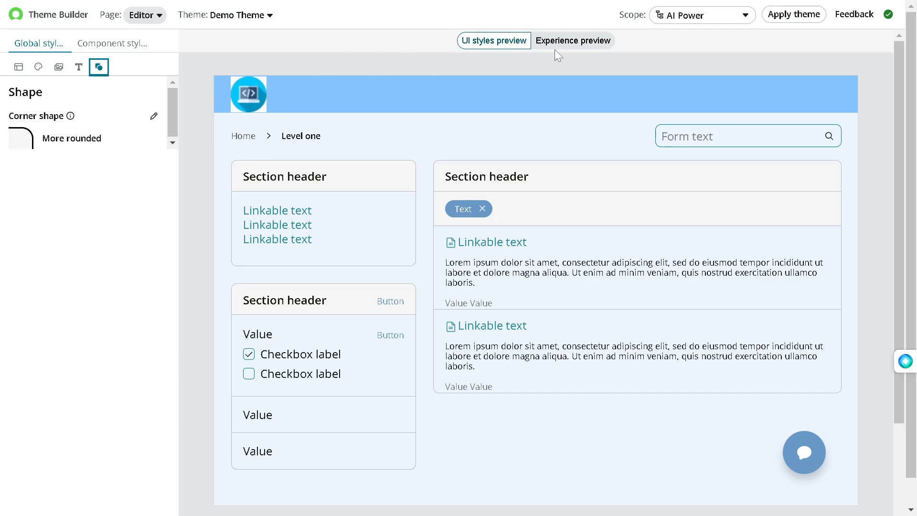
Preview Demo Theme on Platform Analytics Workspace's Analytics Center home page
click(572, 40)
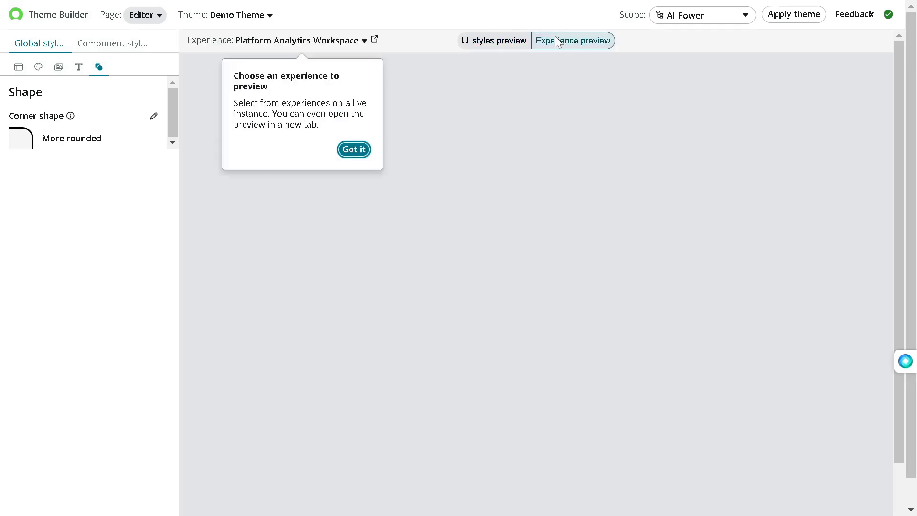
click(354, 149)
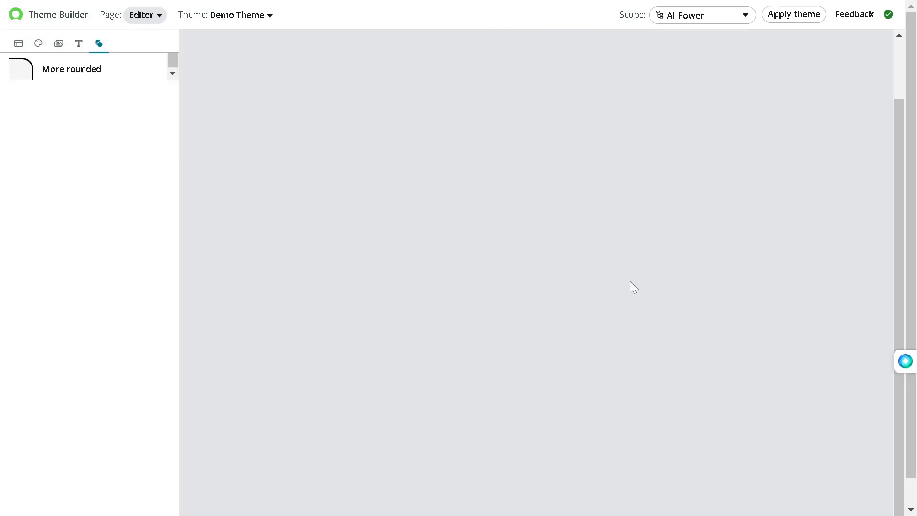
click(572, 40)
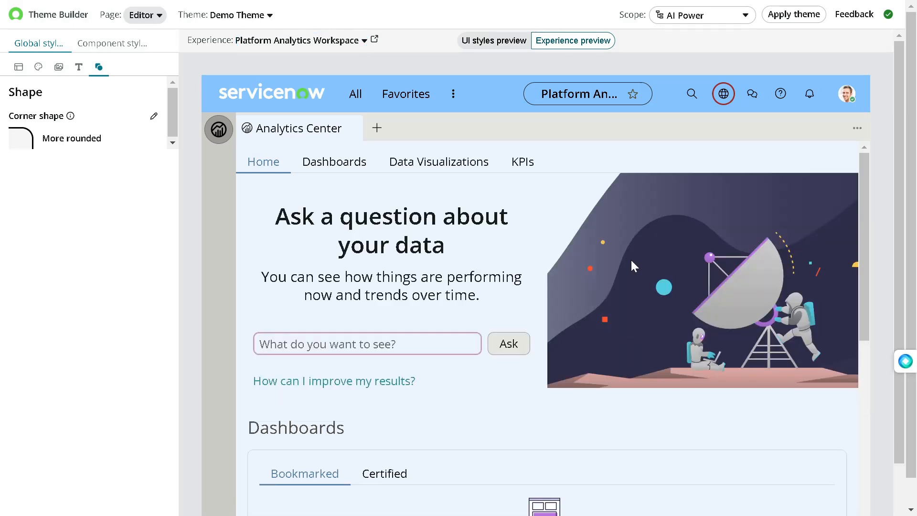
scroll(down, 3)
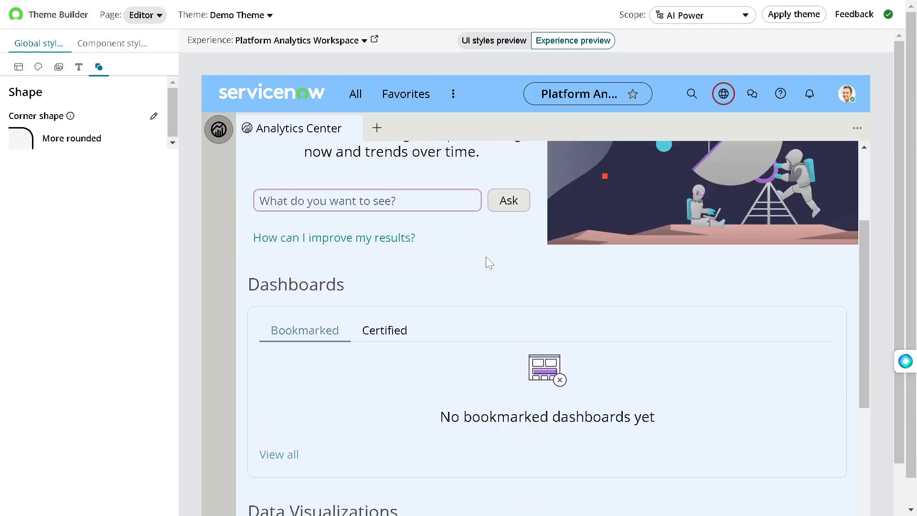
scroll(up, 3)
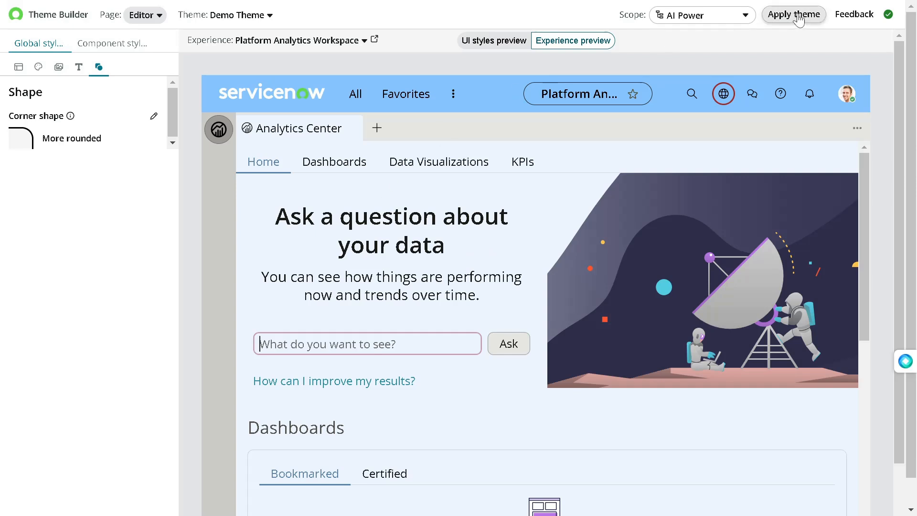
Apply Demo Theme in place of Polaris everywhere and move to App Engine Studio
click(793, 14)
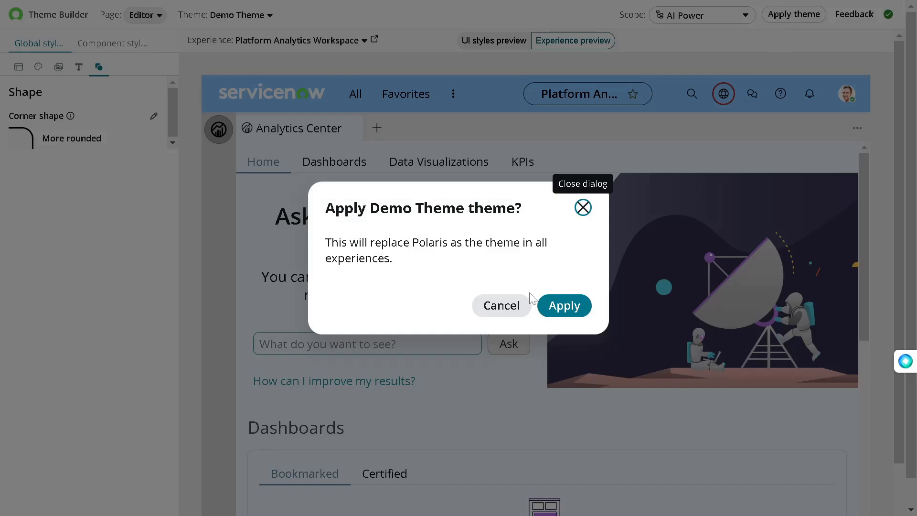
click(563, 305)
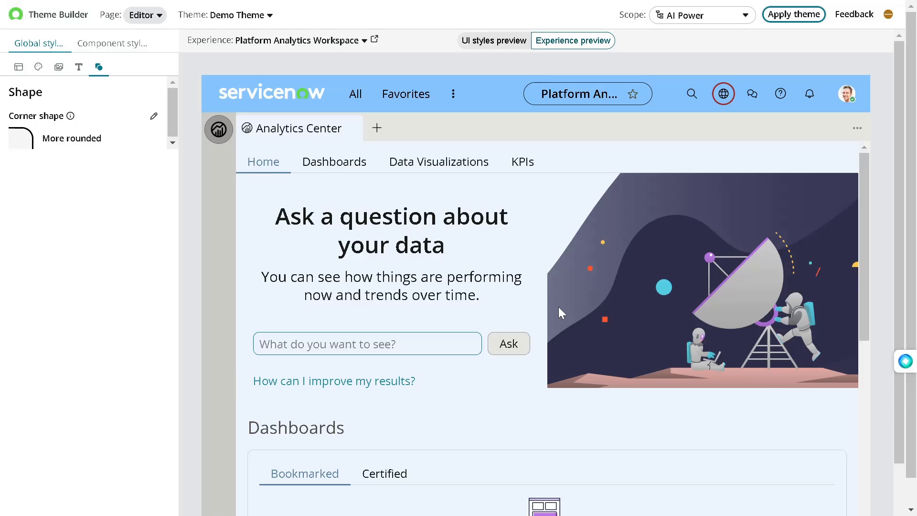
click(793, 14)
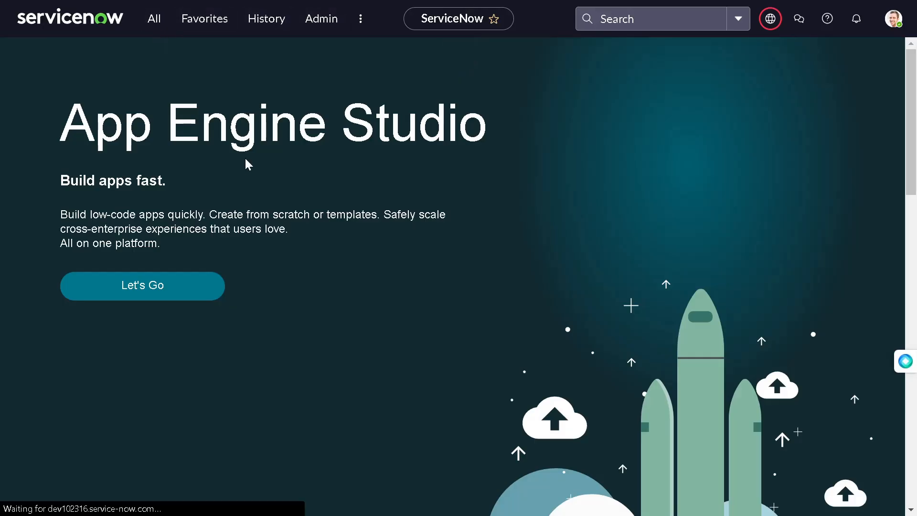
Reload App Engine Studio in the new theme and open the All navigator
click(142, 286)
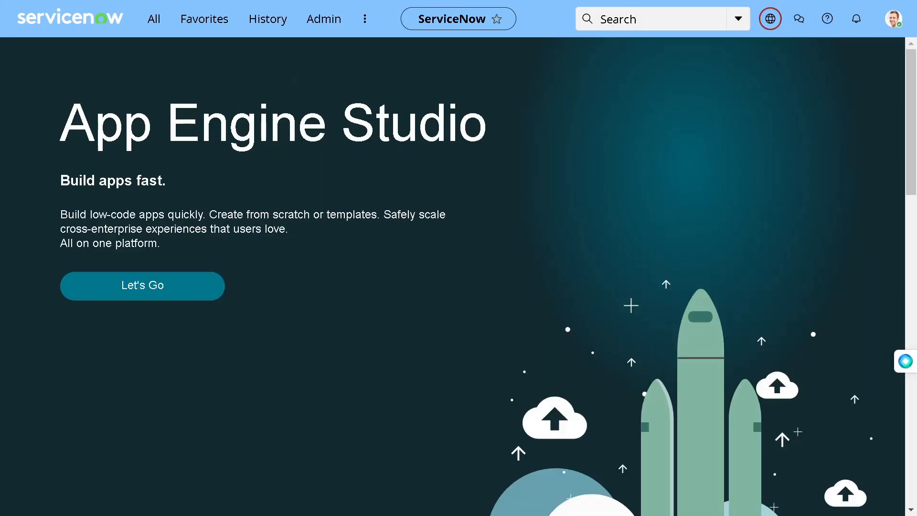
click(154, 18)
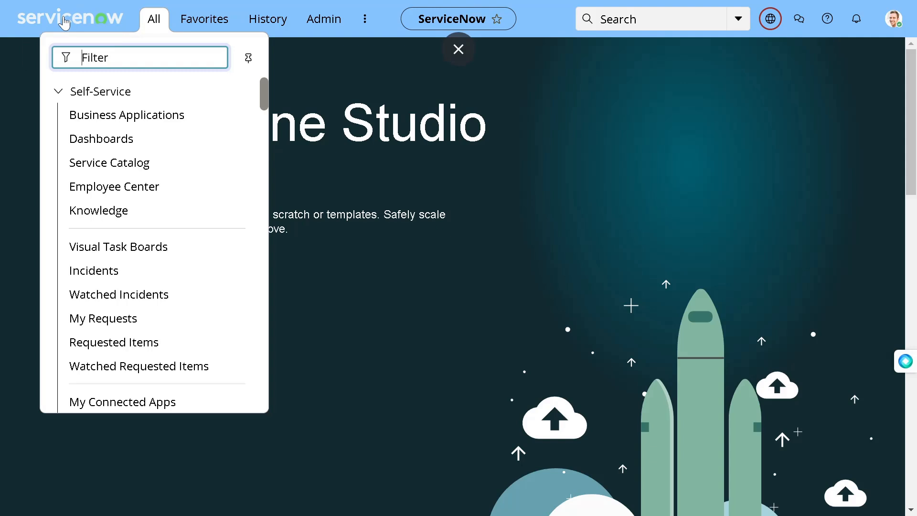
mouse_move(135, 22)
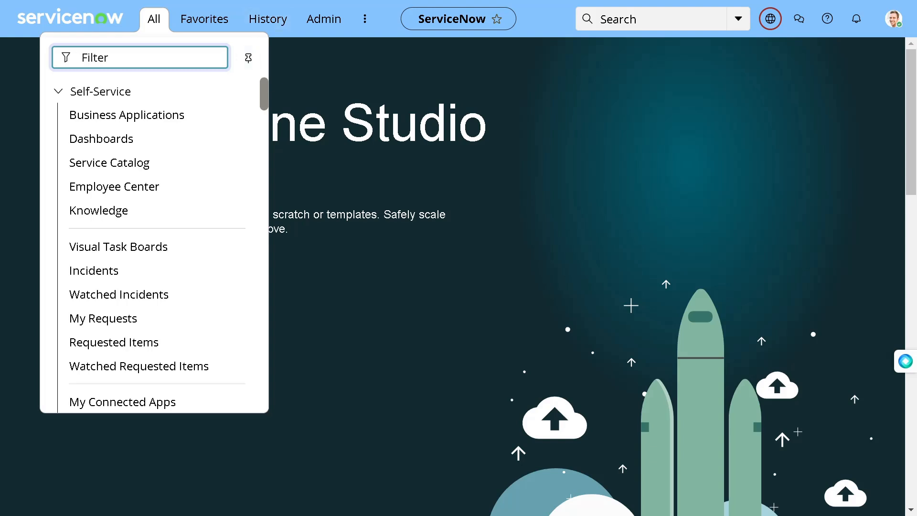
Enter sys_properties.list in the navigator filter to list 2,730 system properties
text(sys)
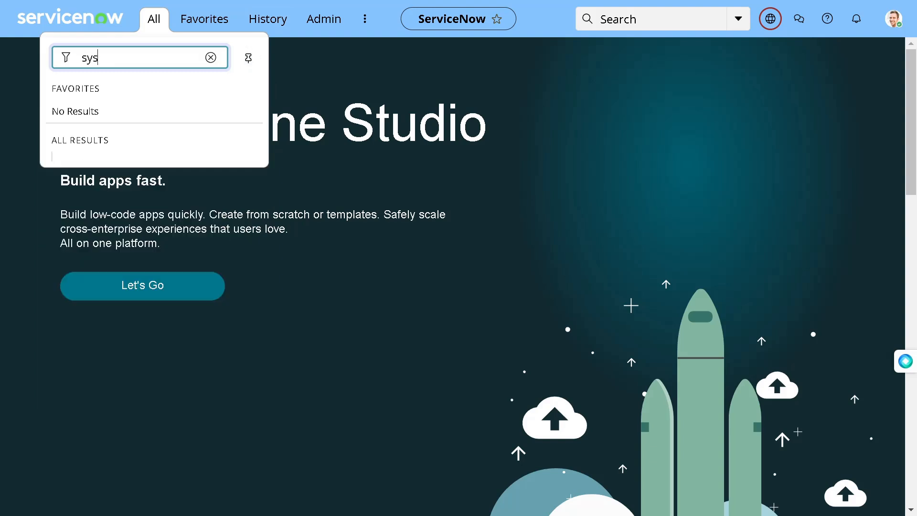
text(_propert)
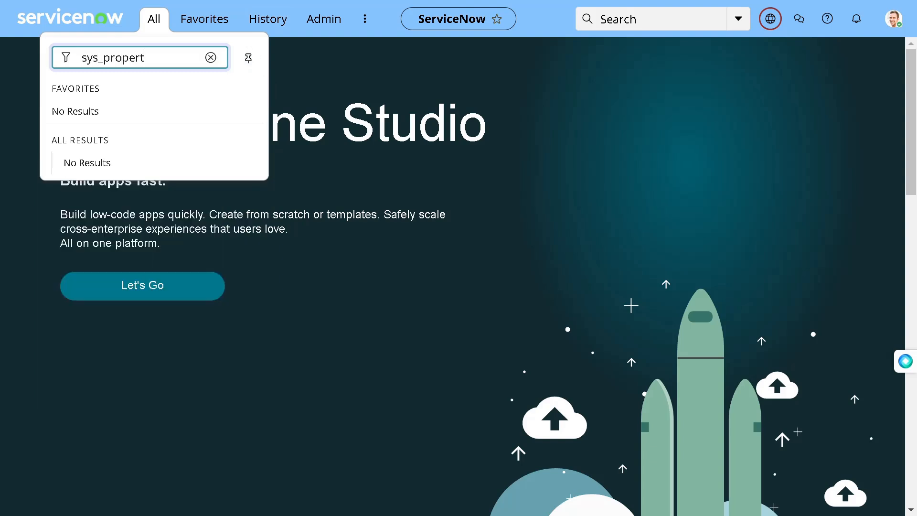
text(ies.)
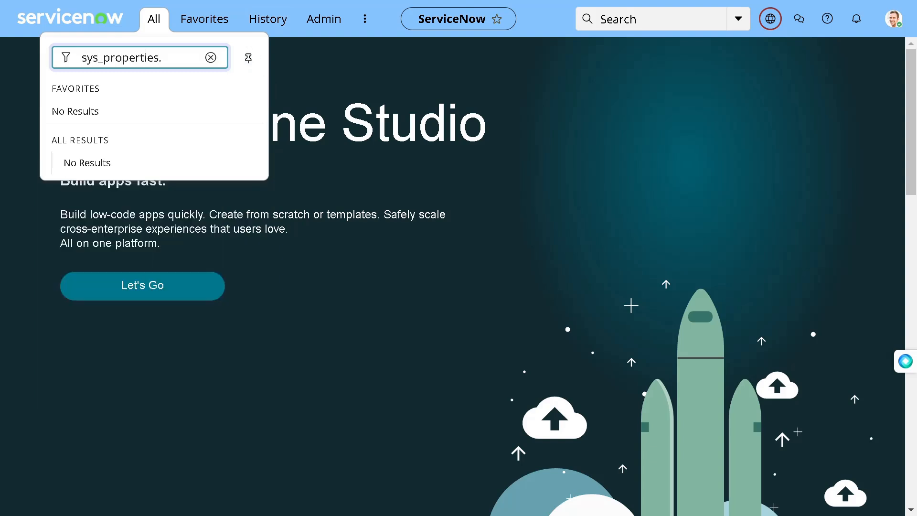
text(llist)
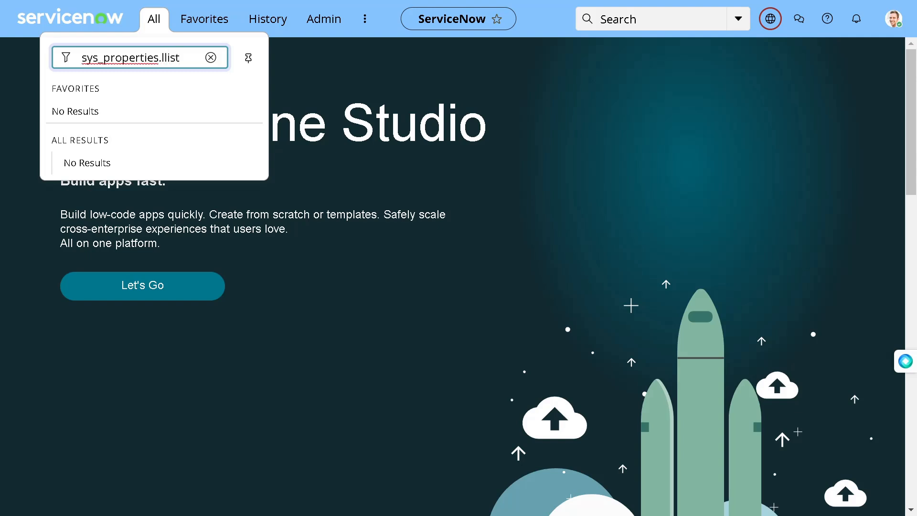
key(Backspace)
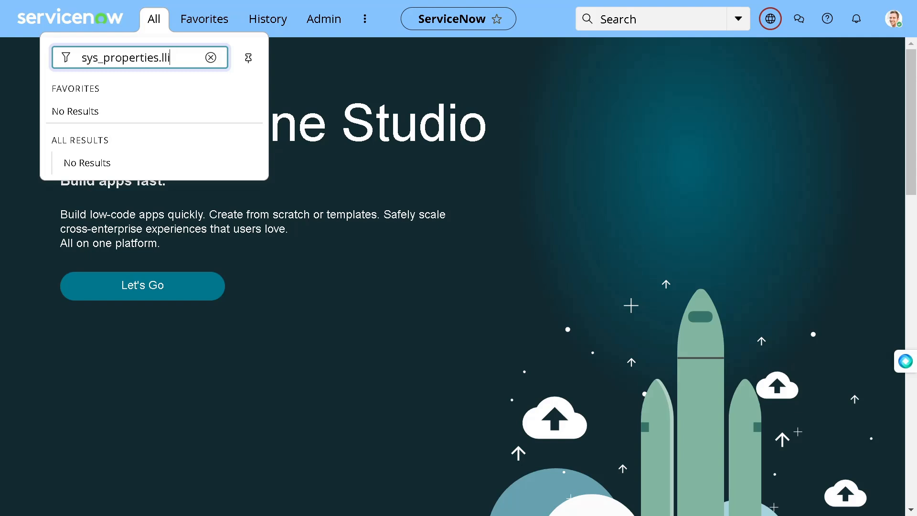
text(st)
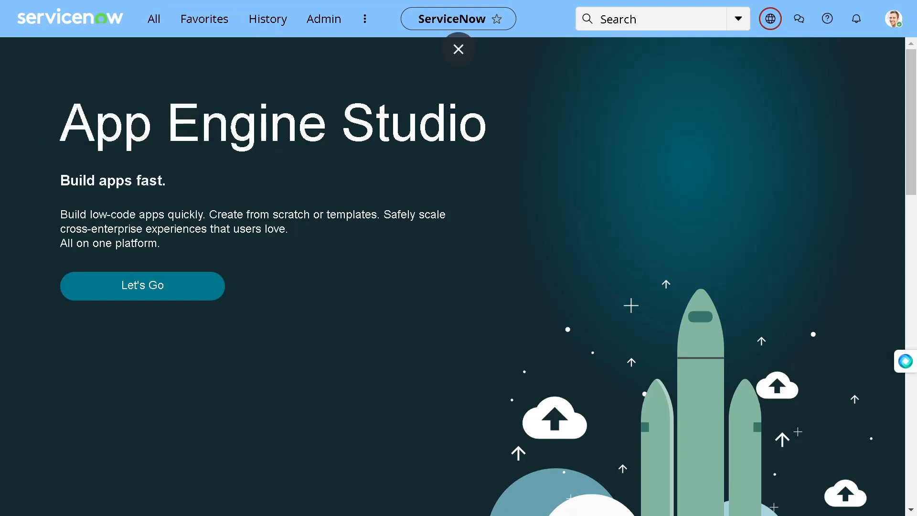
click(458, 49)
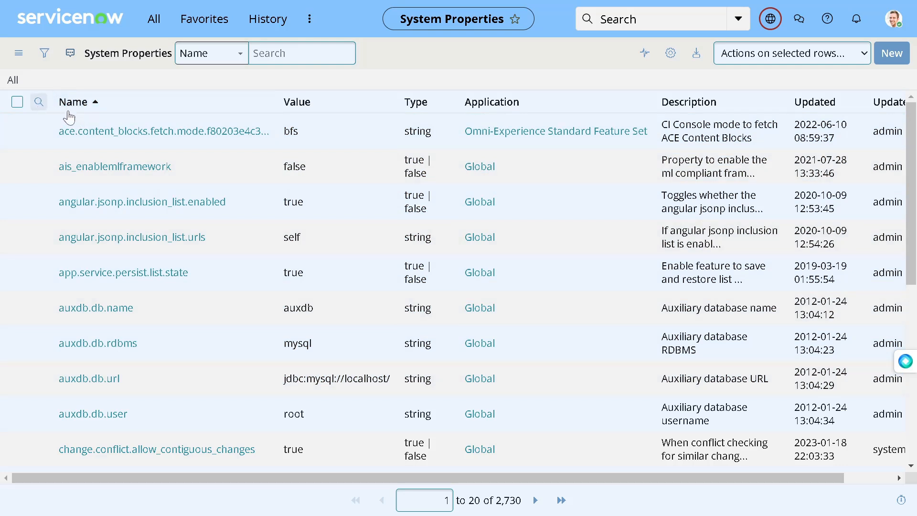
Search the Name column for glide.ui.polaris.theme_builder.override_logo, which returns no records
click(39, 101)
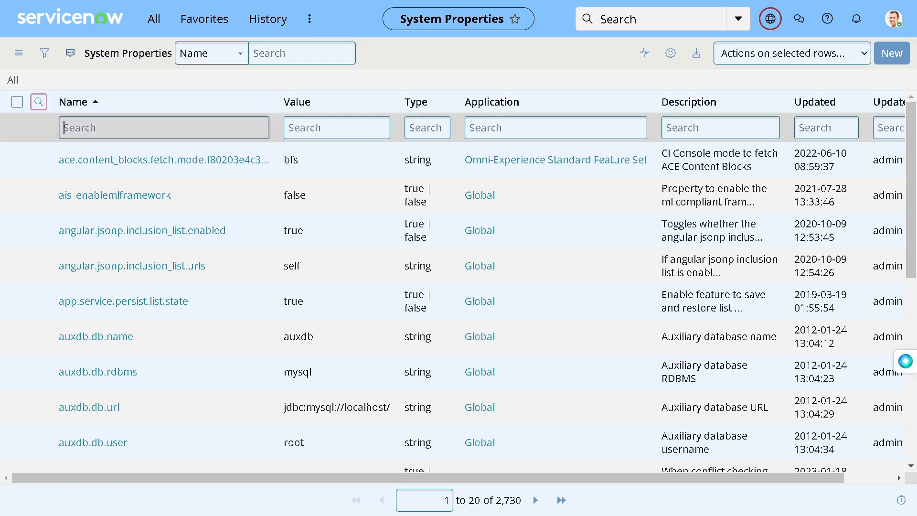
text(glide.ui.polaris.theme_builder.override_logo)
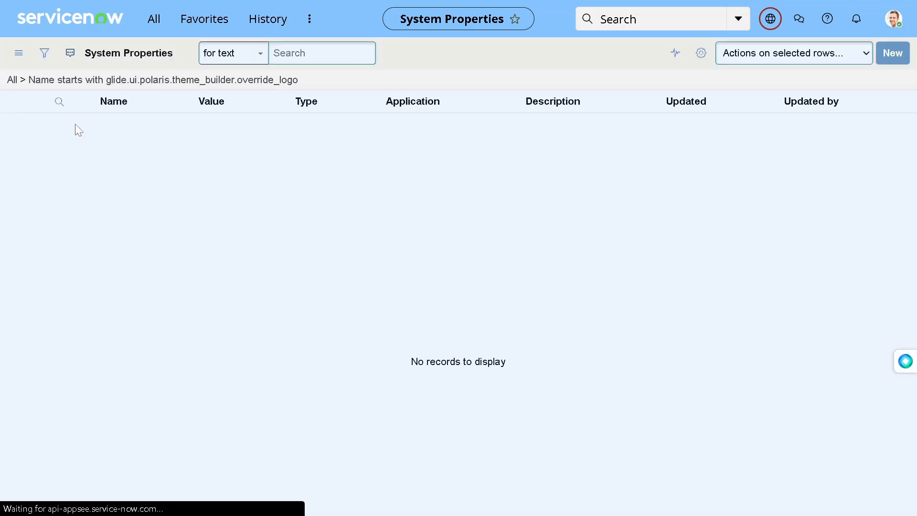
click(59, 101)
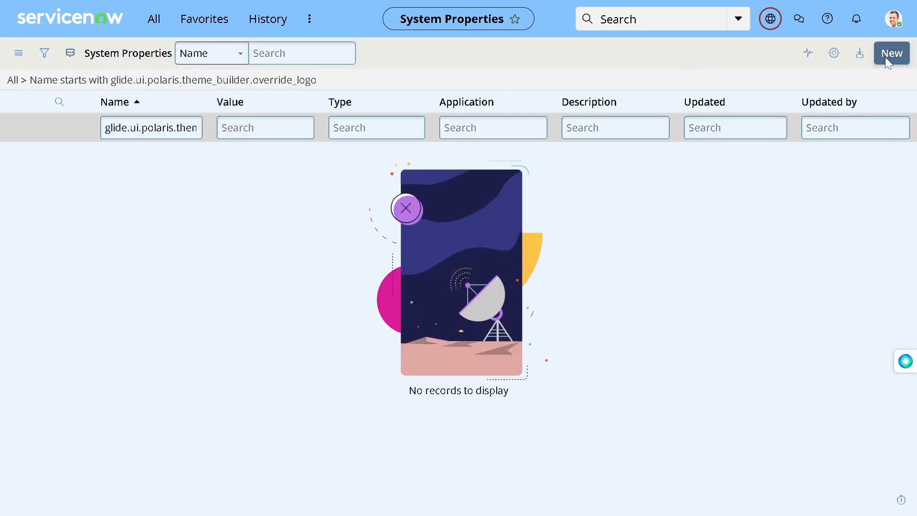
Add system property glide.ui.polaris.theme_builder.override_logo, type true | false, value true
click(891, 53)
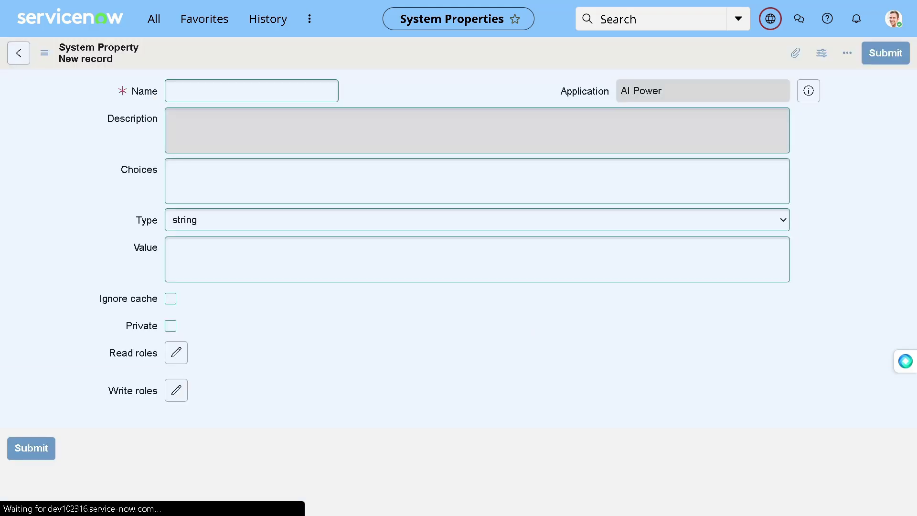
click(170, 298)
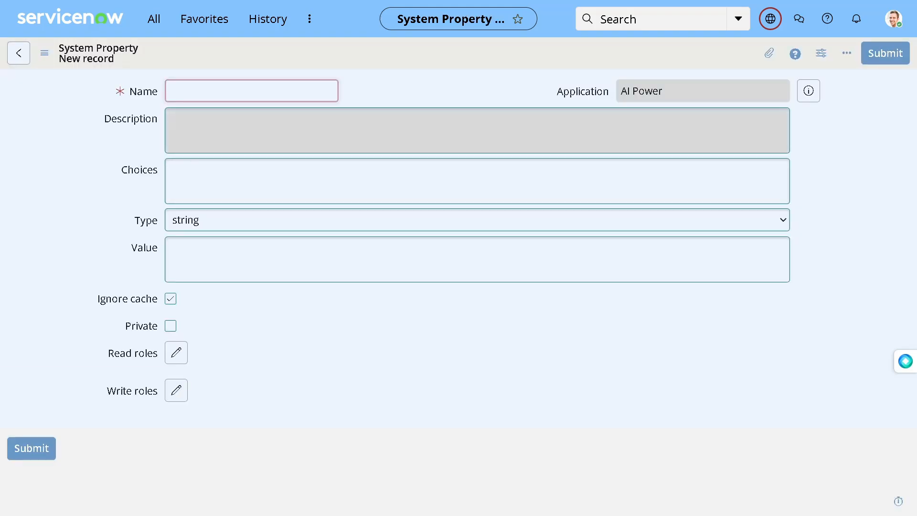
text(polaris.theme_builder.override_logo)
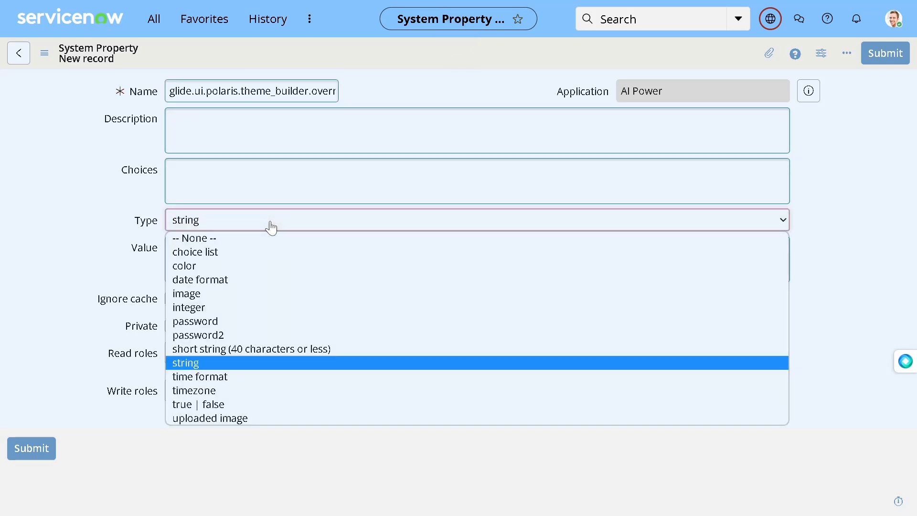
mouse_move(214, 294)
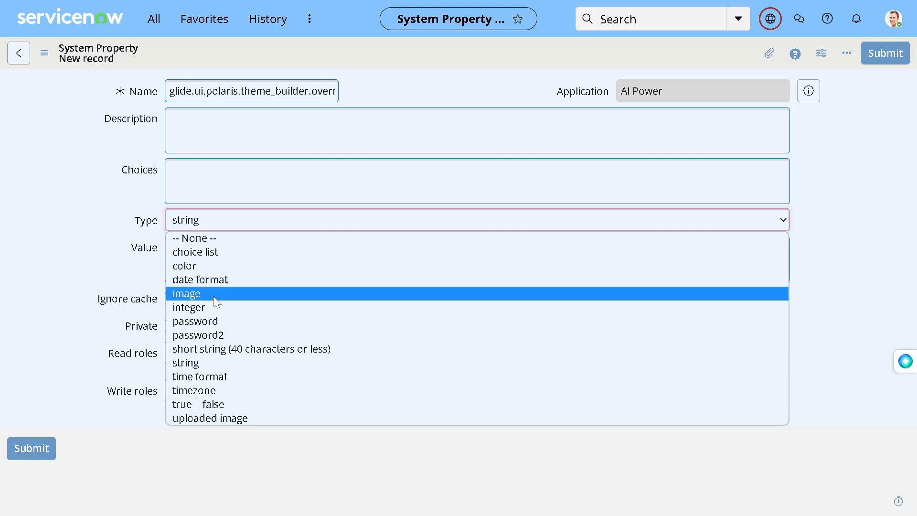
mouse_move(231, 308)
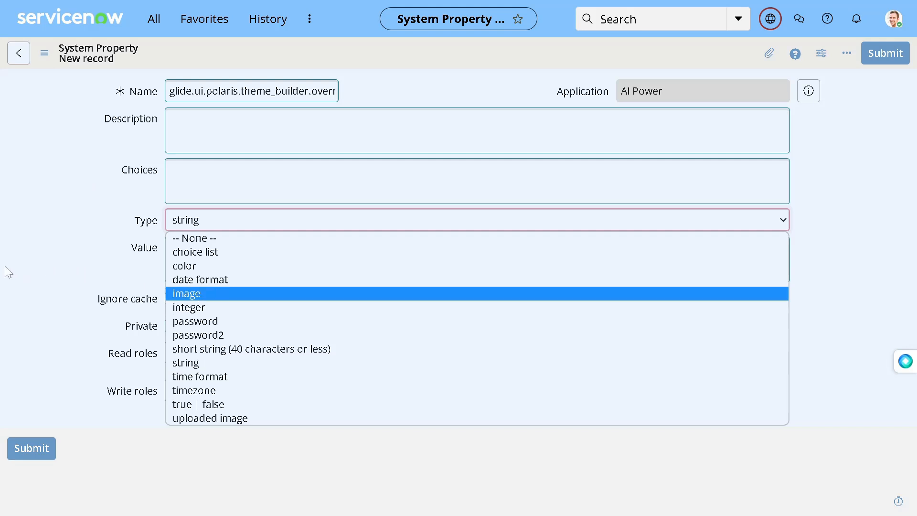
mouse_move(198, 404)
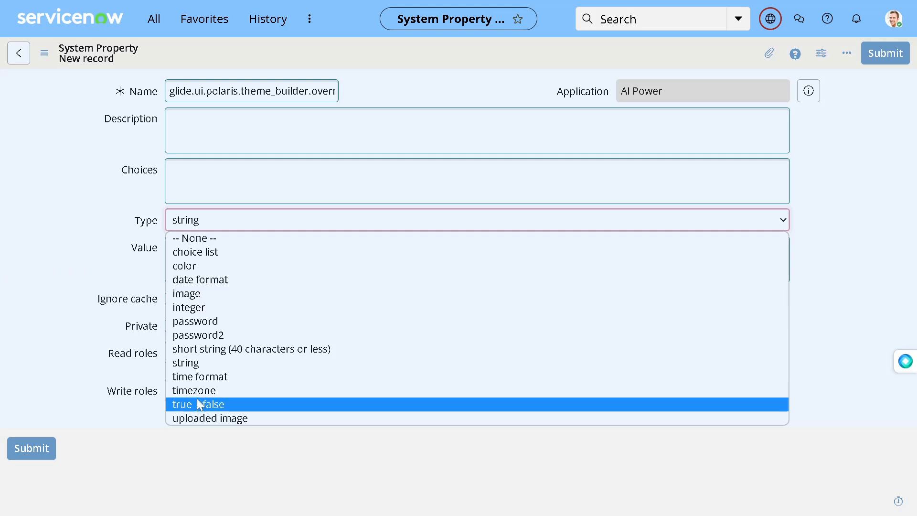
click(197, 404)
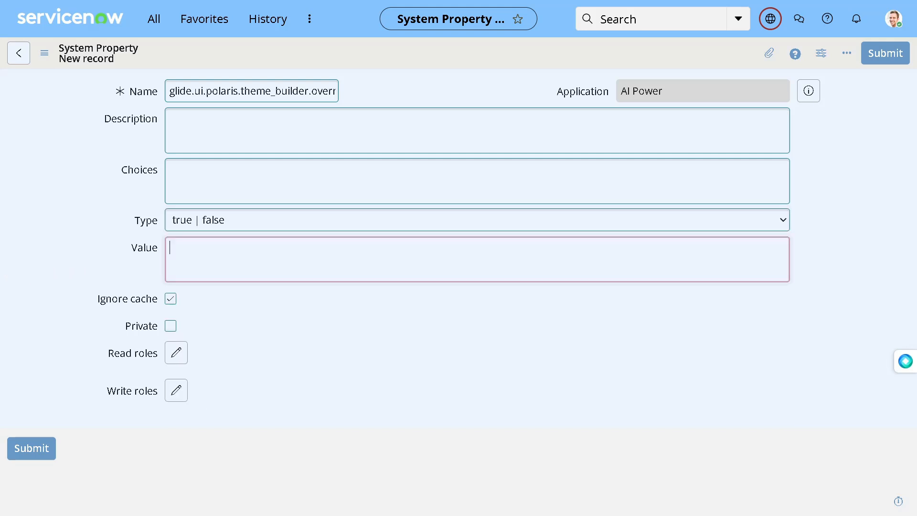
text(tru)
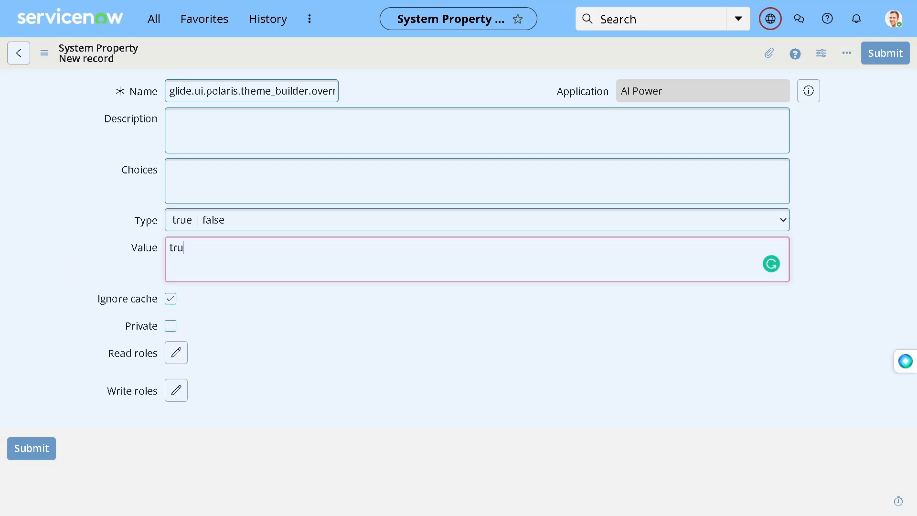
text(e)
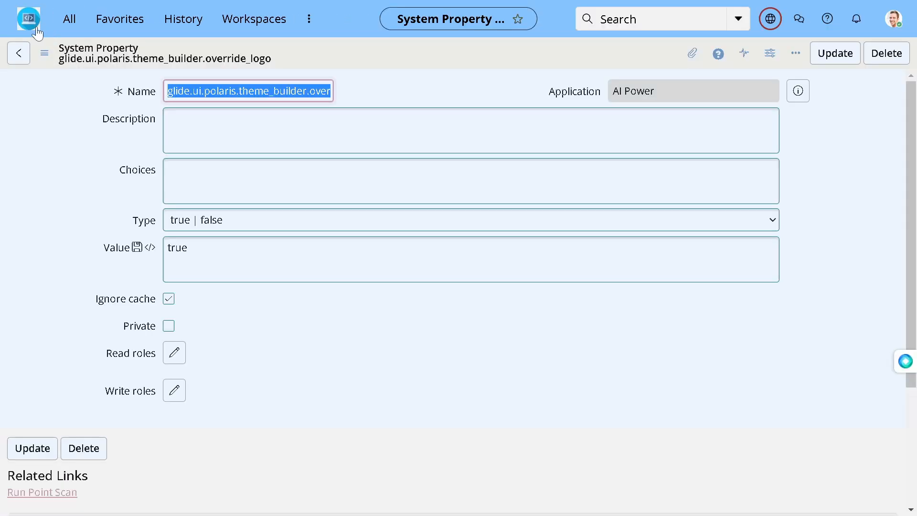
mouse_move(46, 34)
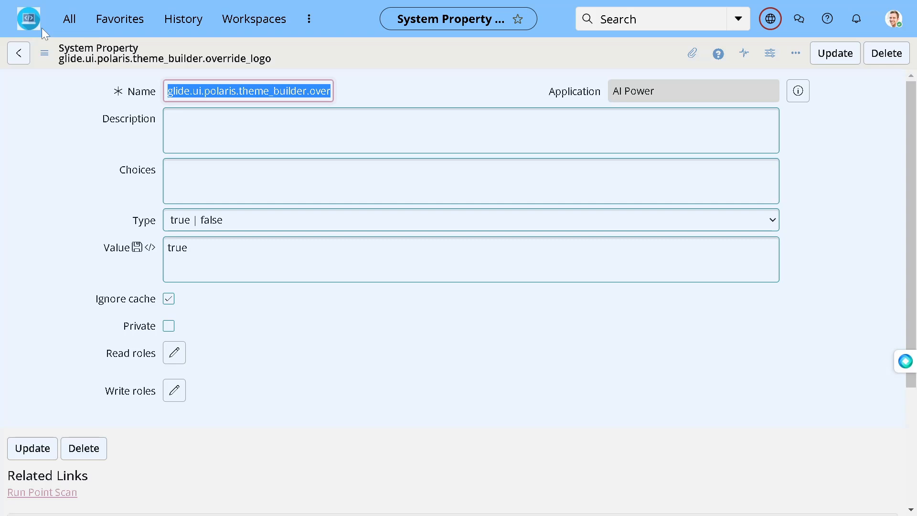